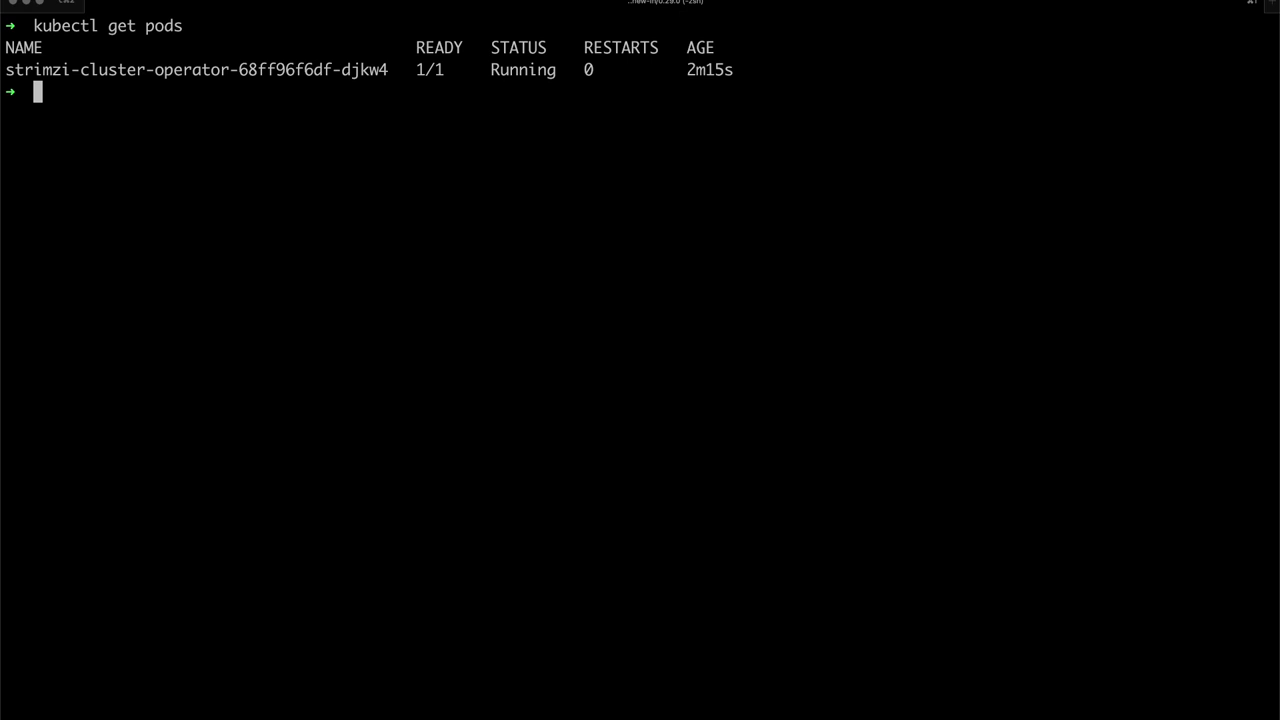
# Query Strimzi resources with kubectl get strimzi and find none in the myproject namespace
pyautogui.write('k')
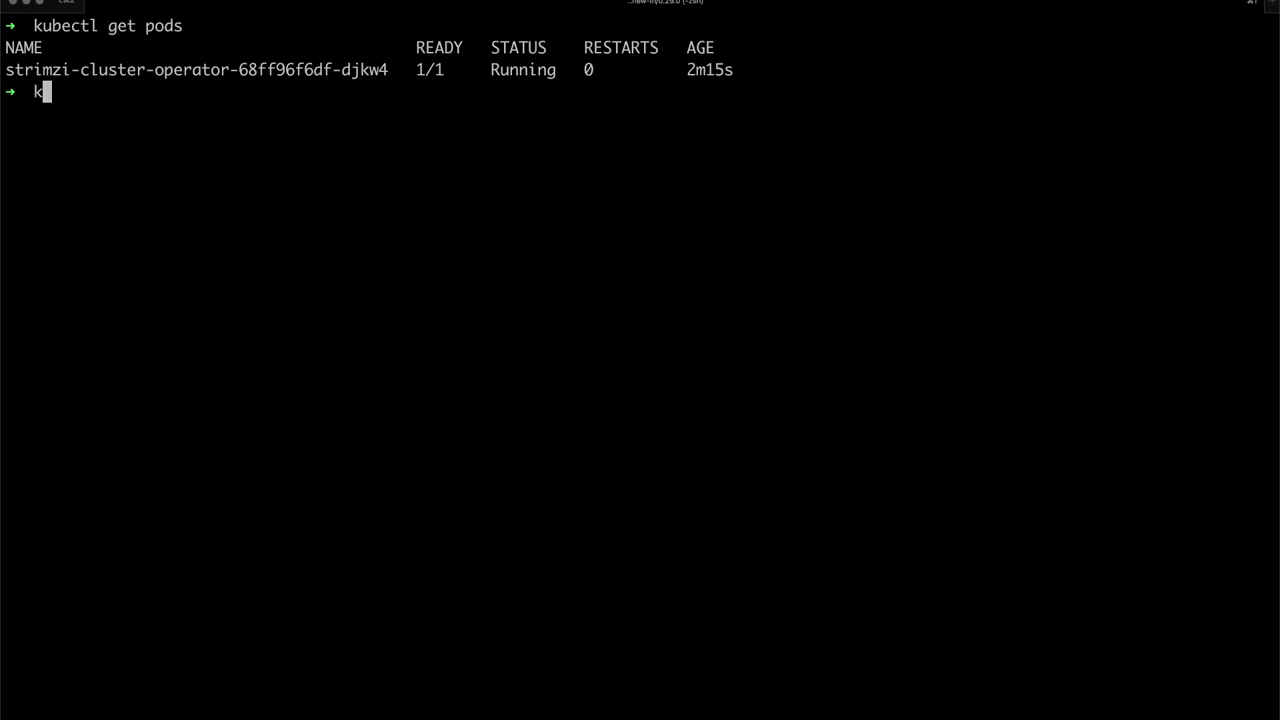
pyautogui.write('ubectl get strimzi')
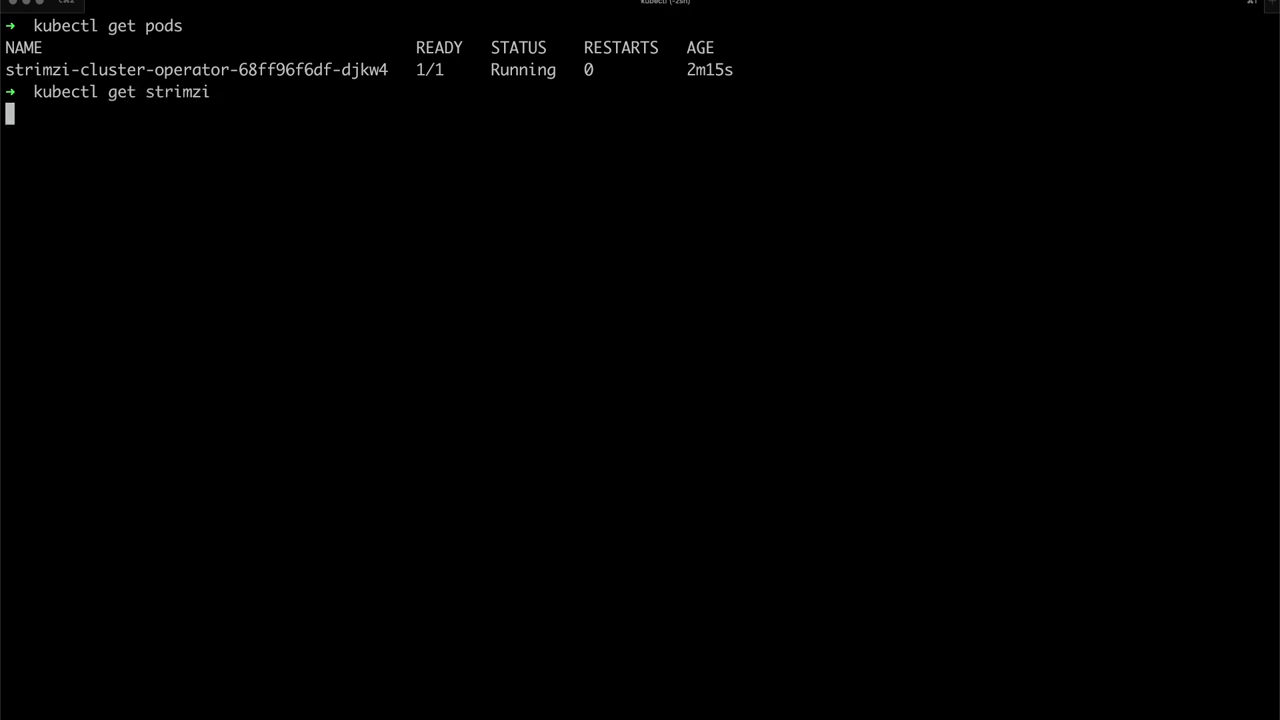
pyautogui.press('Return')
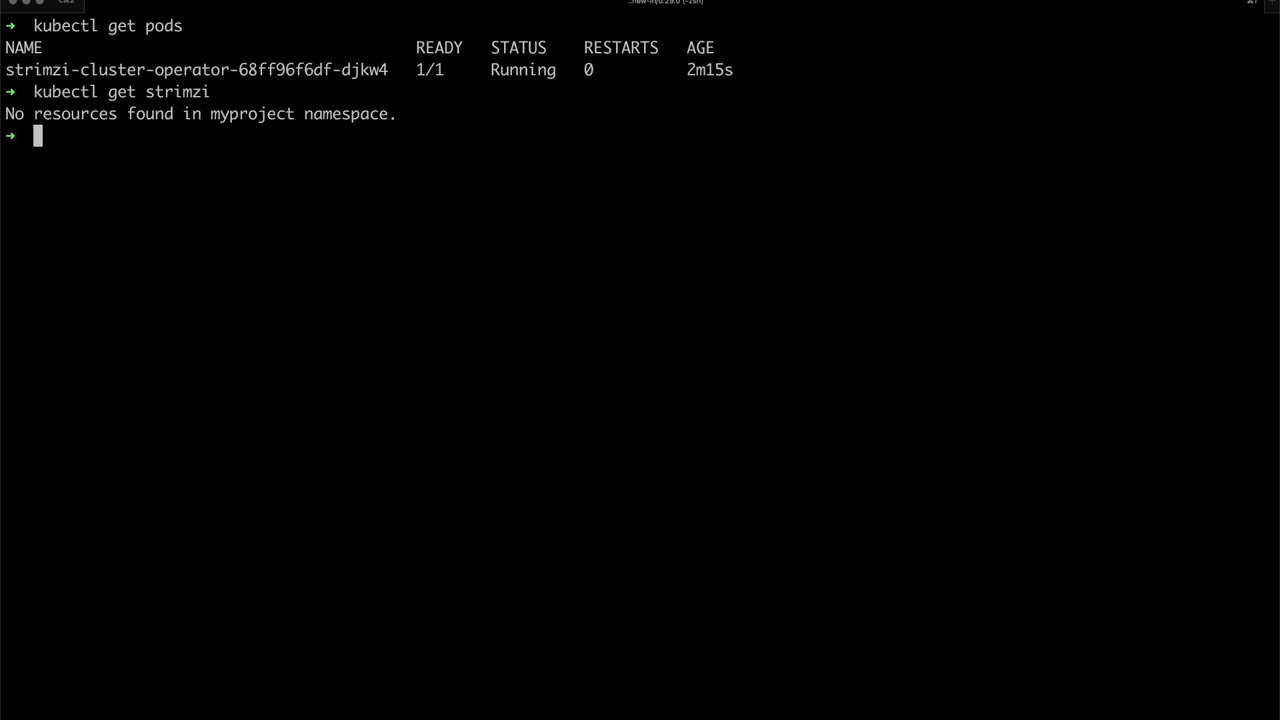
pyautogui.write('kube')
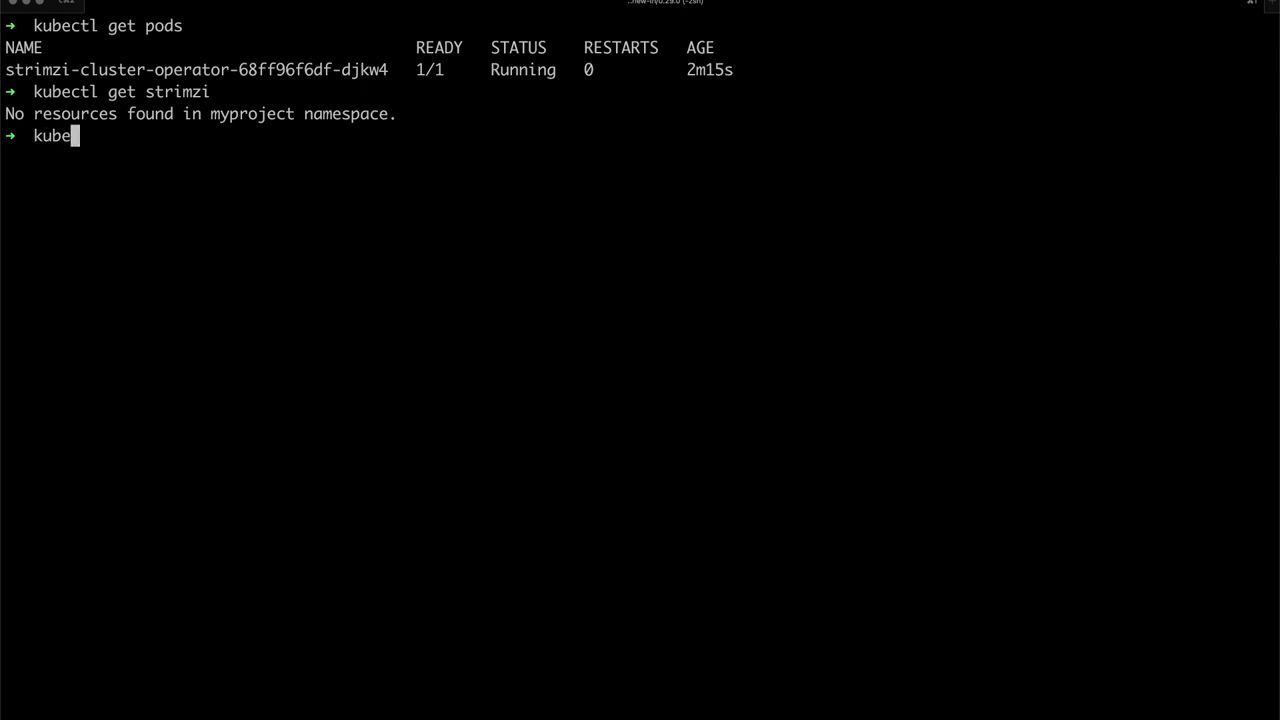
# Set STRIMZI_FEATURE_GATES=+UseStrimziPodSets,+UseKRaft on deployment/strimzi-cluster-operator
pyautogui.write('ctl')
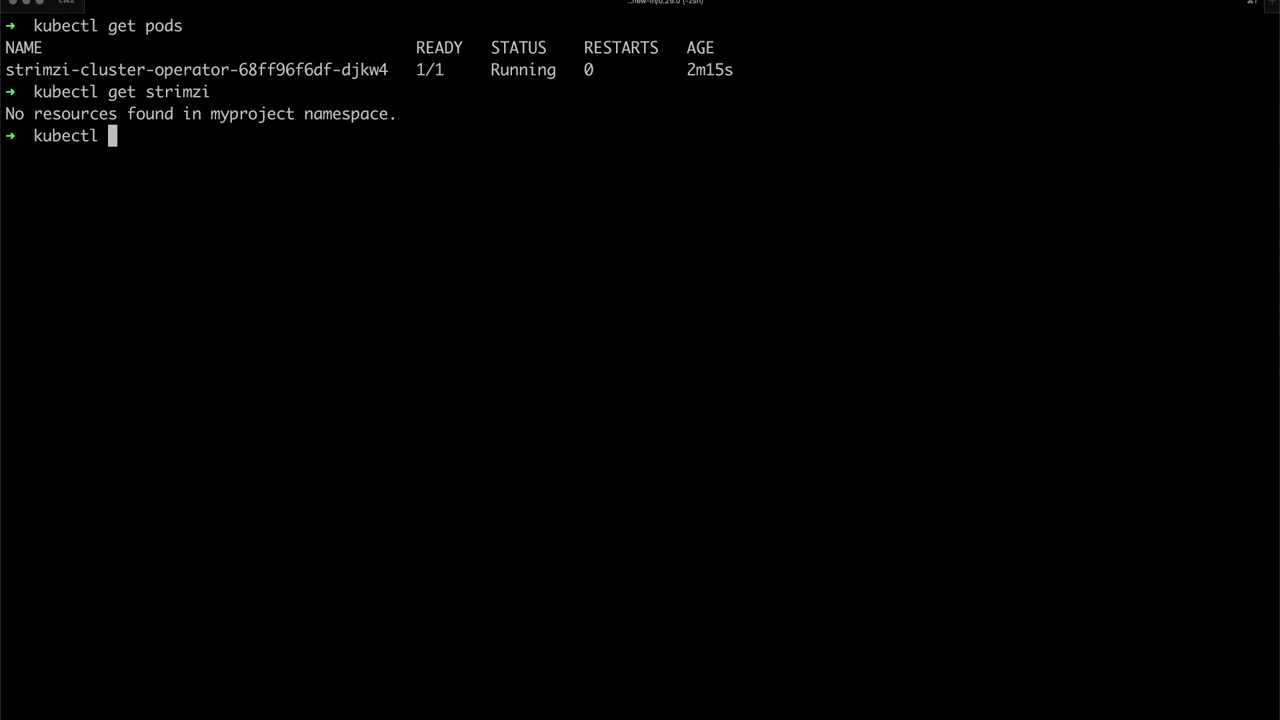
pyautogui.write('set env')
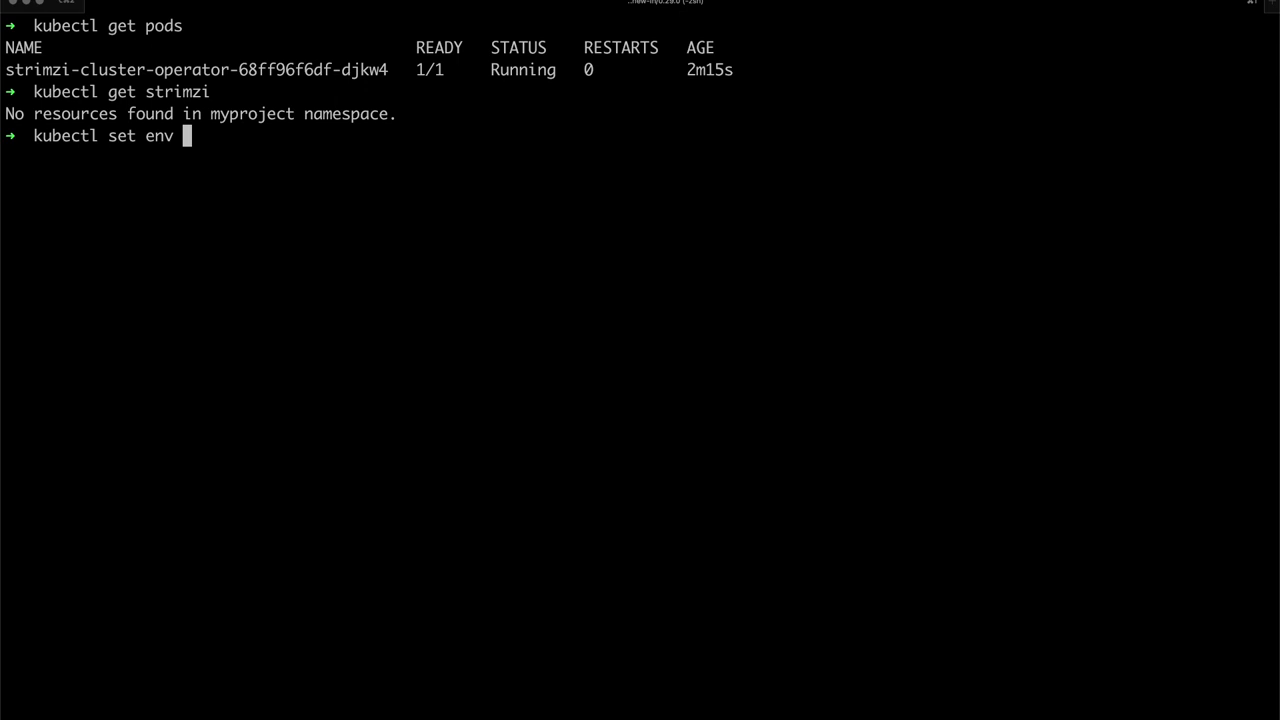
pyautogui.write('d')
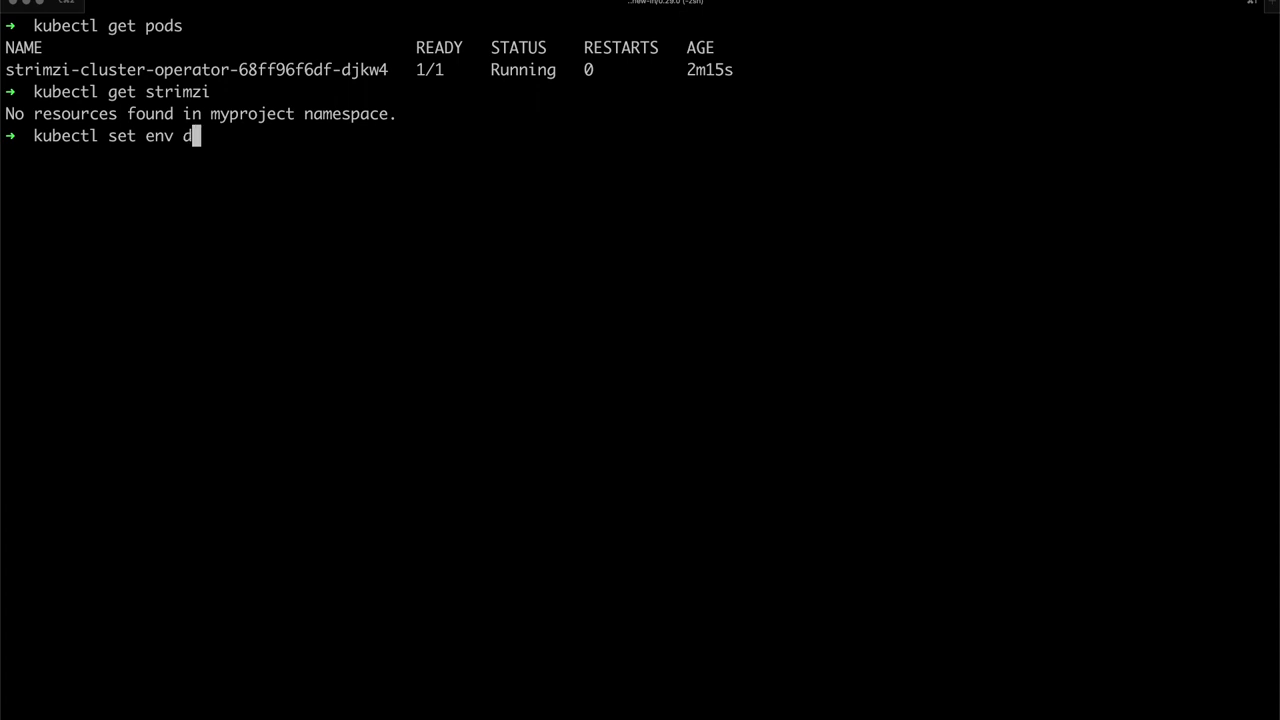
pyautogui.write('eployment')
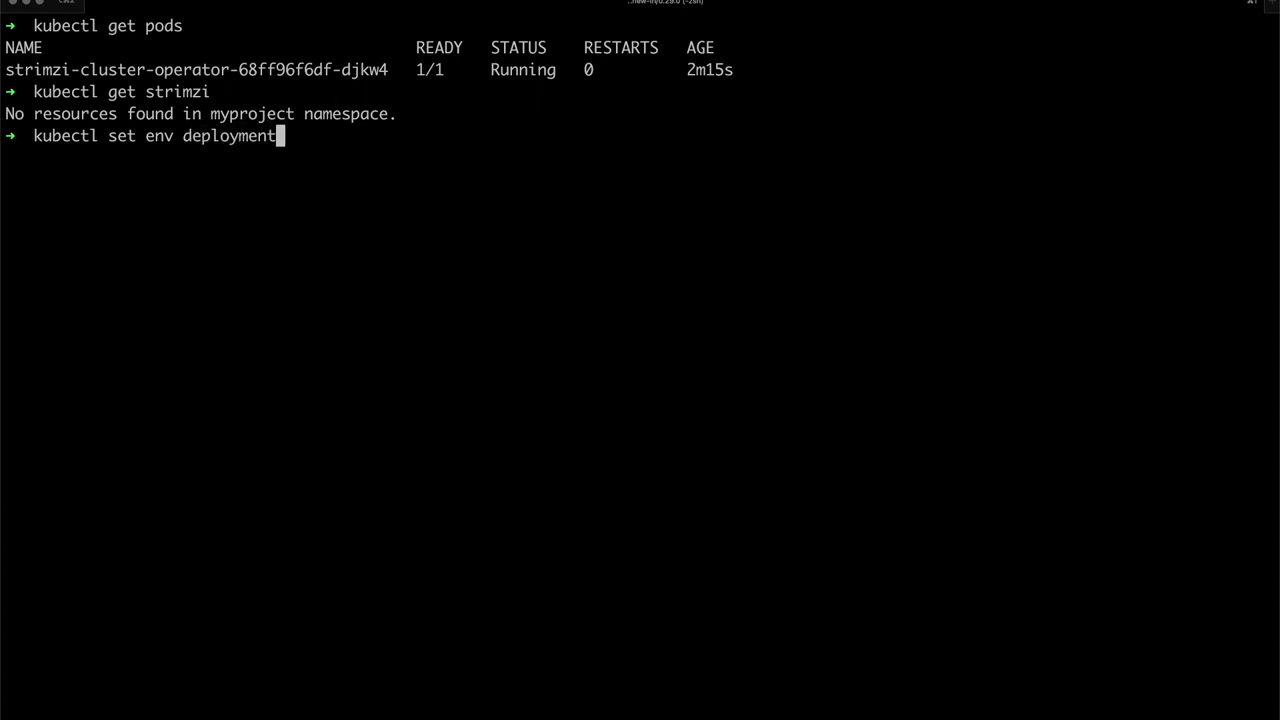
pyautogui.write('/strimzi-cluster-operator')
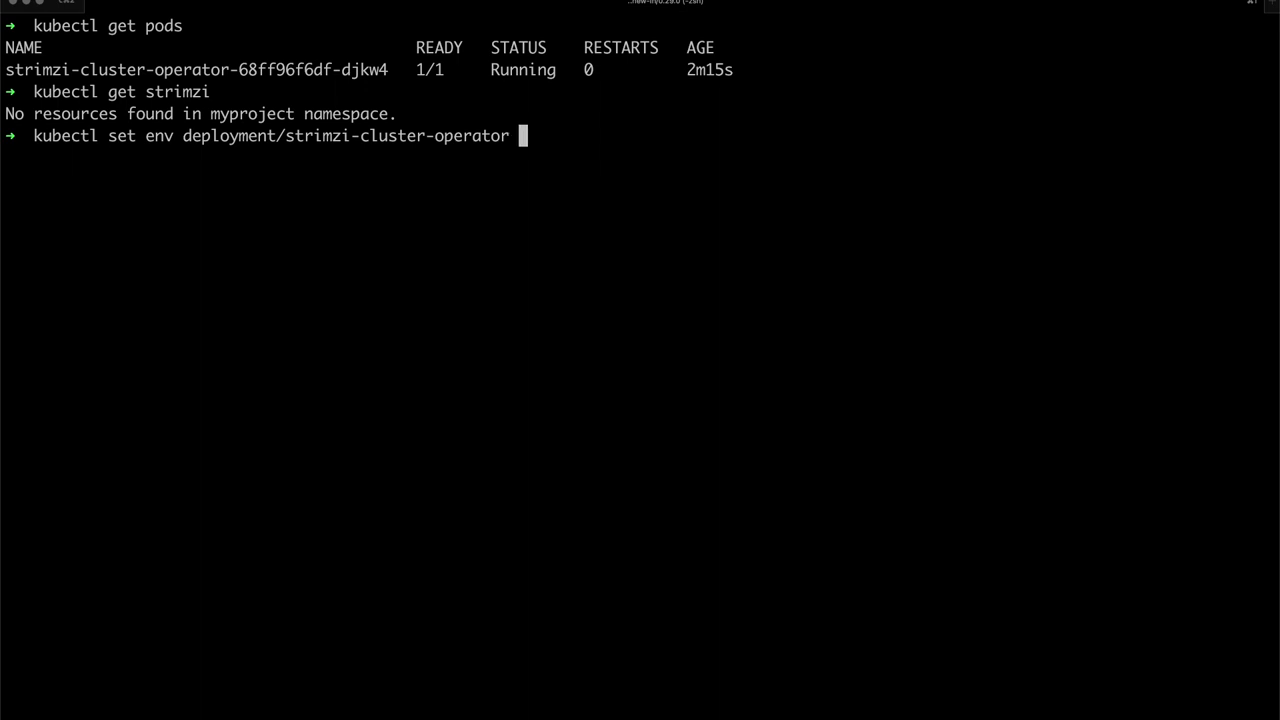
pyautogui.write('STRIMZI_')
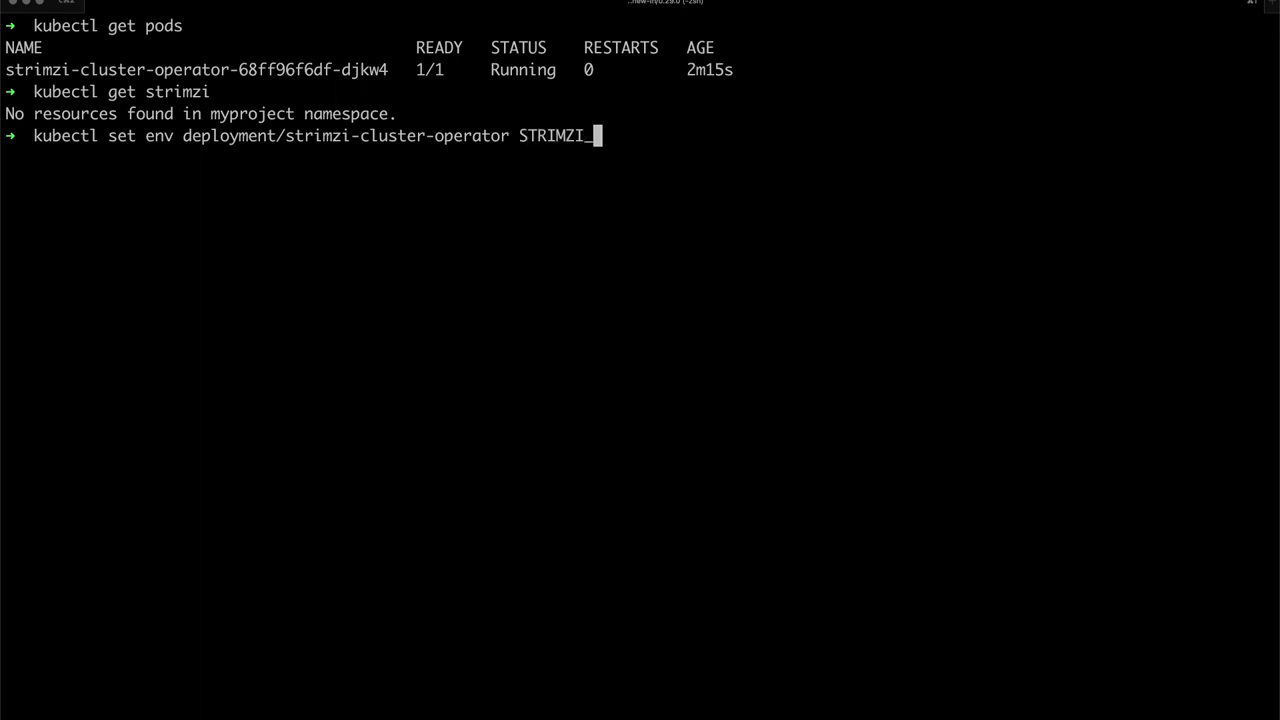
pyautogui.write('FEATURE_GA')
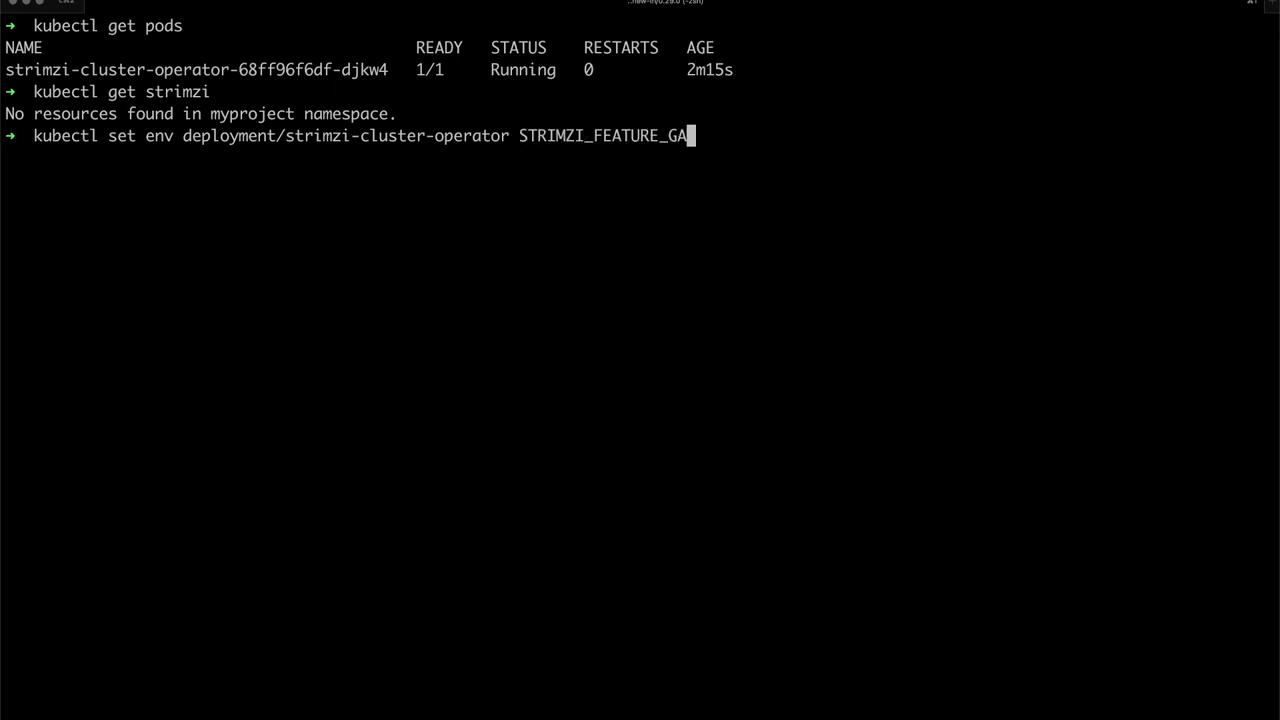
pyautogui.write('TES=')
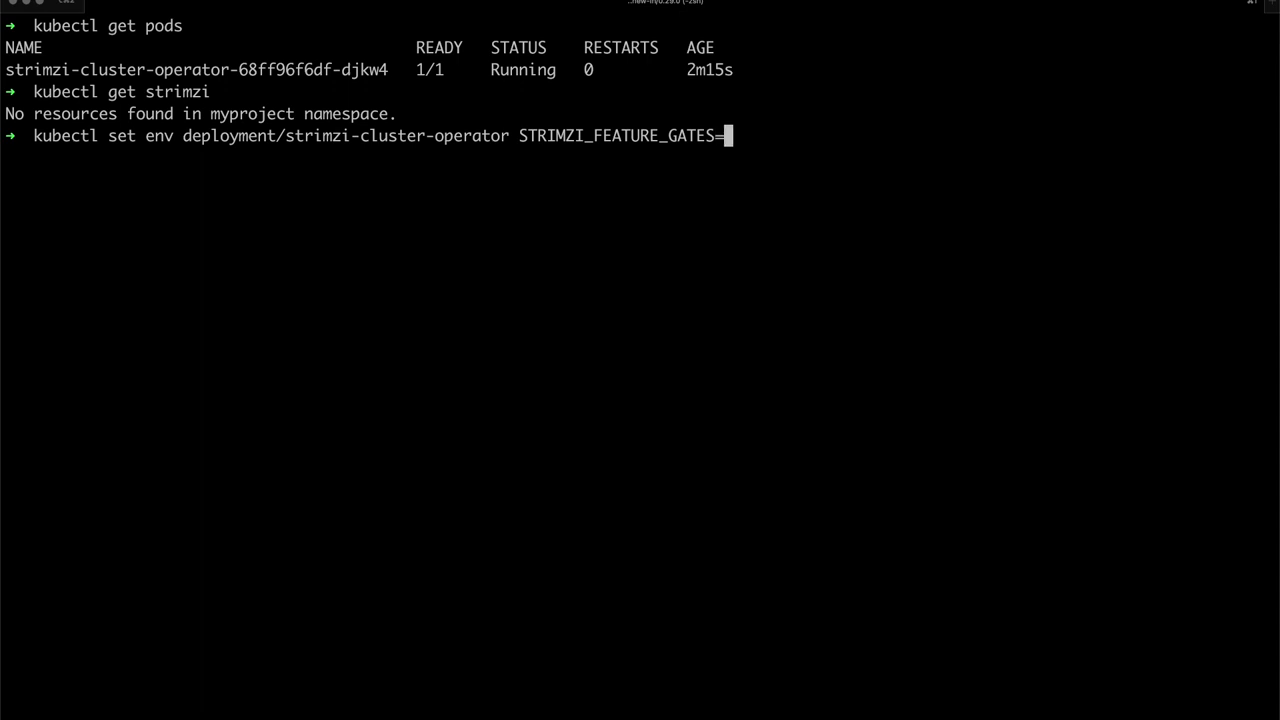
pyautogui.write('+Use')
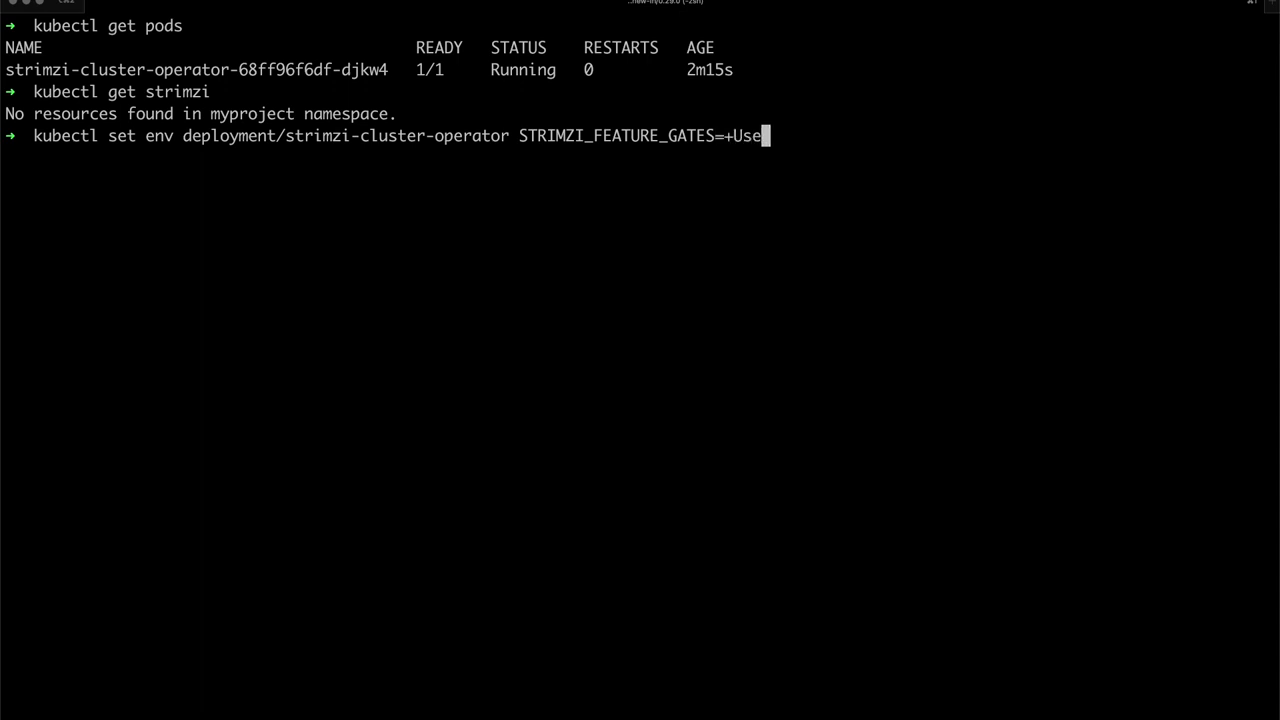
pyautogui.write('StrimziPod')
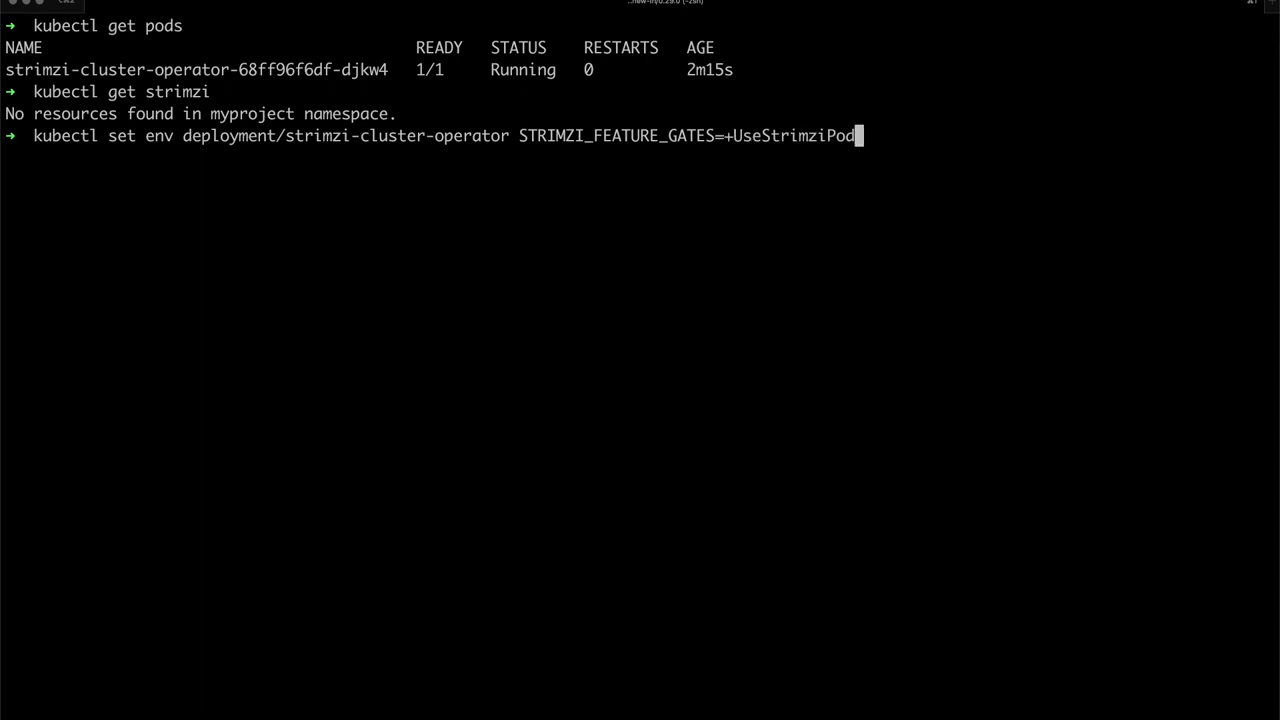
pyautogui.write('Sets')
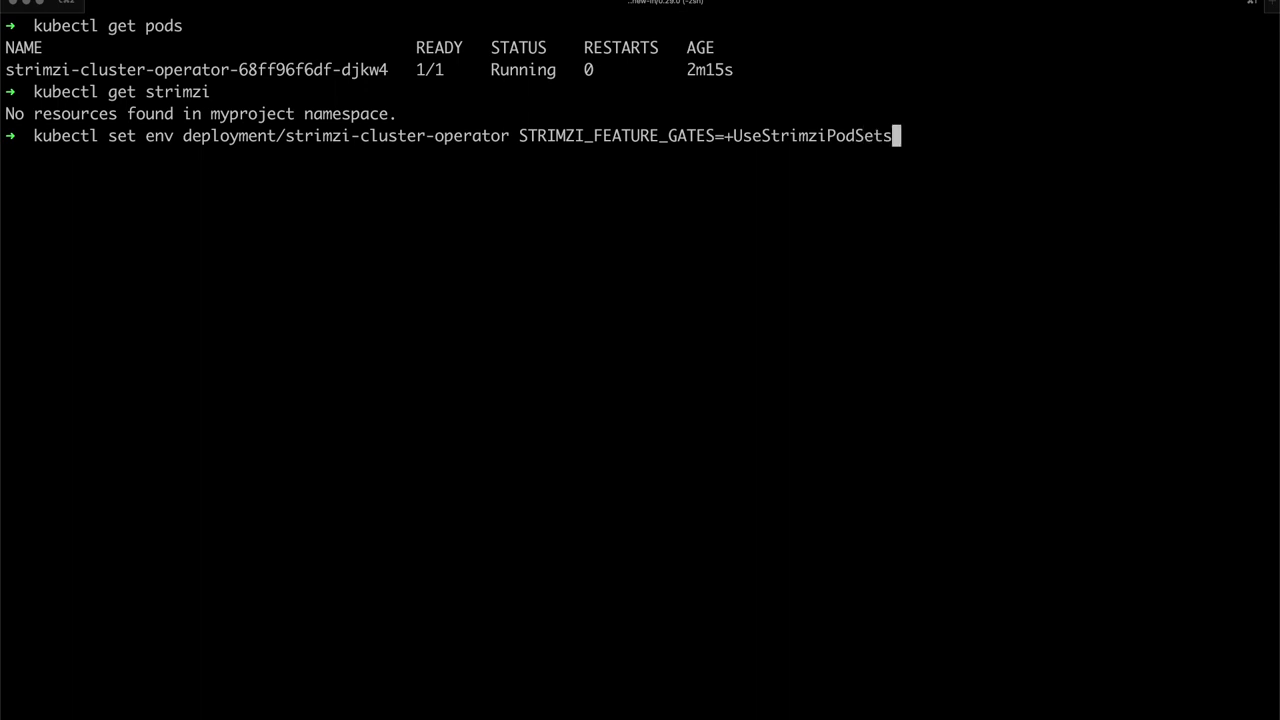
pyautogui.write(',+')
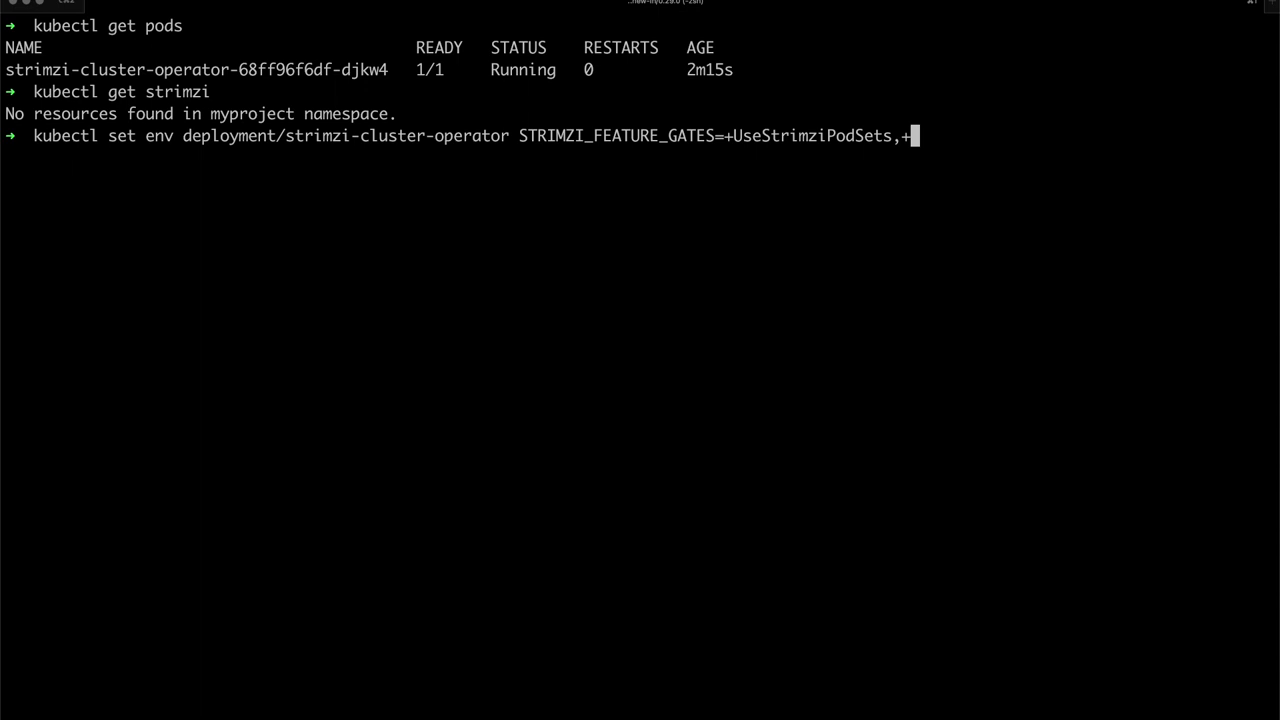
pyautogui.write('UseKRaft')
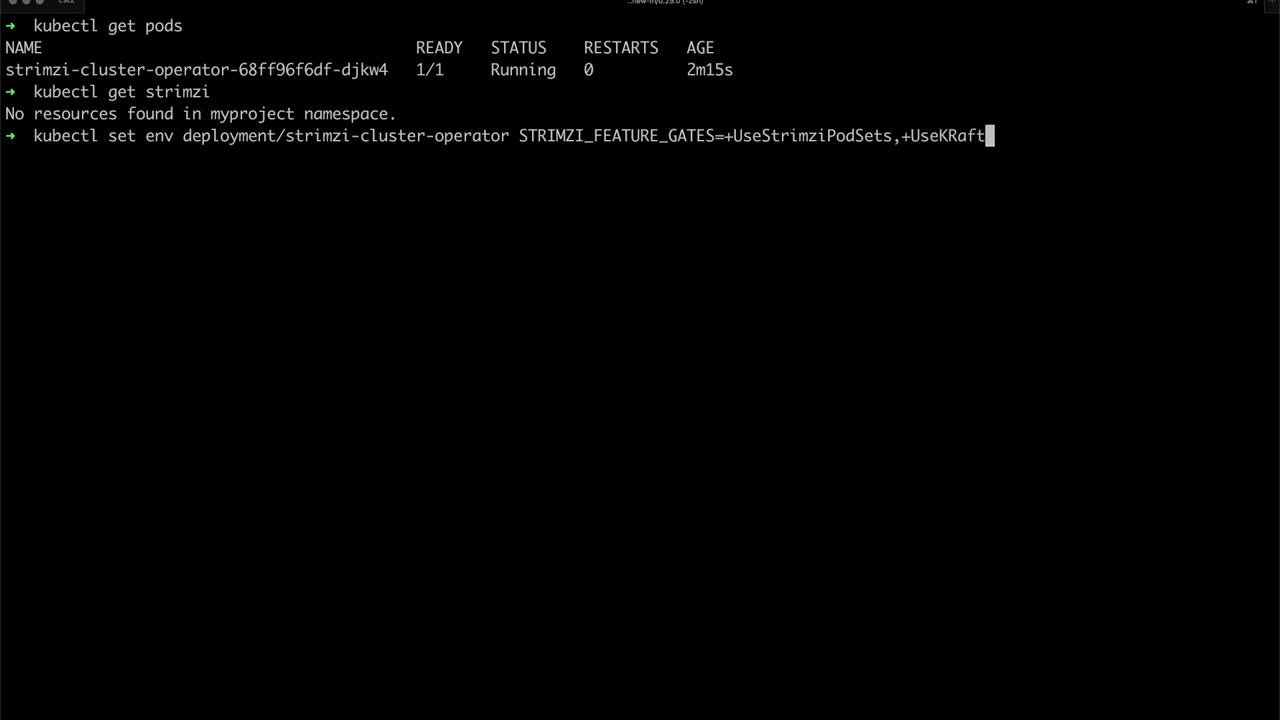
pyautogui.press('Return')
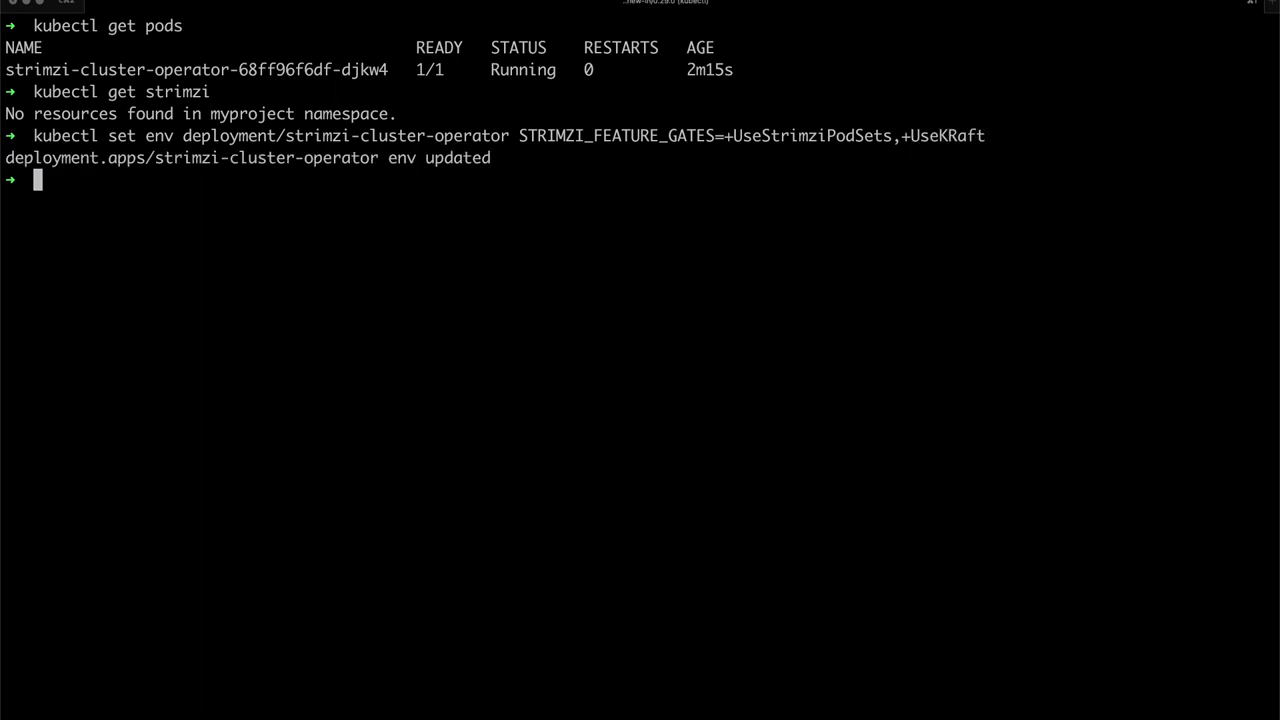
# List pods to see the cluster operator pod restarting with the new feature gates
pyautogui.write('kubectl get pod')
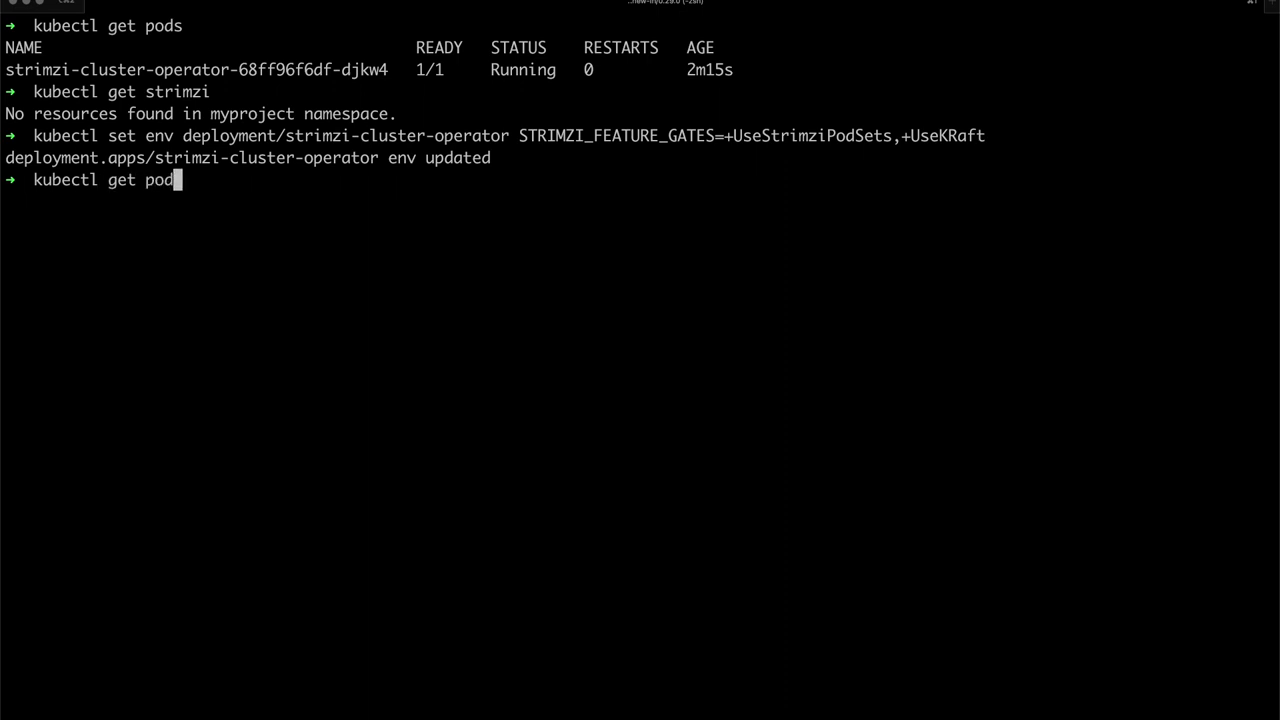
pyautogui.press('Return')
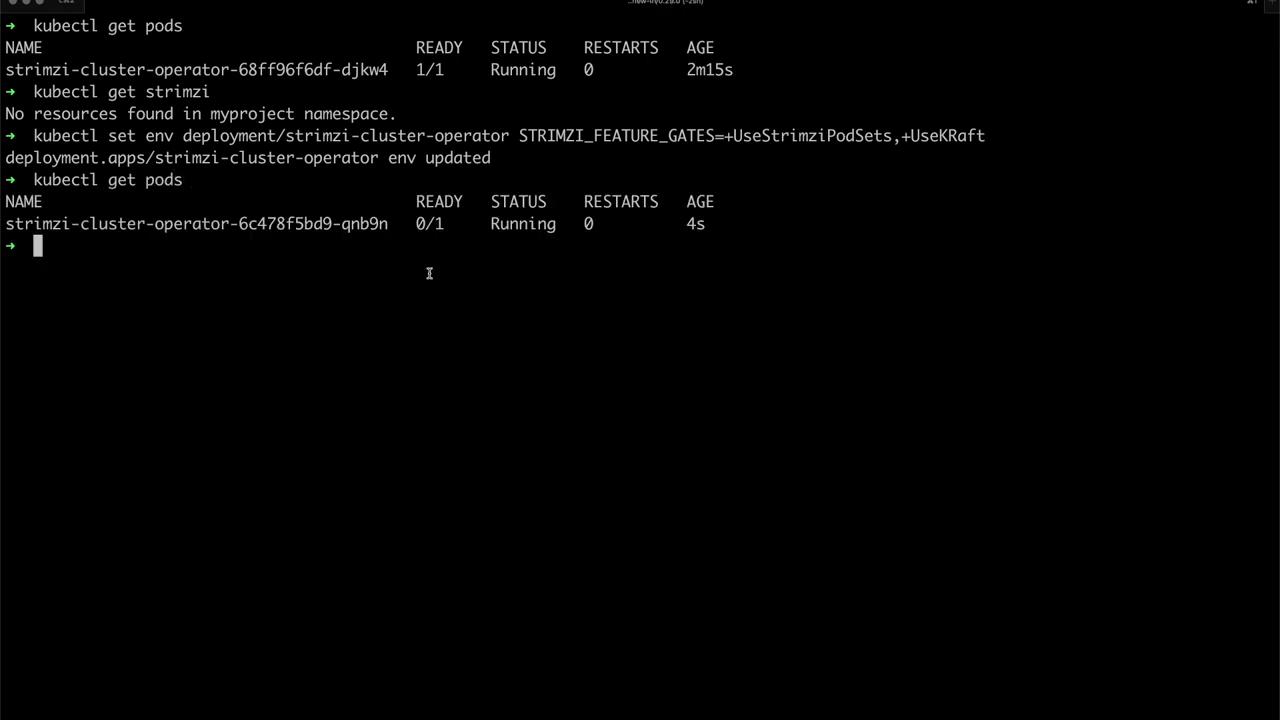
pyautogui.doubleClick(428, 224)
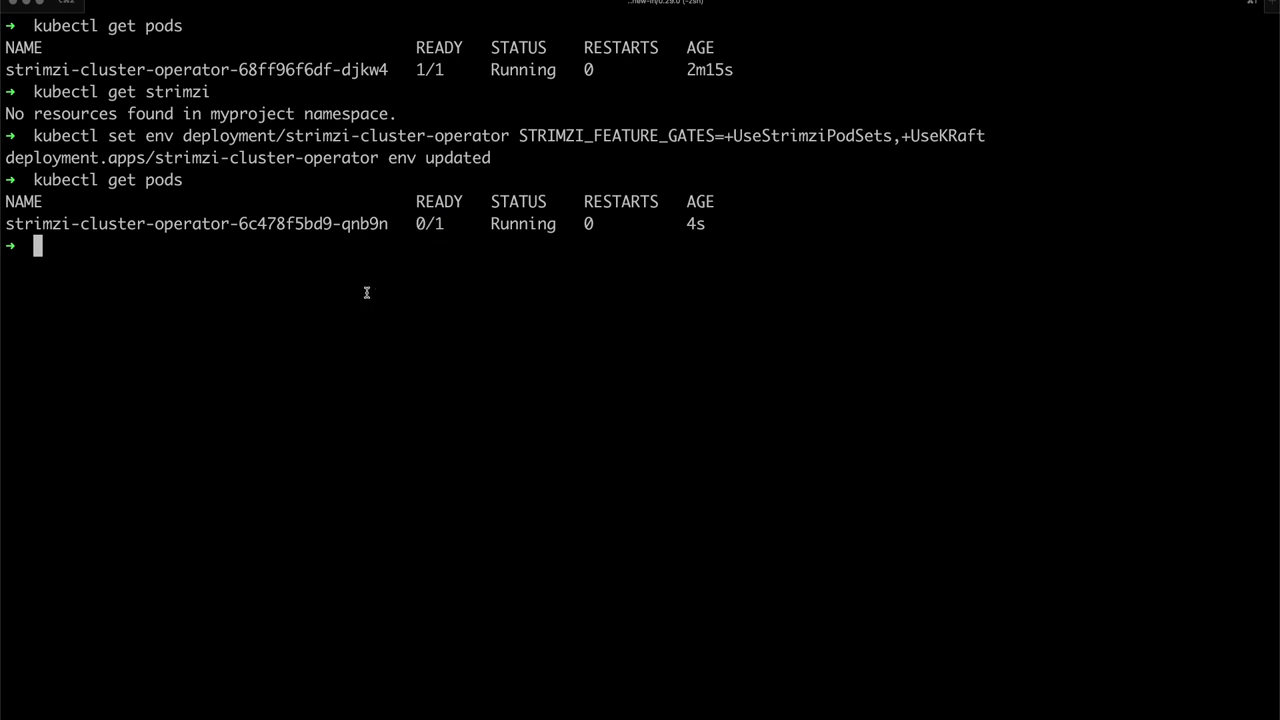
pyautogui.write('bat k')
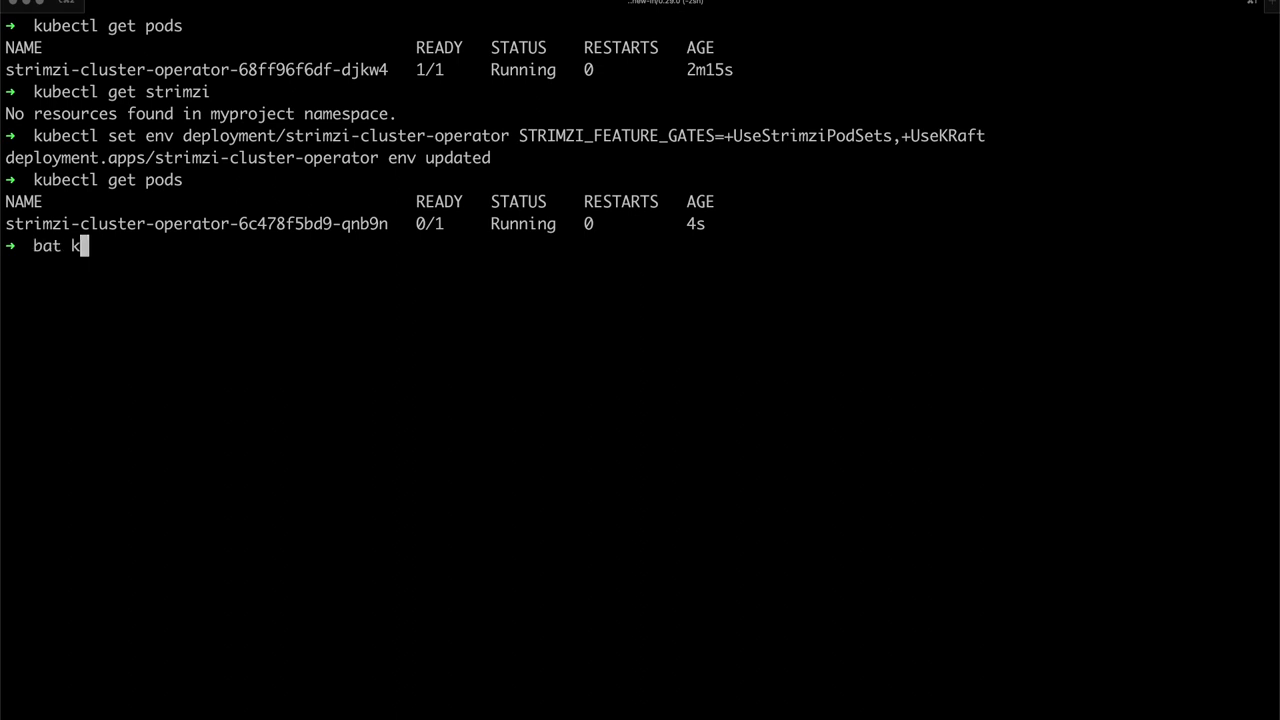
# Display kraft.yaml with bat and read through to its zookeeper and entity operator sections
pyautogui.press('Return')
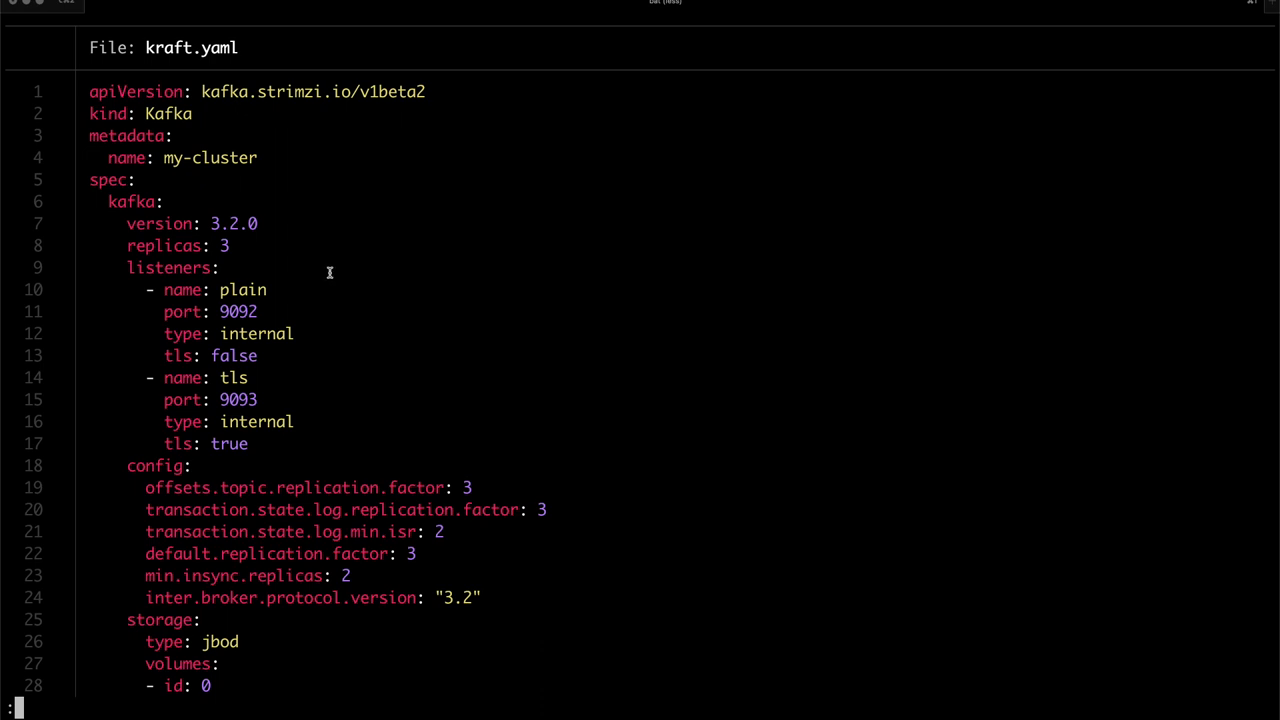
pyautogui.doubleClick(232, 224)
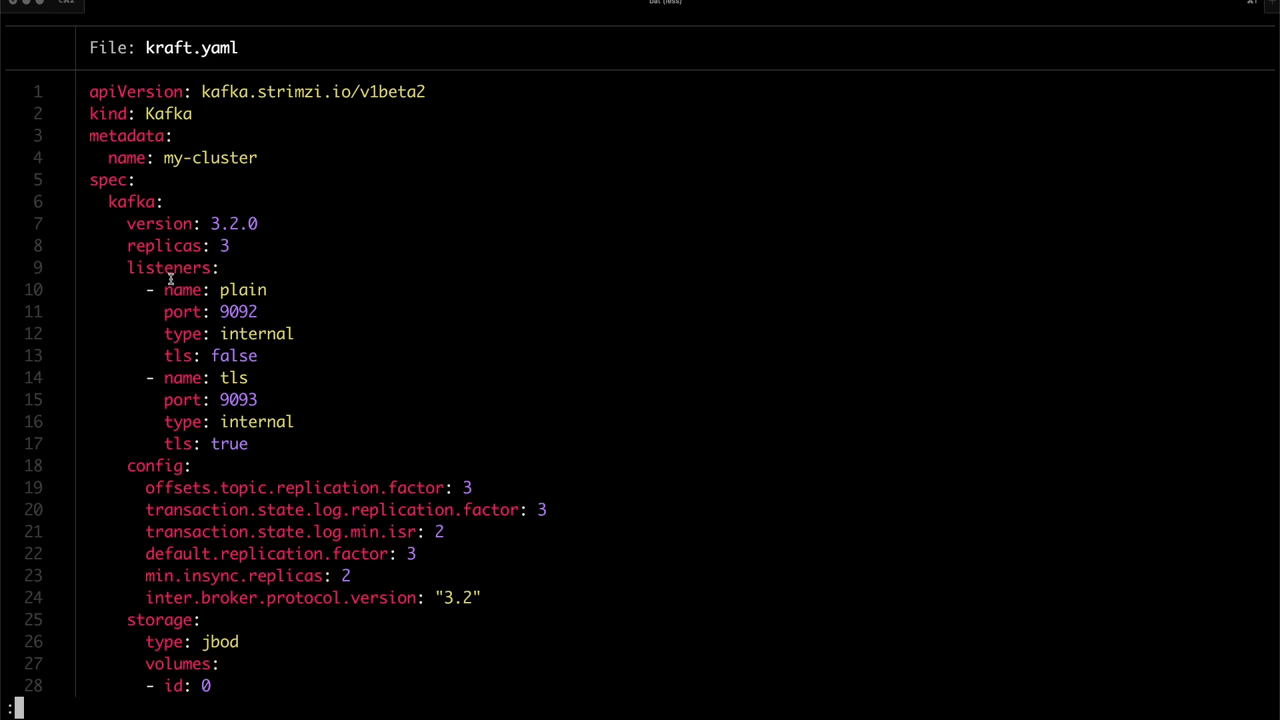
pyautogui.scroll(-3)
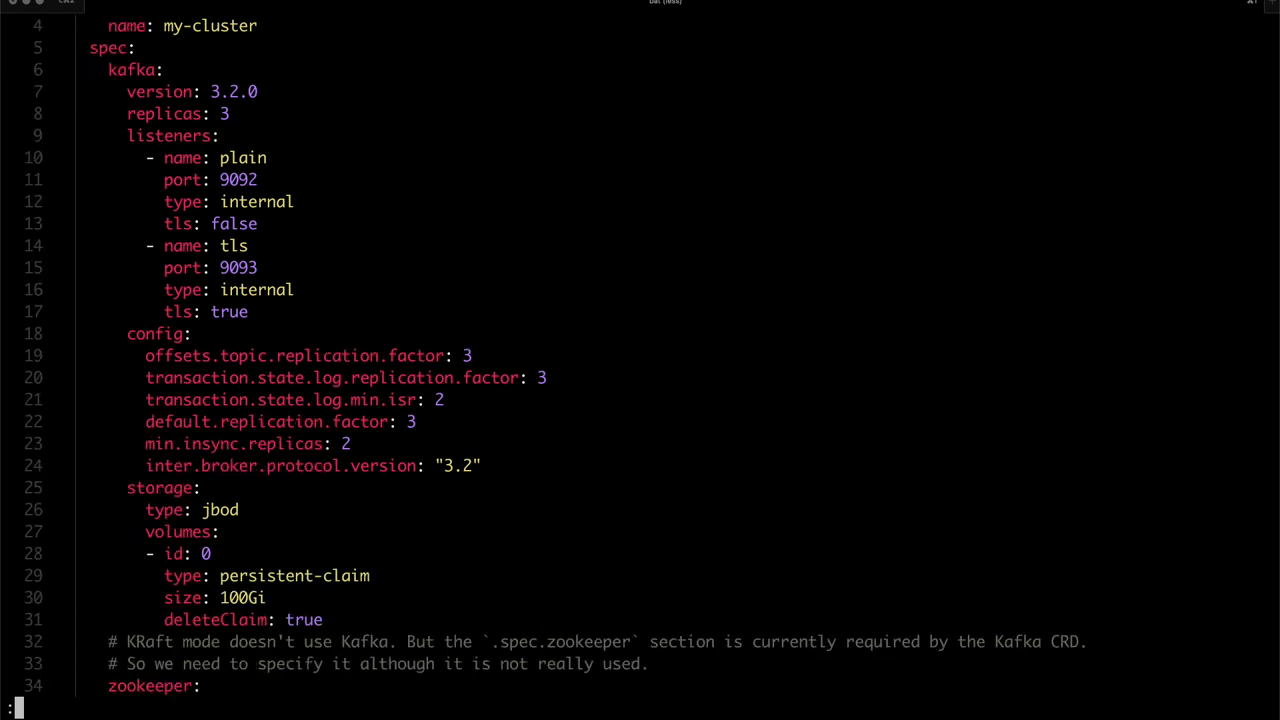
pyautogui.scroll(-3)
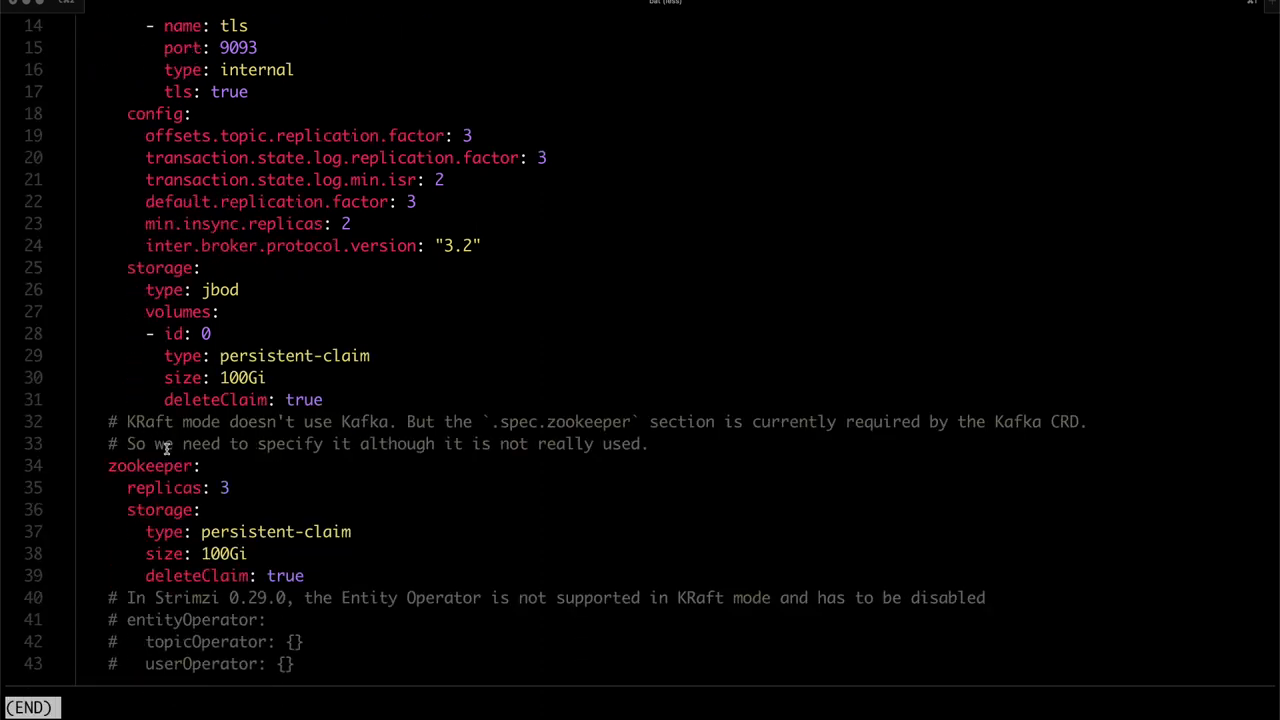
pyautogui.doubleClick(148, 466)
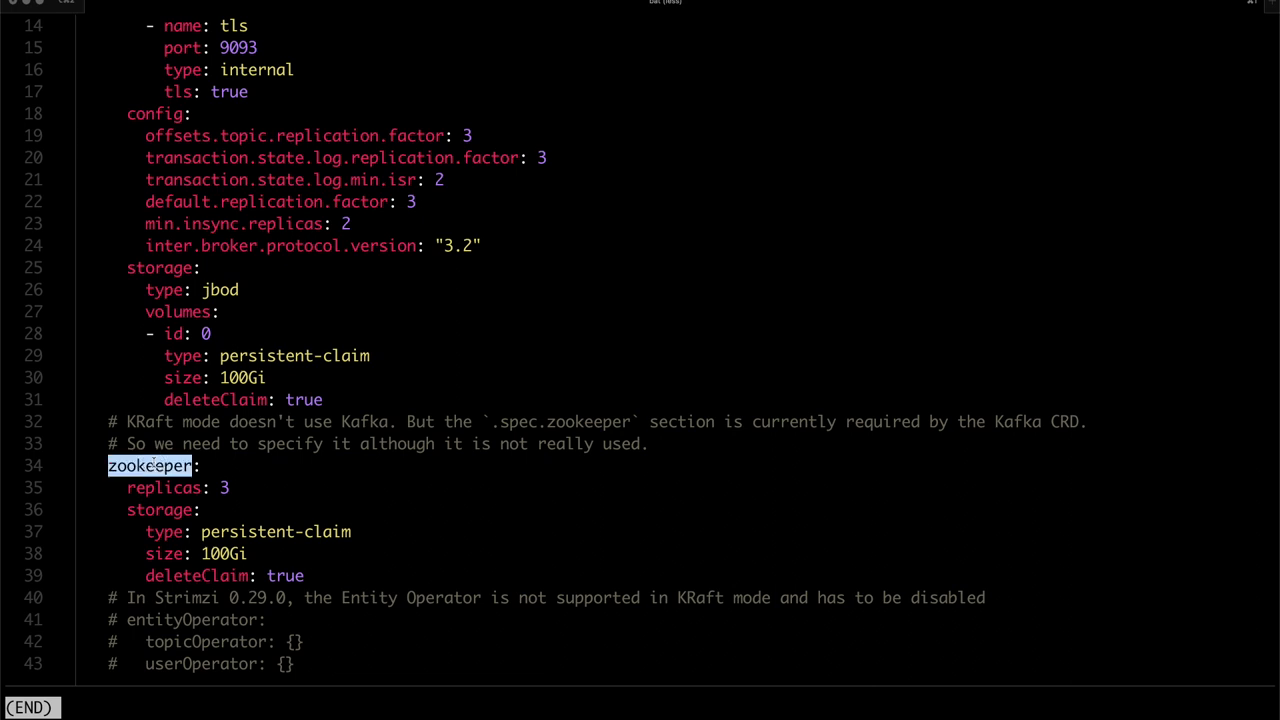
pyautogui.moveTo(156, 438)
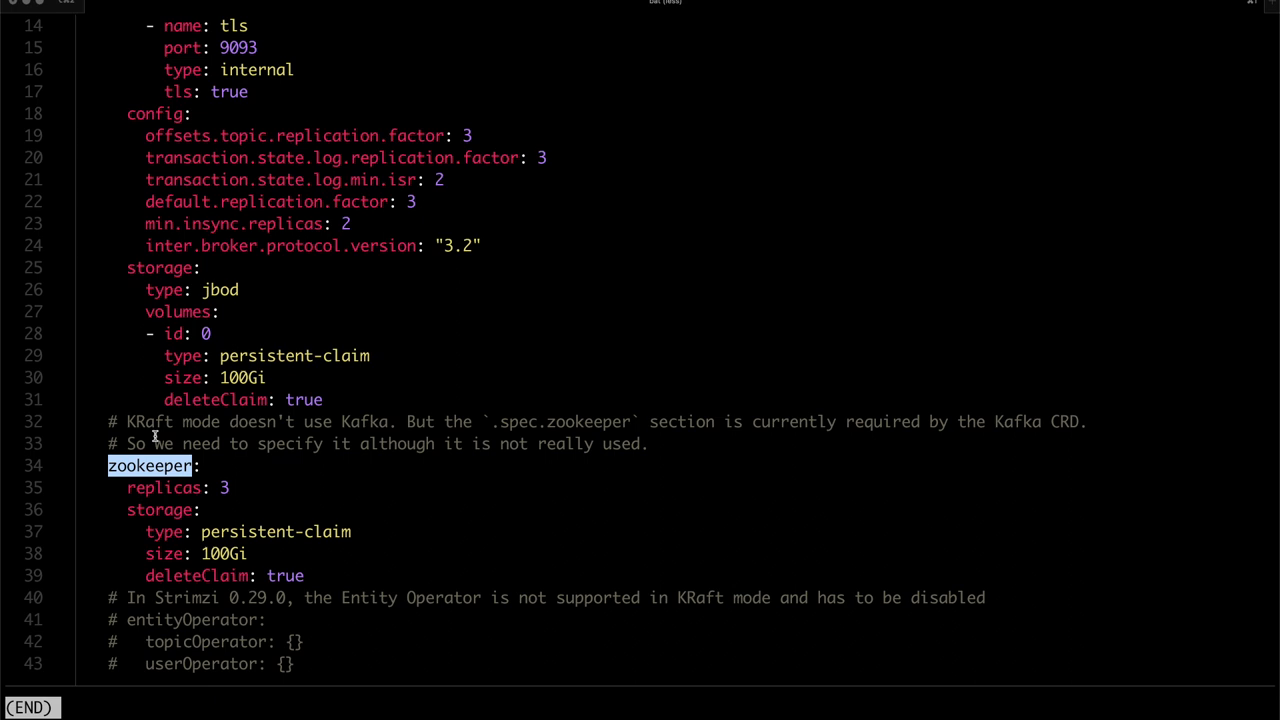
pyautogui.moveTo(128, 564)
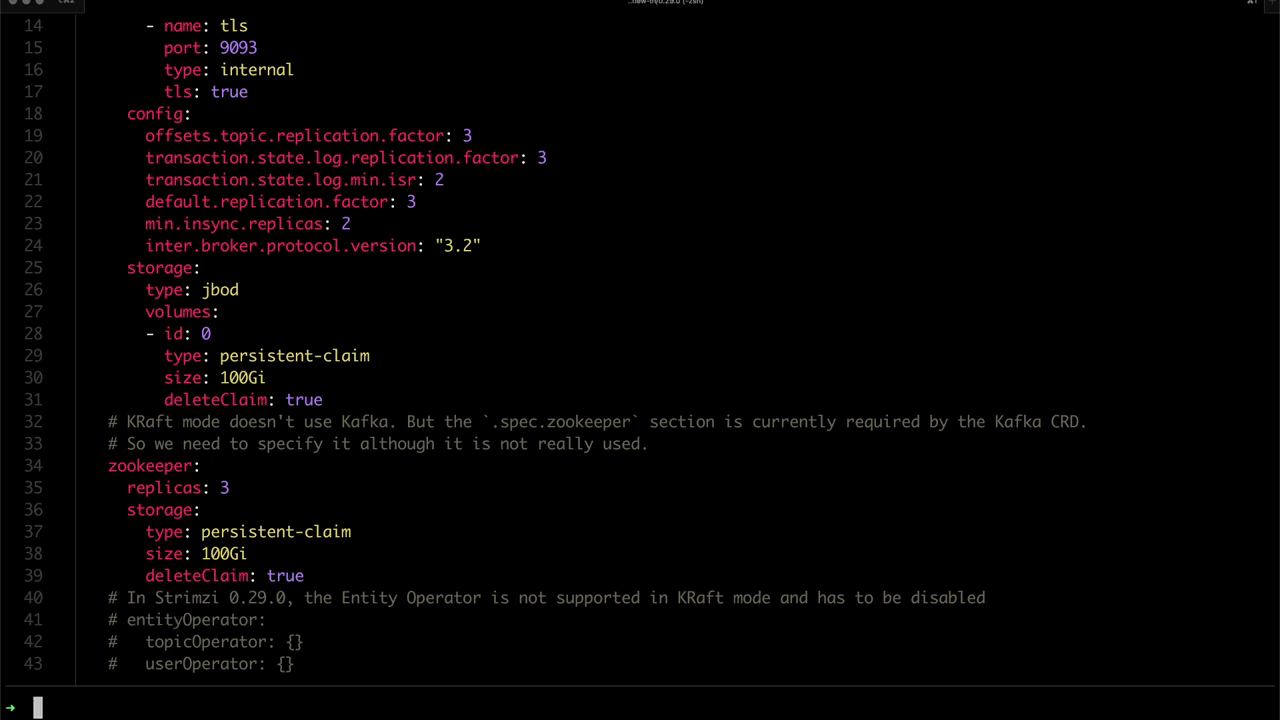
# Apply kraft.yaml with kubectl after correcting the kunectl typo, creating the my-cluster Kafka resource
pyautogui.write('kunectl apply')
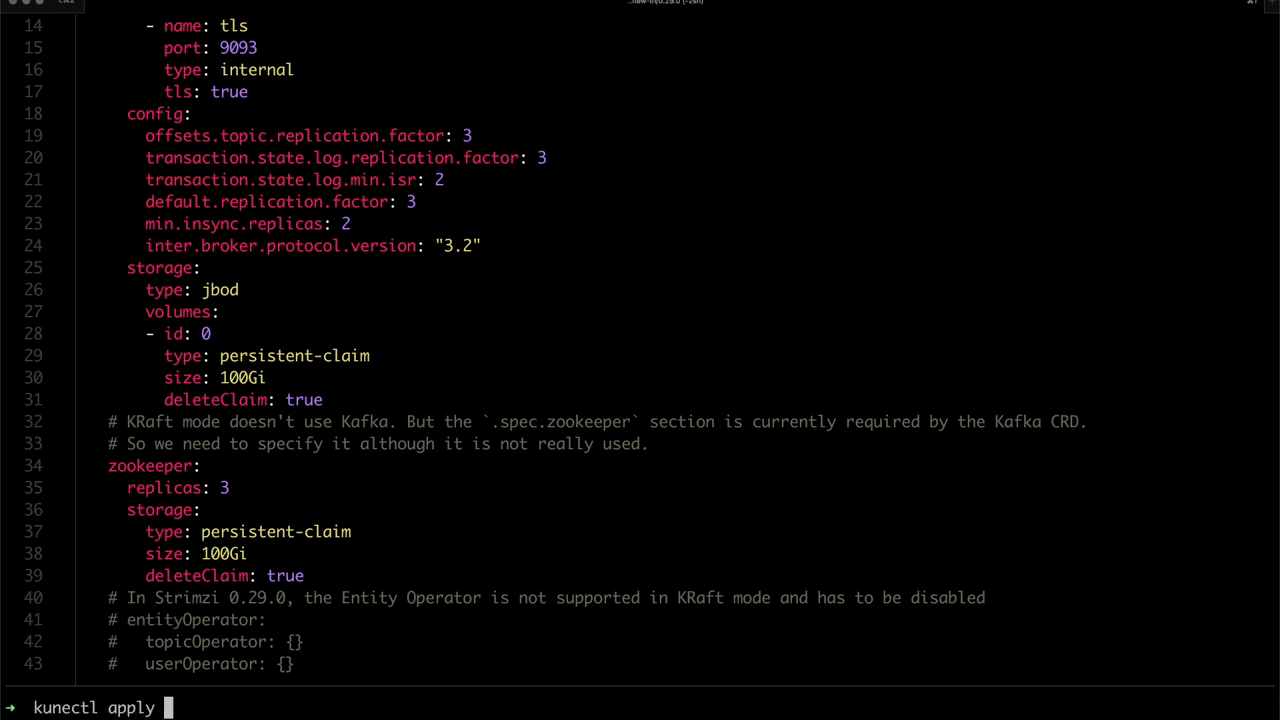
pyautogui.write('-f k')
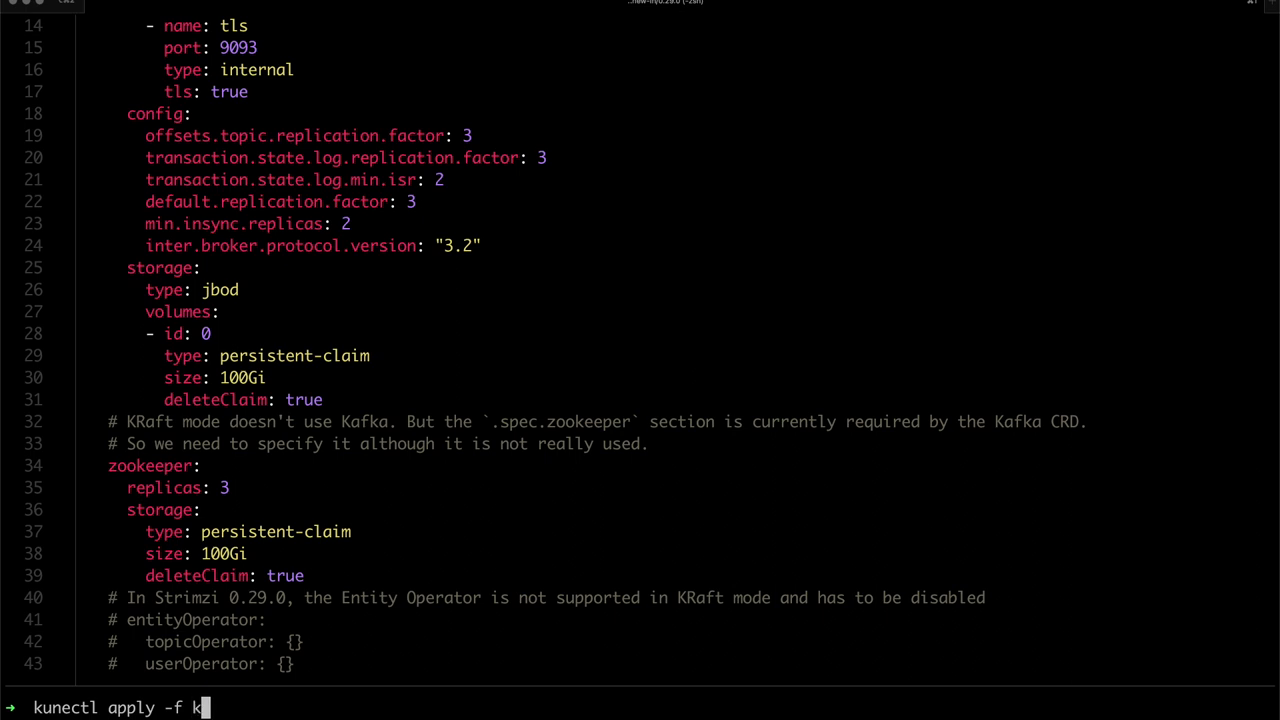
pyautogui.press('Return')
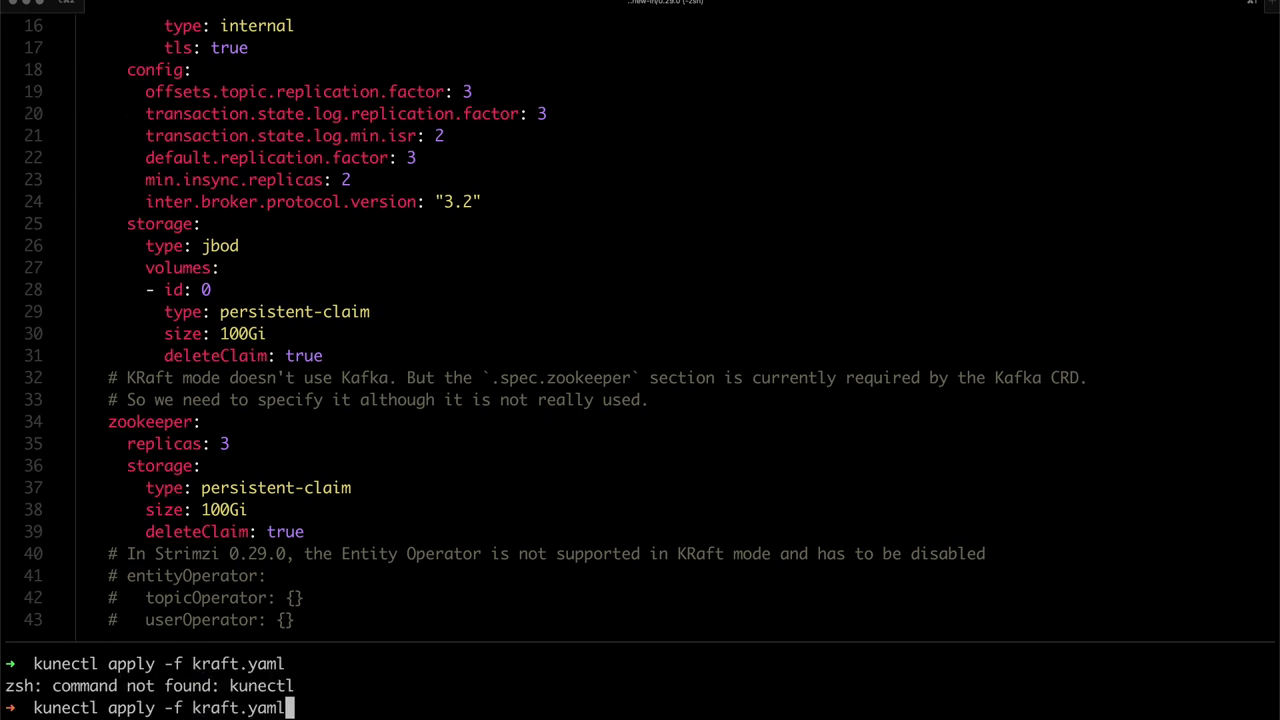
pyautogui.press('Return')
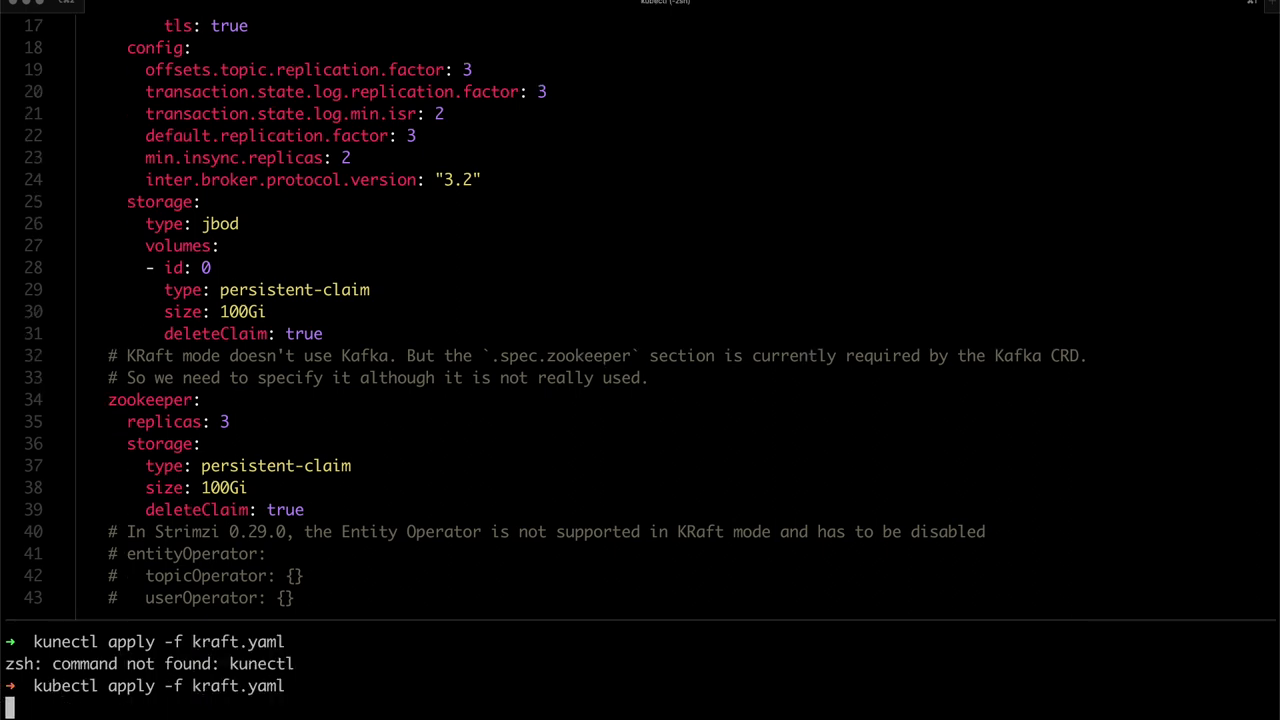
pyautogui.press('Return')
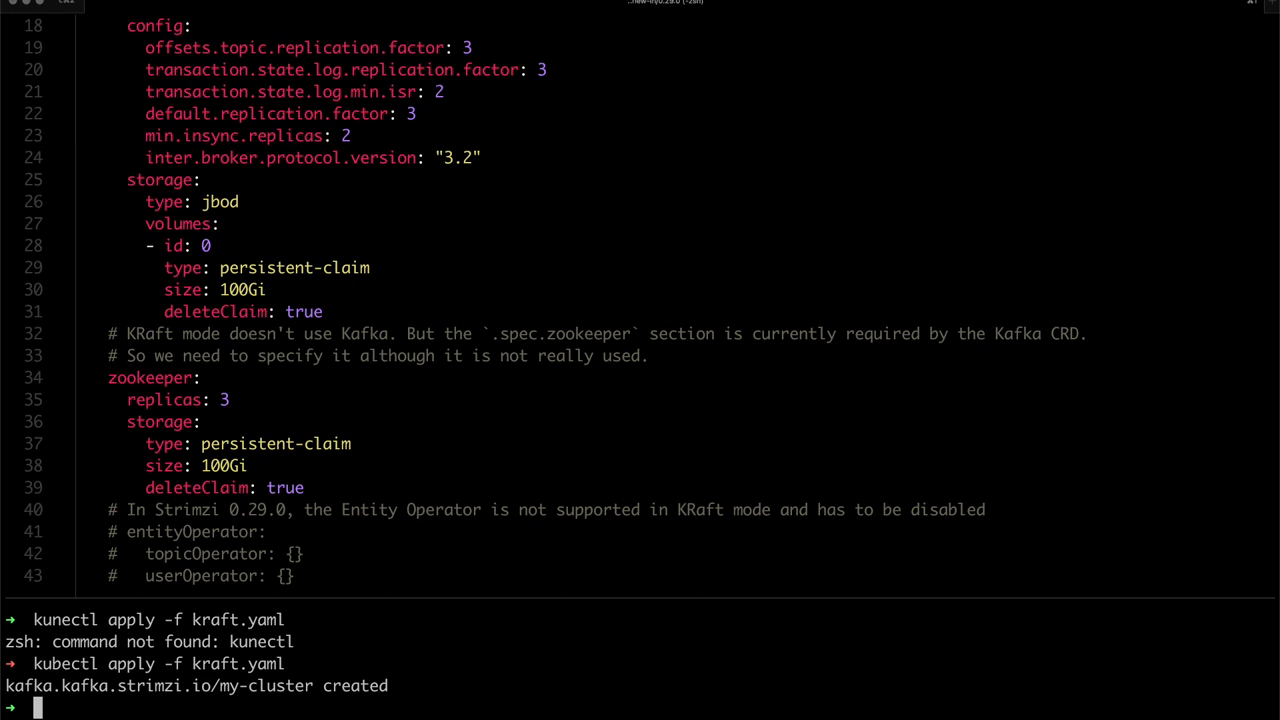
# Watch the pods until all three my-cluster-kafka brokers show Running and ready
pyautogui.write('kubectl get pods -w')
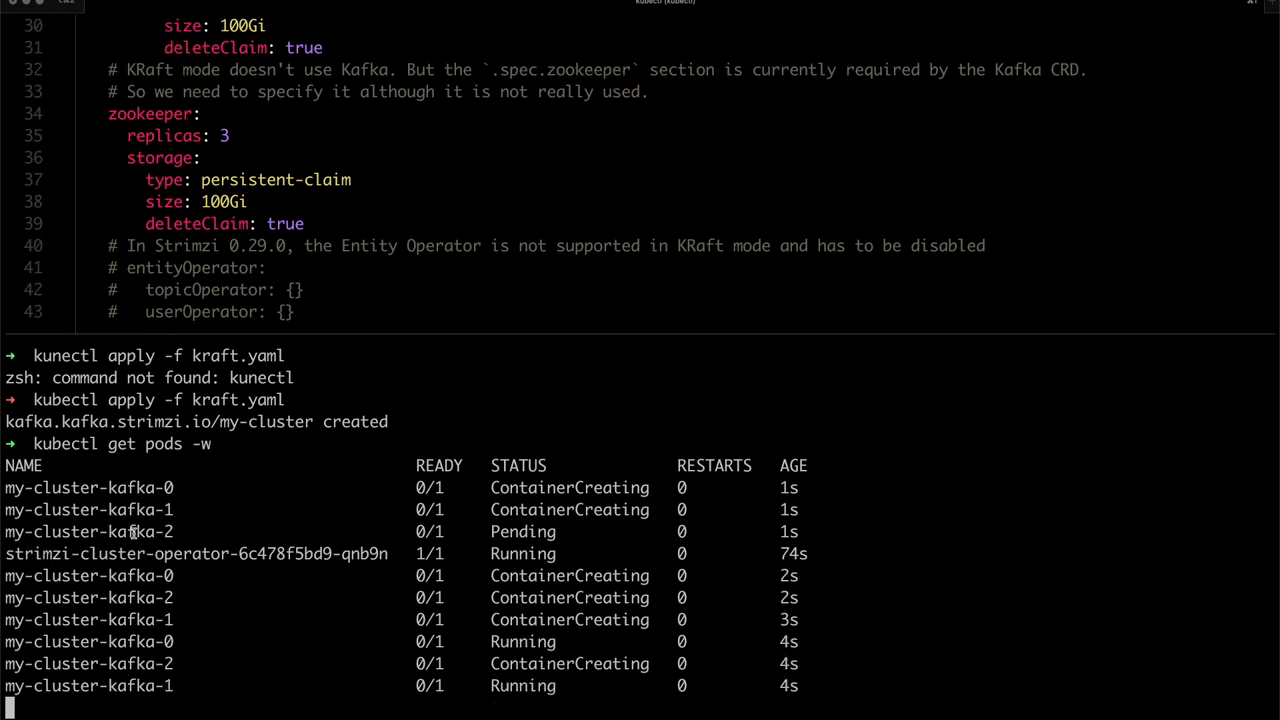
pyautogui.scroll(-3)
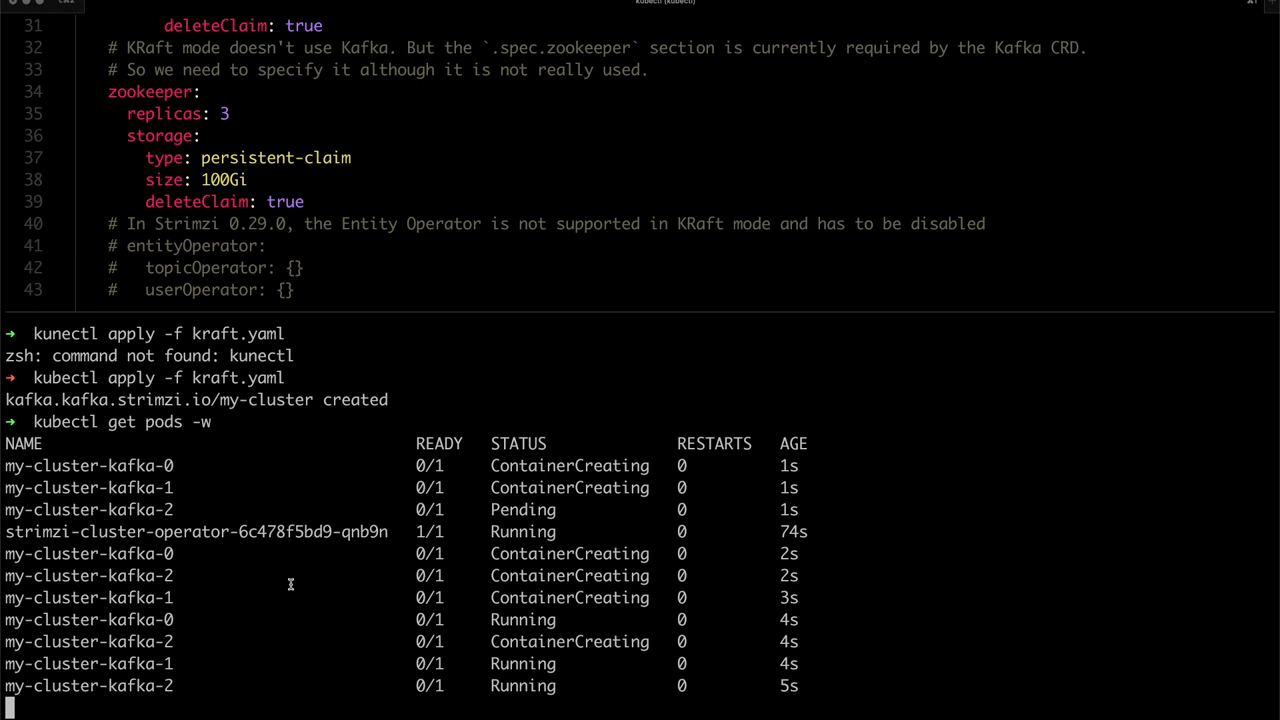
pyautogui.scroll(-3)
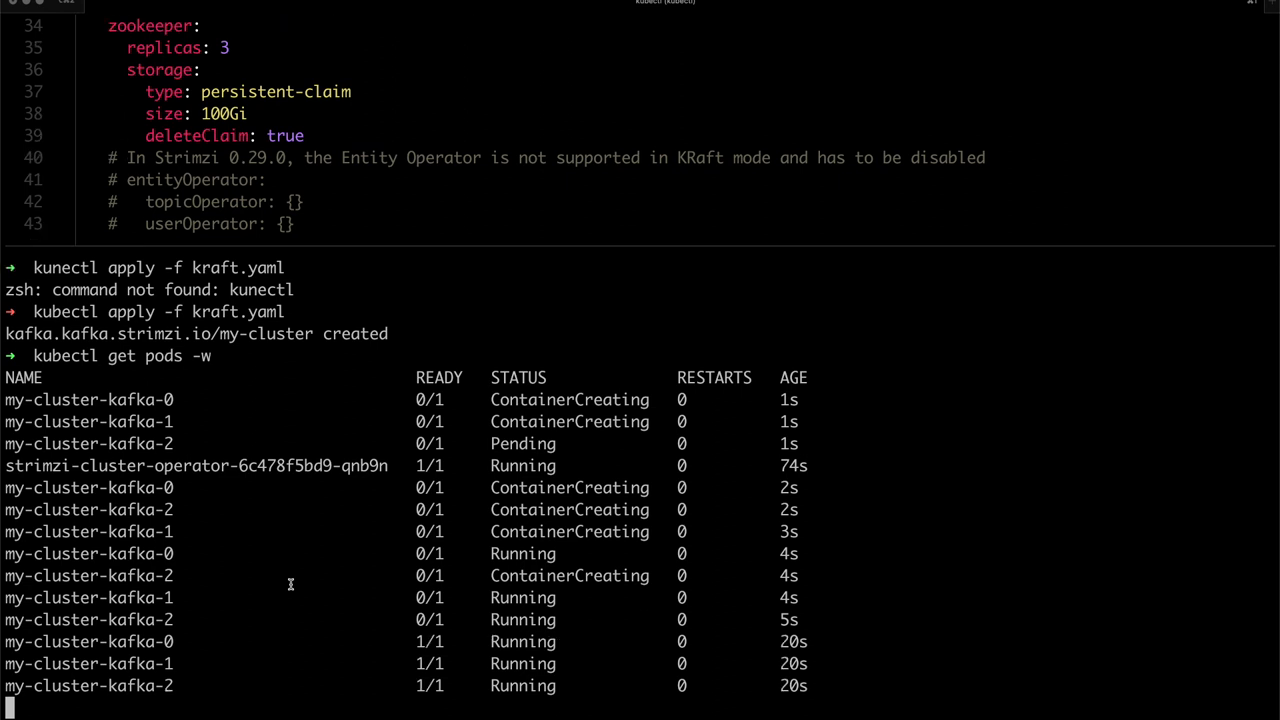
pyautogui.scroll(3)
pyautogui.write('kubectl')
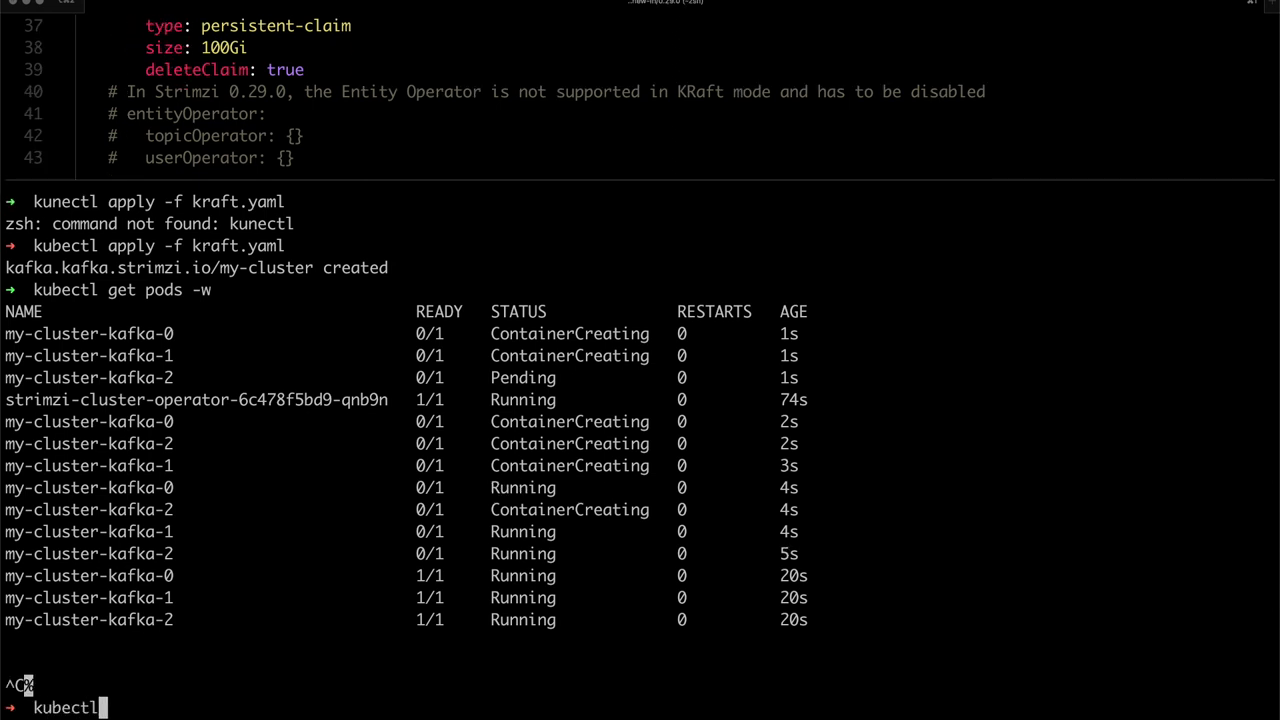
# Check kubectl get kafka -o wide repeatedly, then watch until my-cluster shows 3 replicas and READY True
pyautogui.write('get kafka')
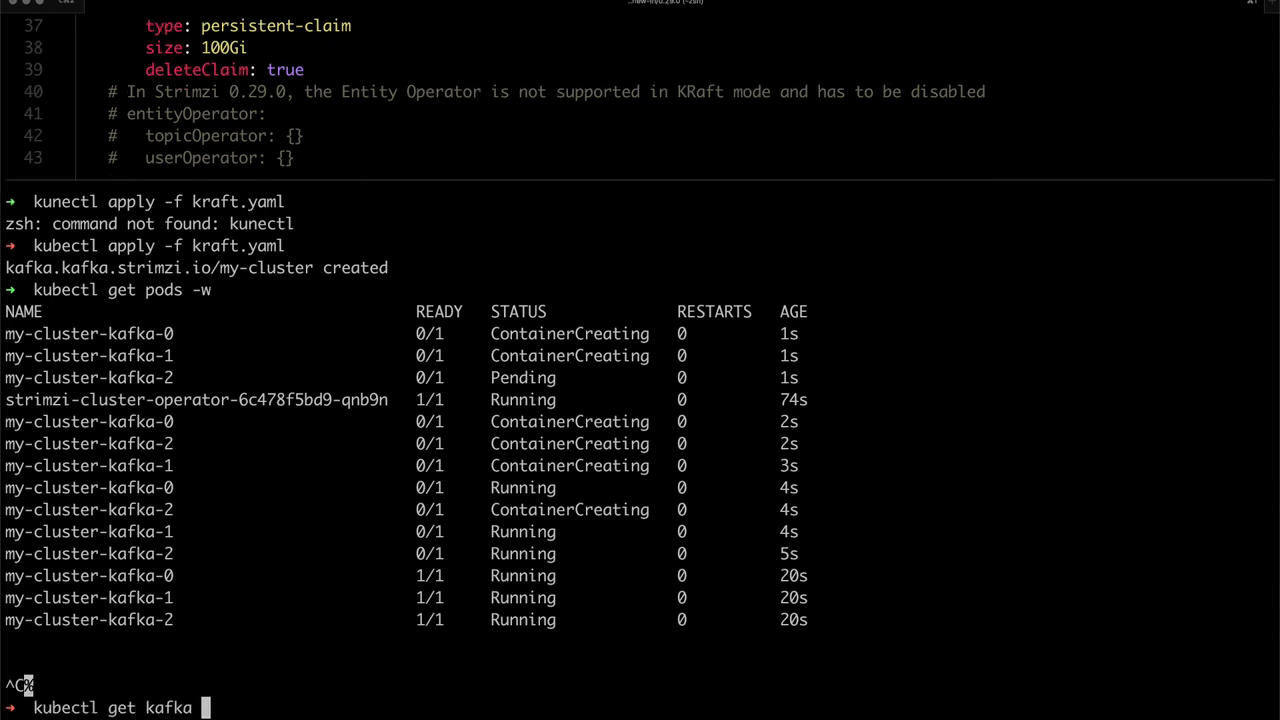
pyautogui.write('-o wid')
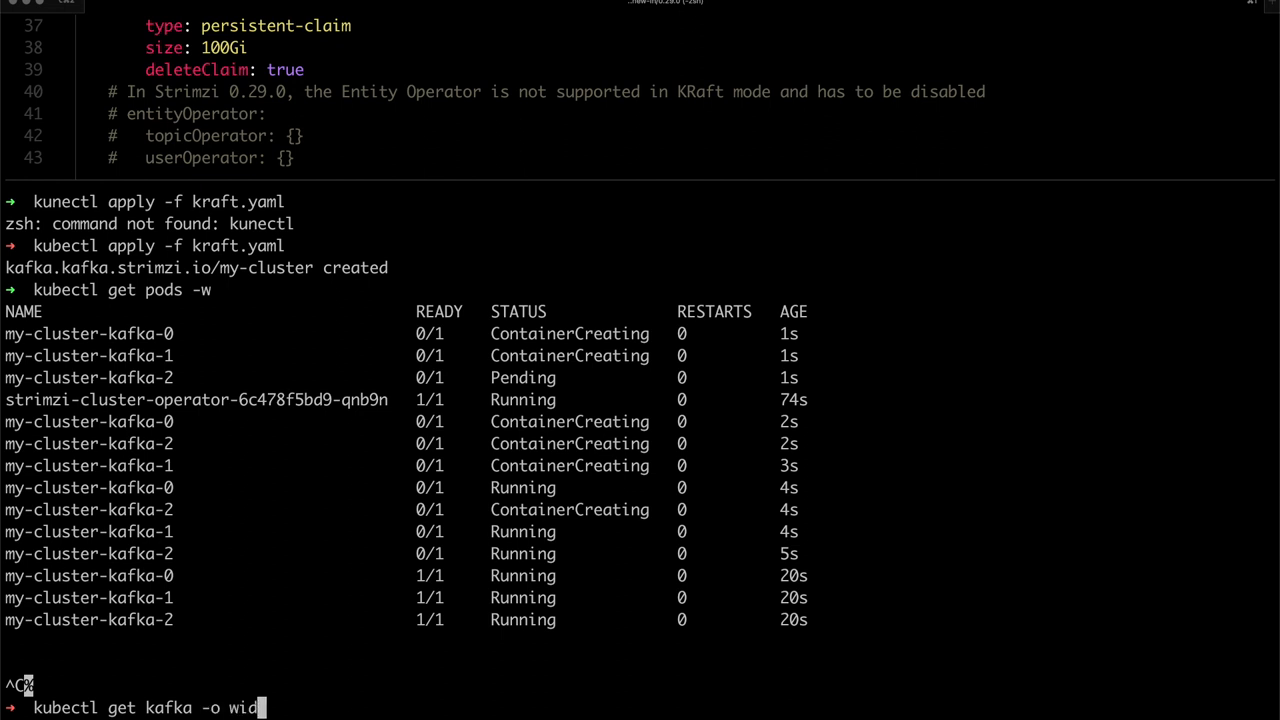
pyautogui.press('Return')
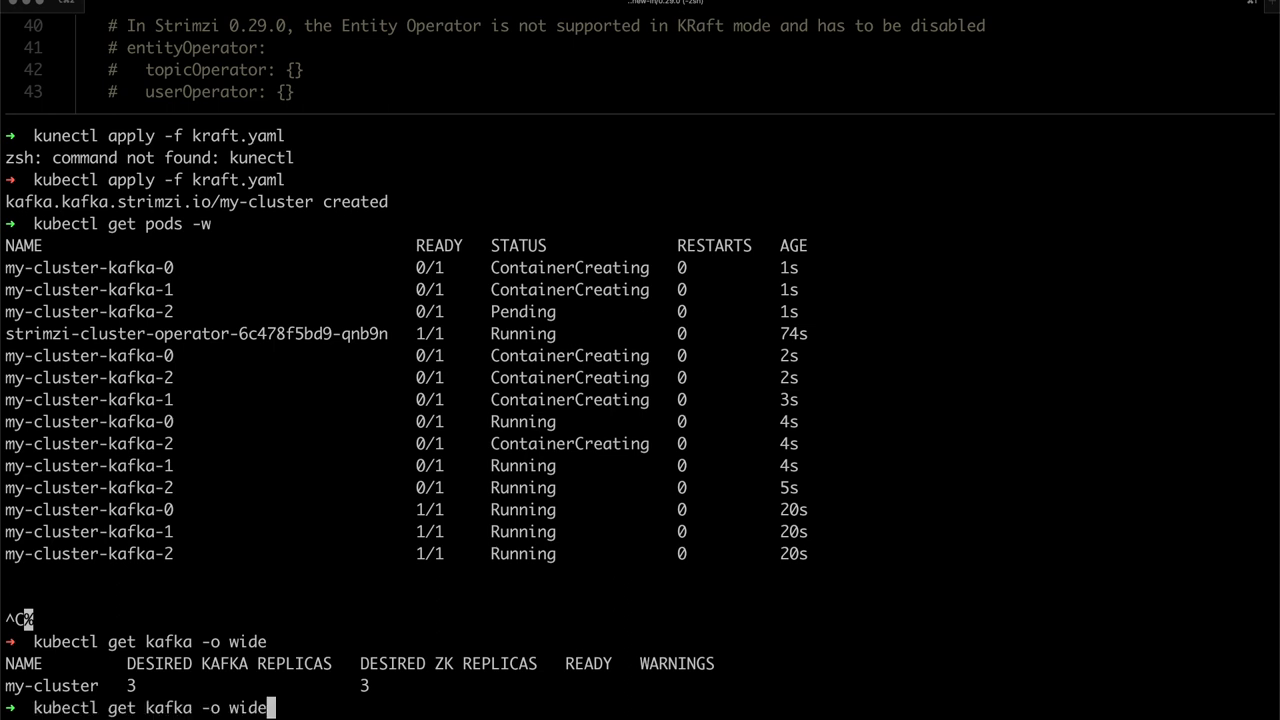
pyautogui.press('Return')
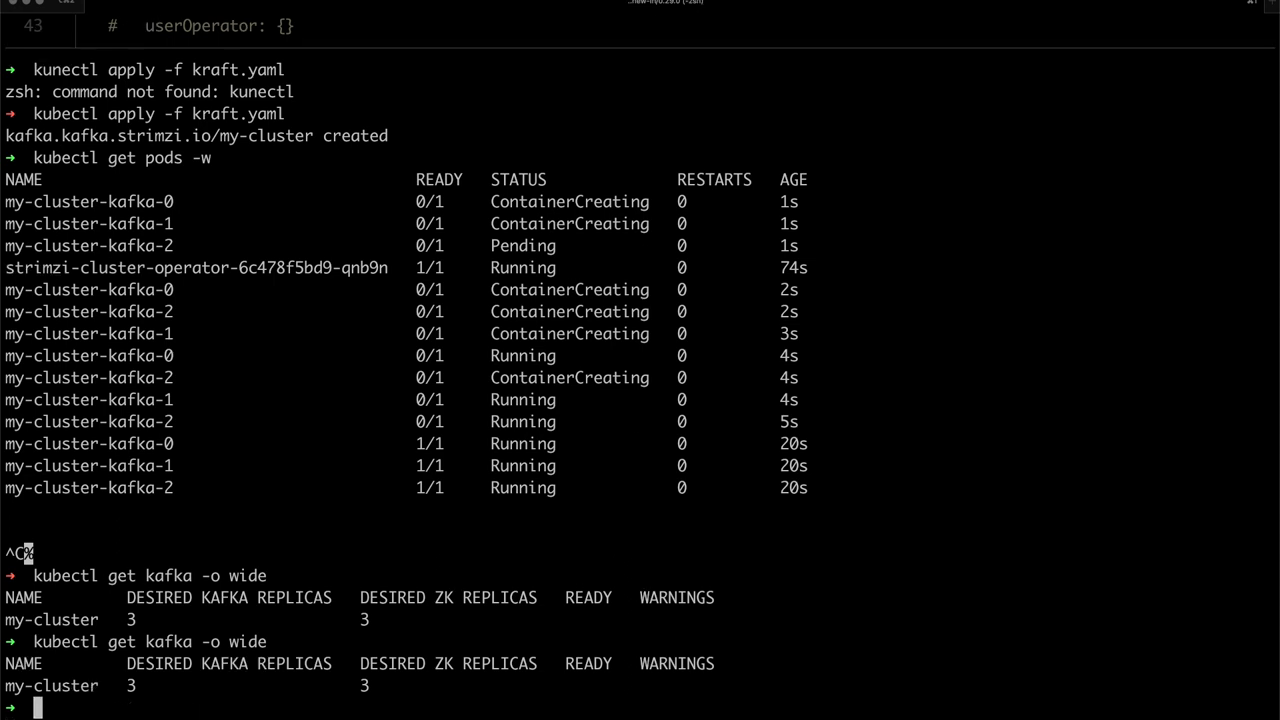
pyautogui.write('kubectl get kafka -o wide -w')
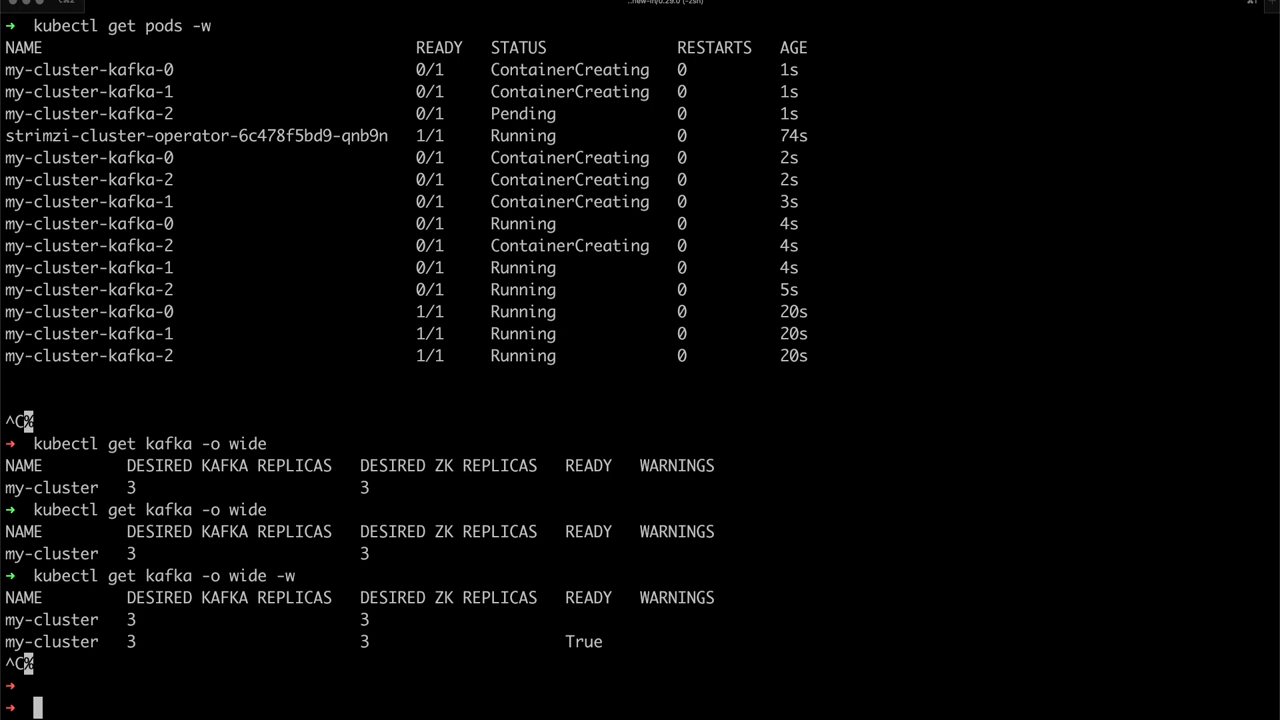
# Run an interactive kafka-clients pod from quay.io/strimzi/kafka:0.29.0-rc1-kafka-3.2.0 with a bash shell
pyautogui.write('kubectl r')
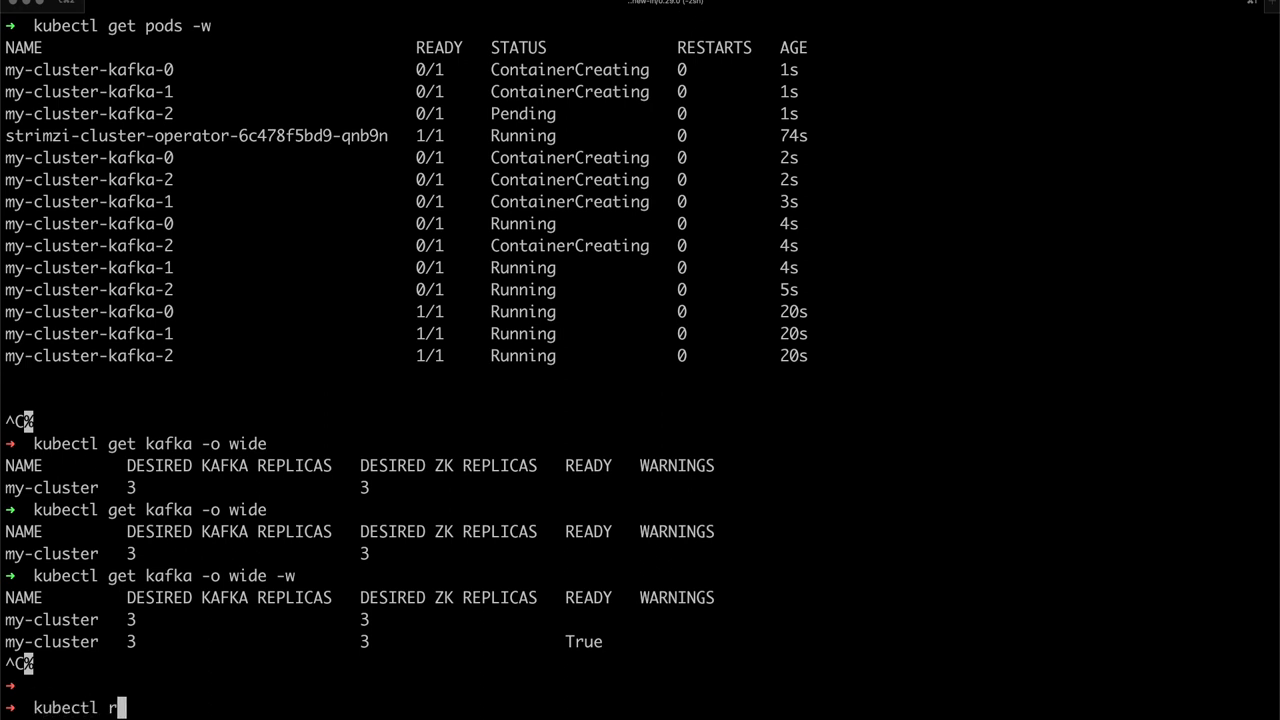
pyautogui.write('un')
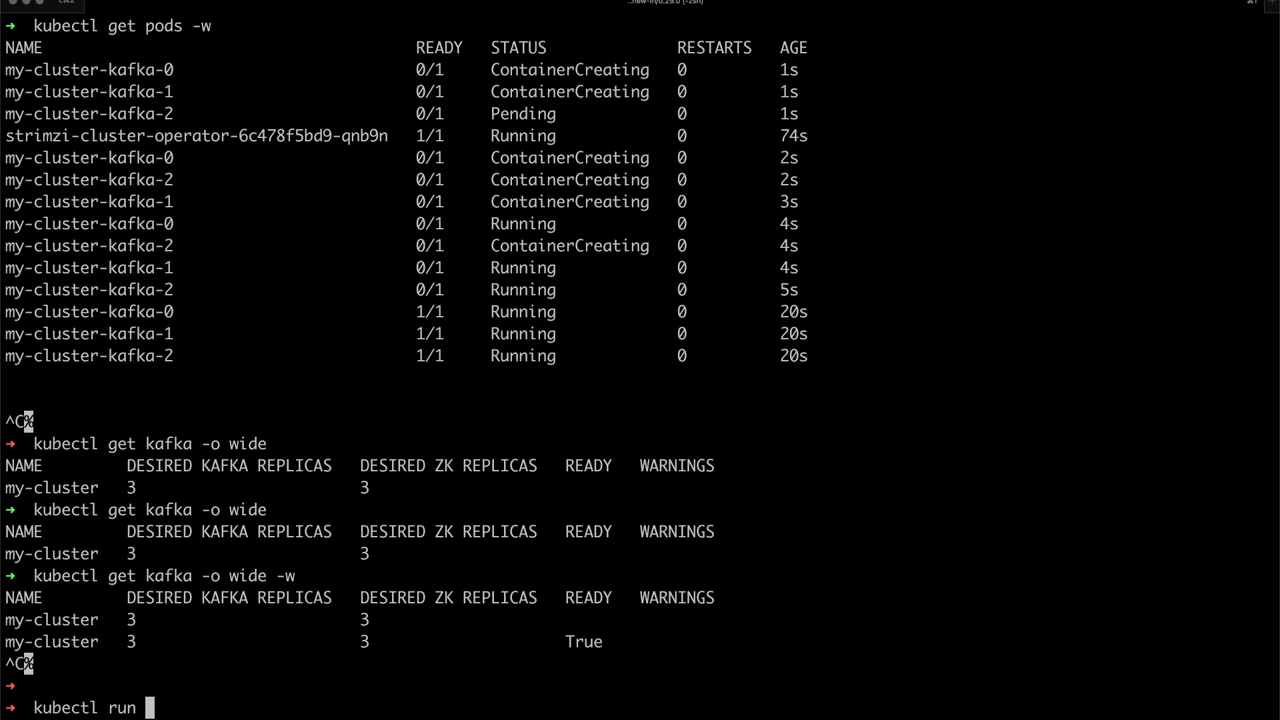
pyautogui.write('kafka-')
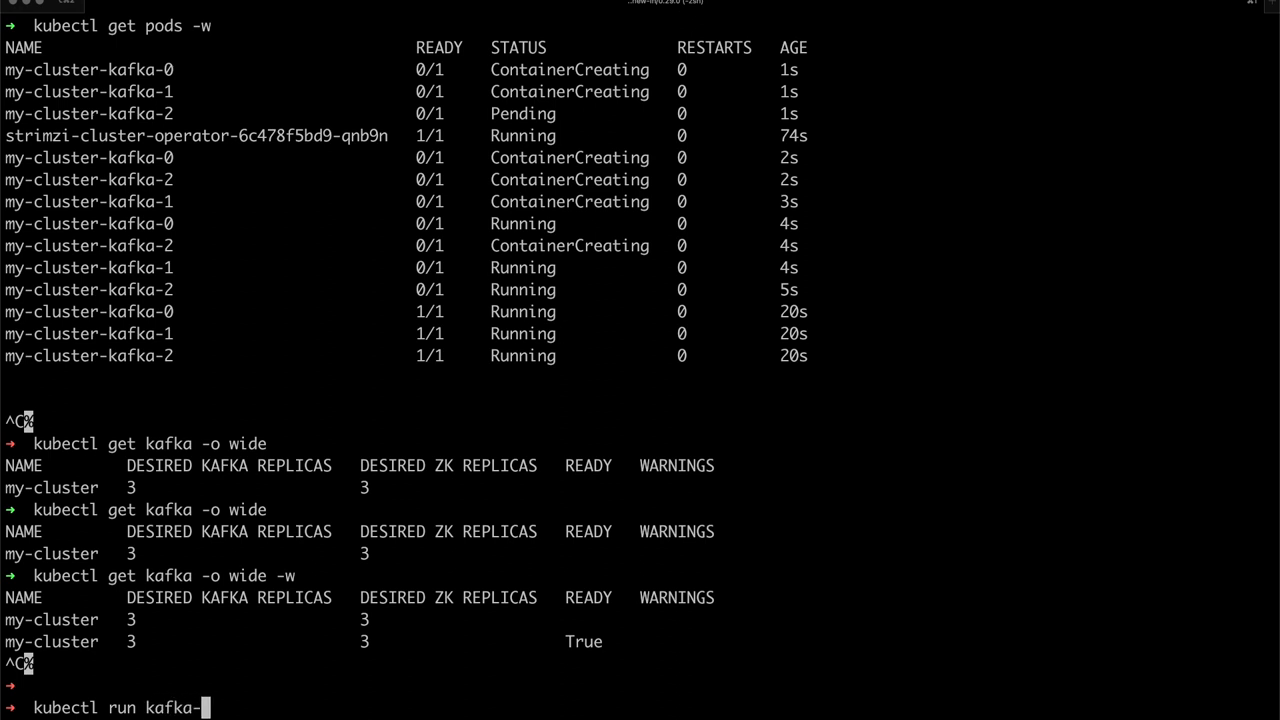
pyautogui.write('clients')
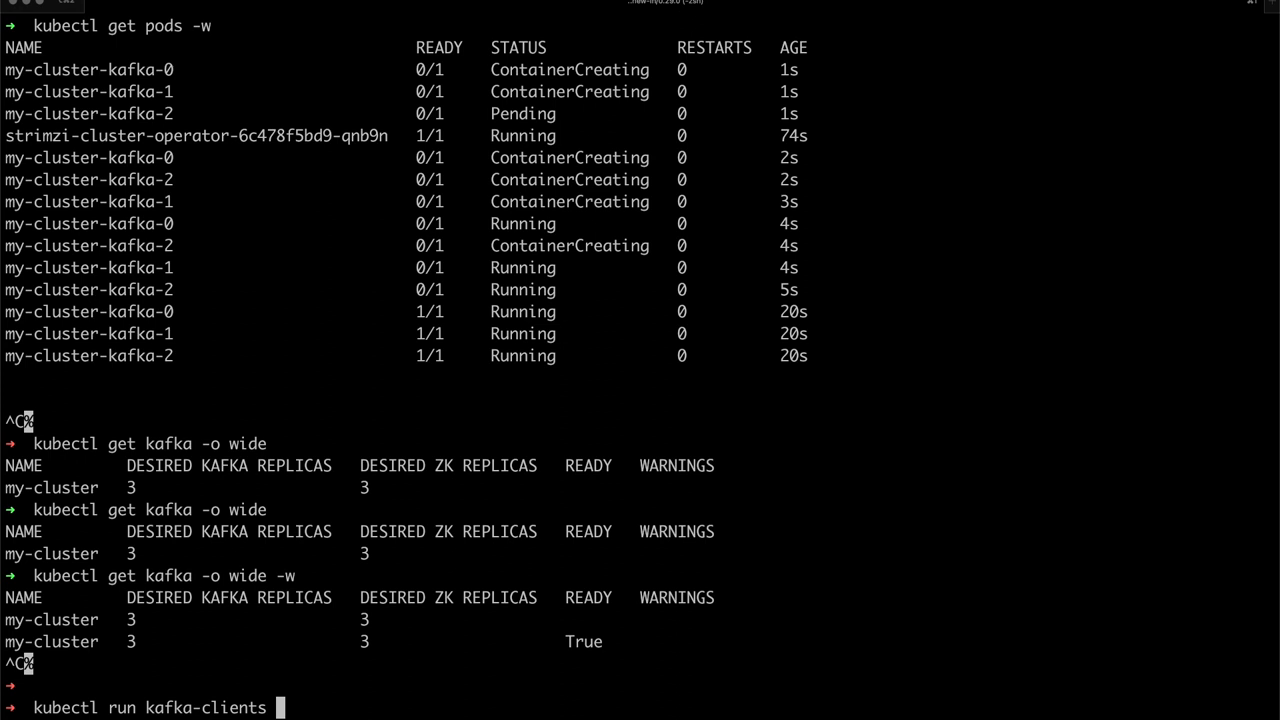
pyautogui.write('-ti')
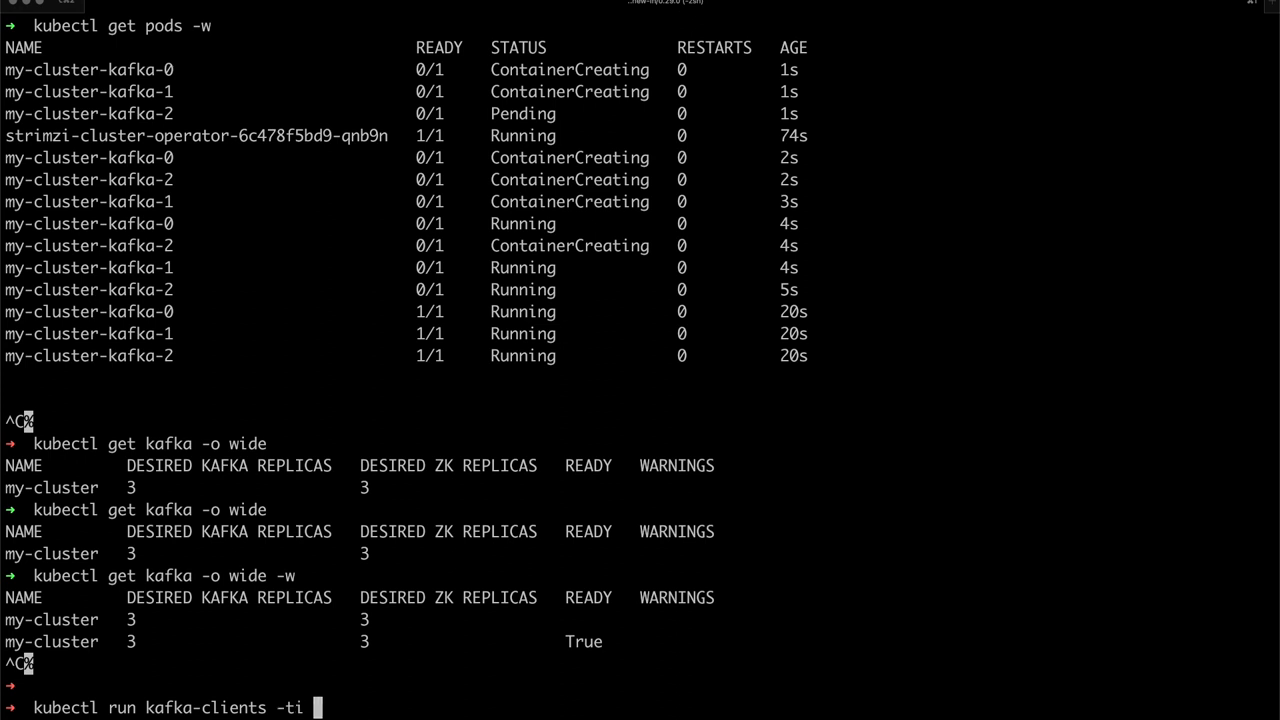
pyautogui.write('--image')
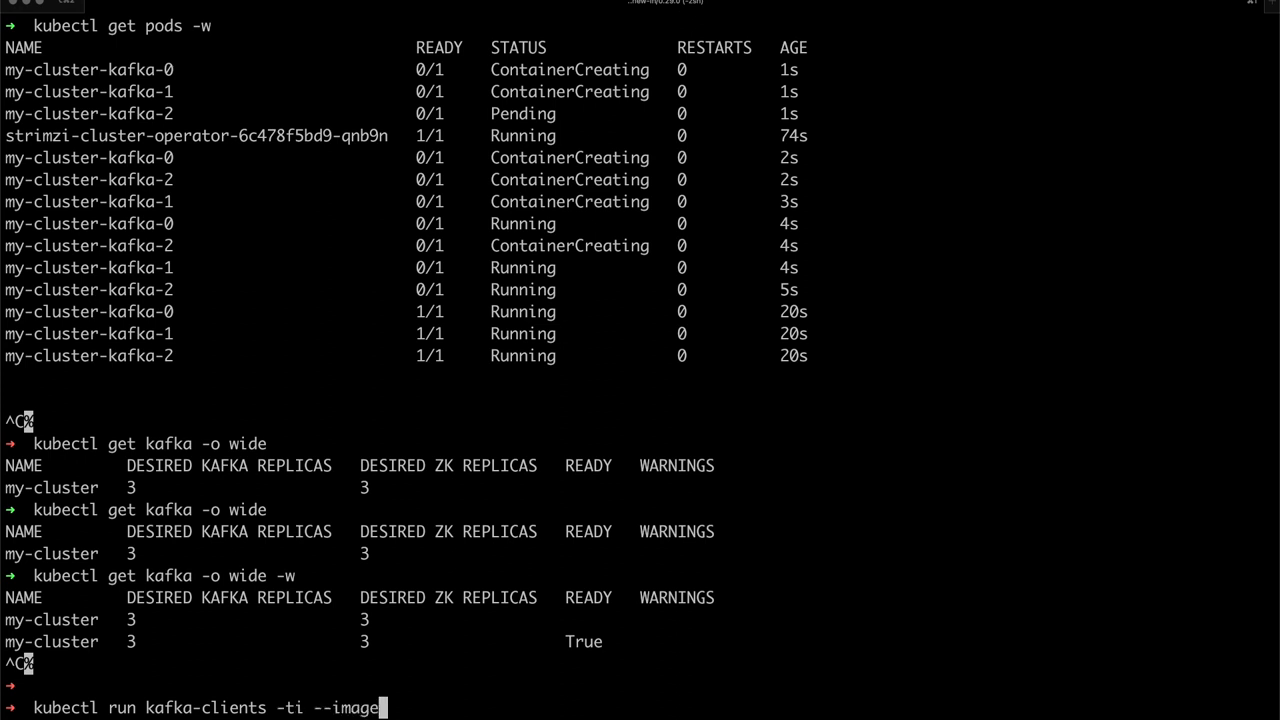
pyautogui.write('=')
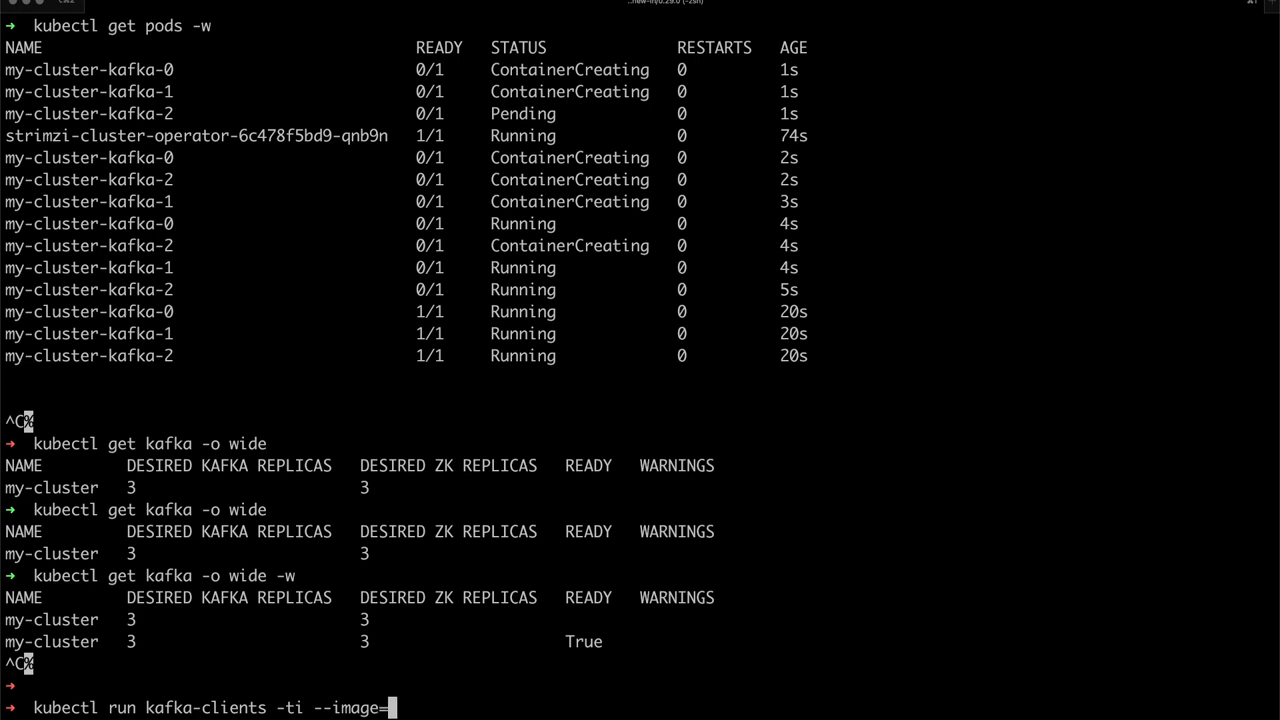
pyautogui.write('quay.io')
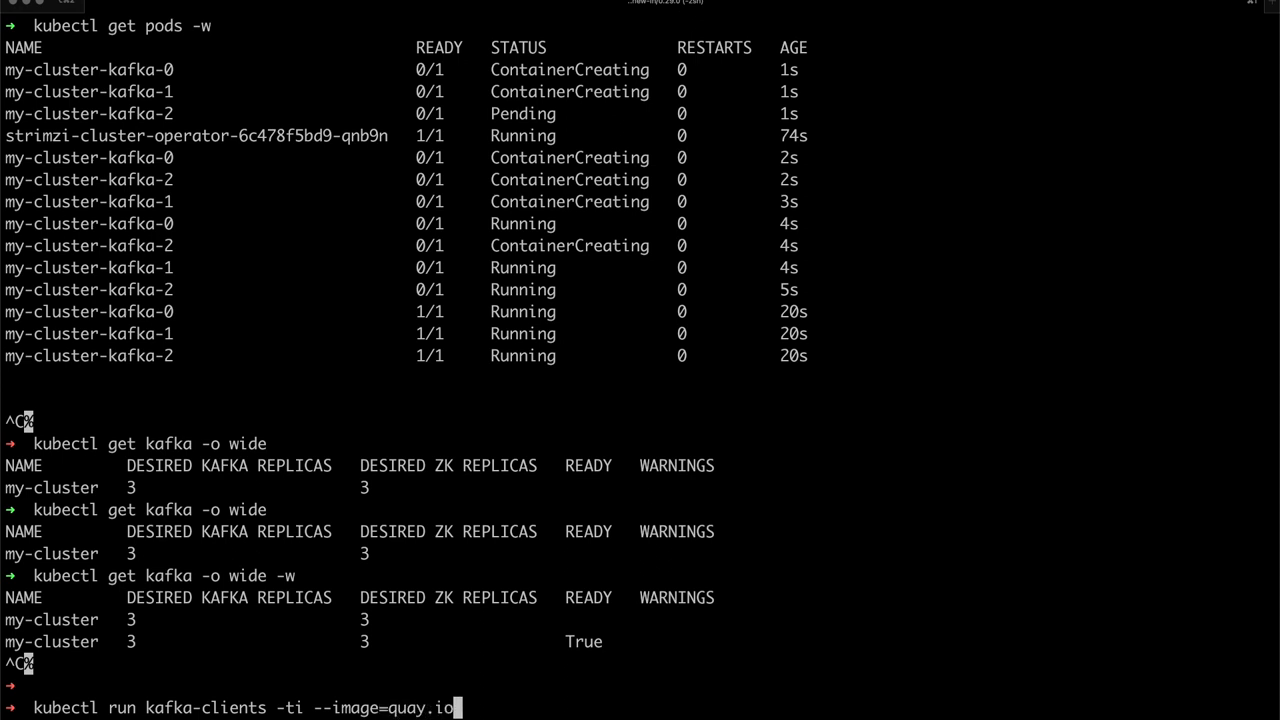
pyautogui.write('/strim')
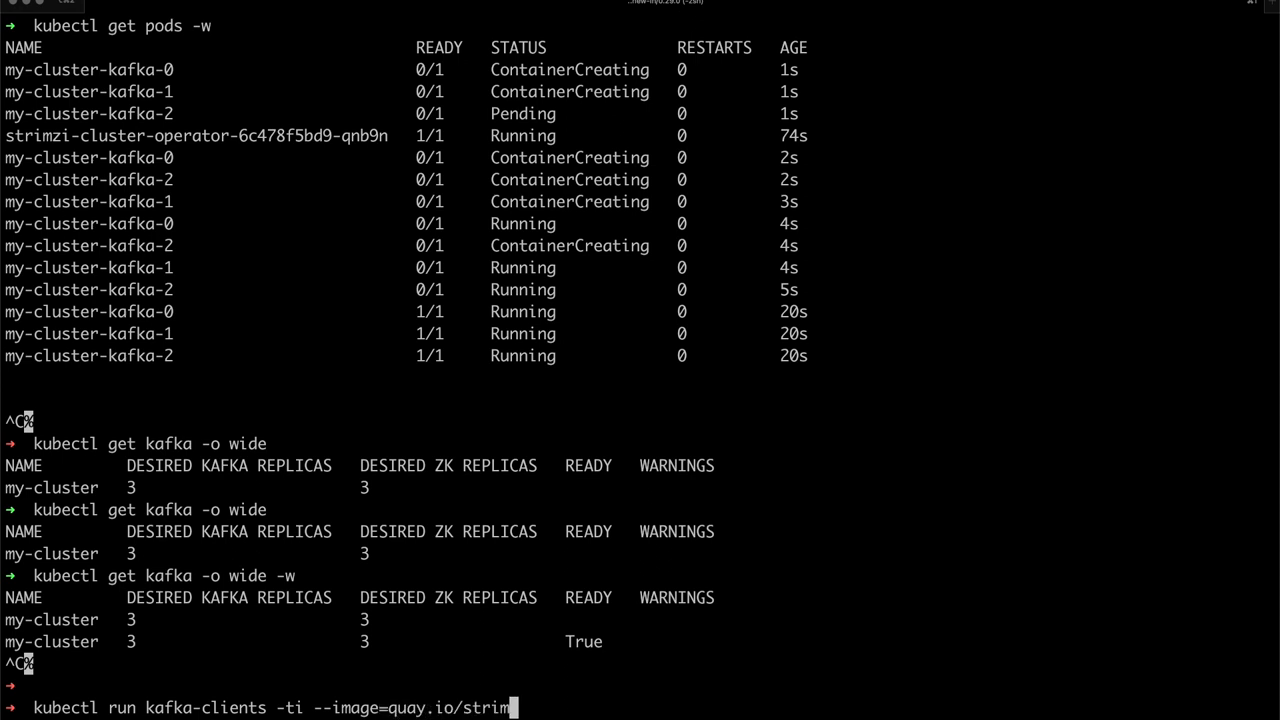
pyautogui.write('zi/kafka')
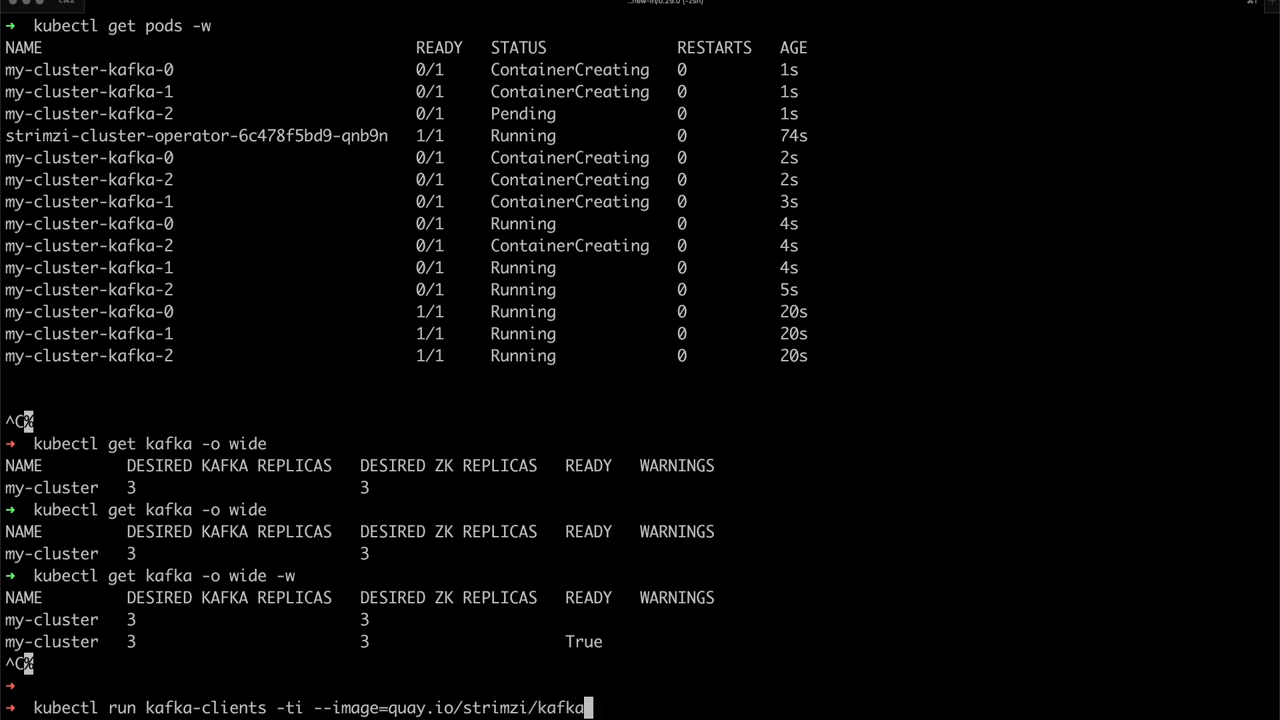
pyautogui.write(':0.2')
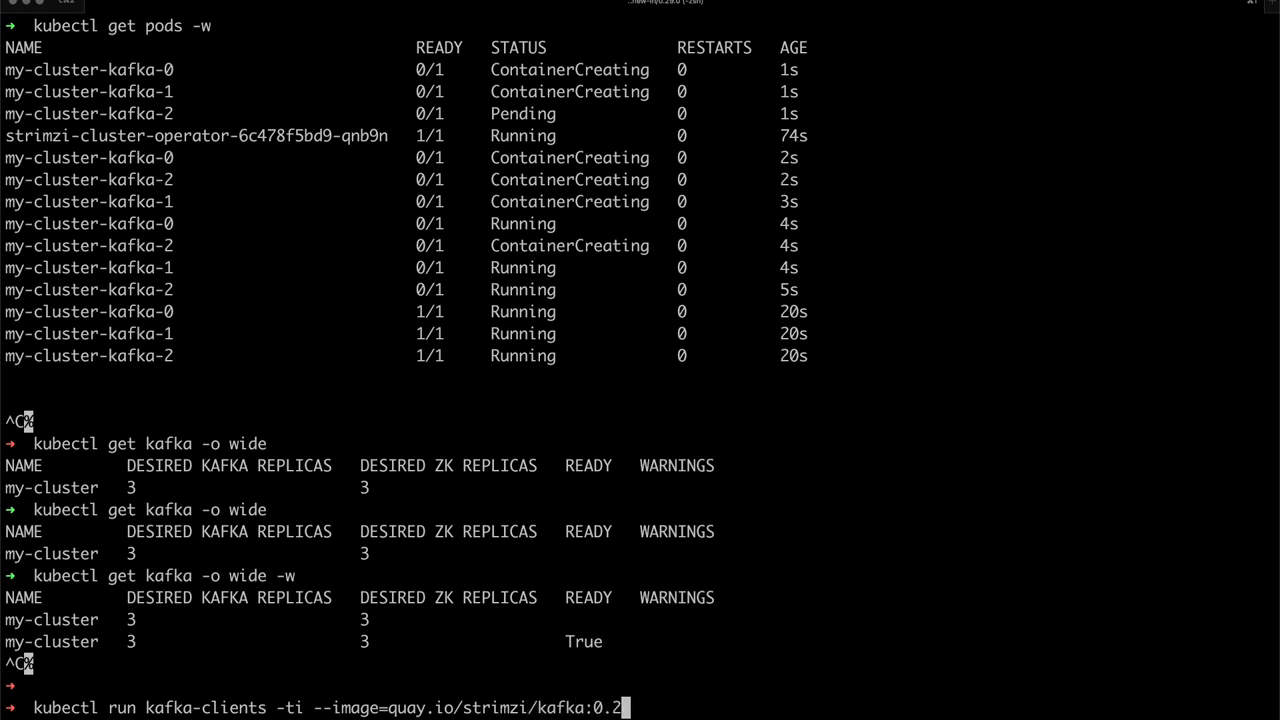
pyautogui.write('90')
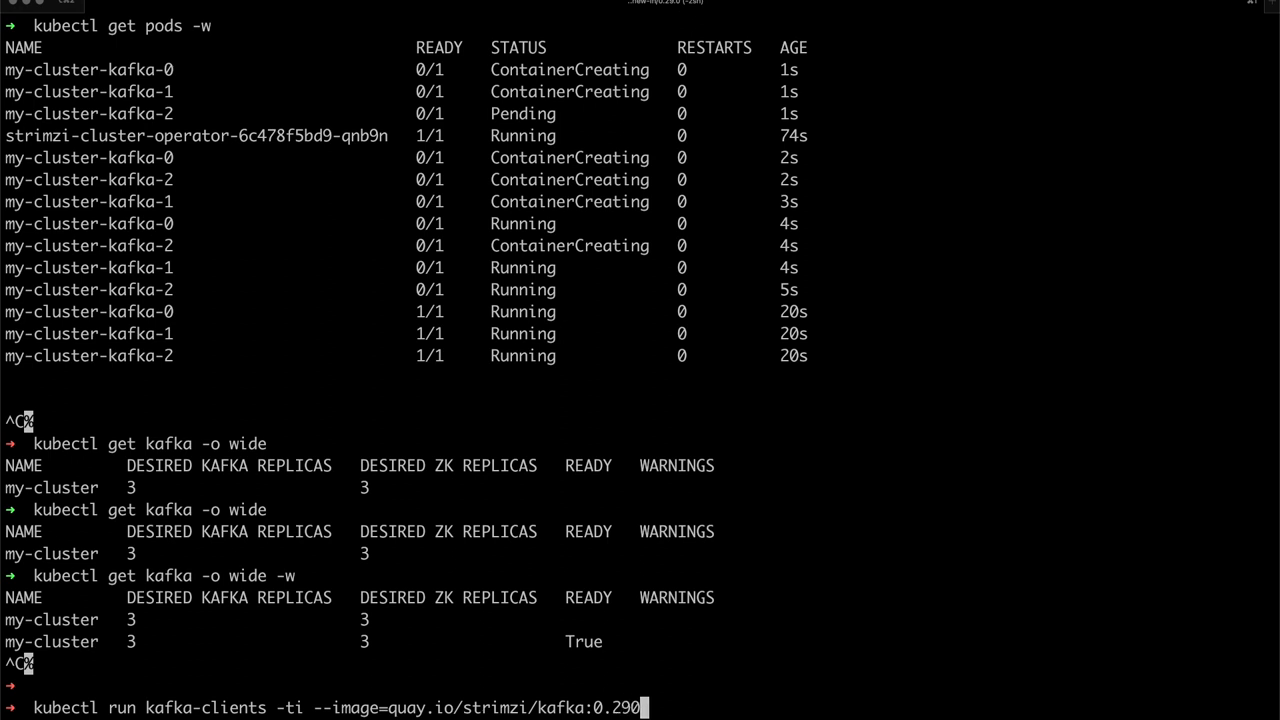
pyautogui.write('.0-r')
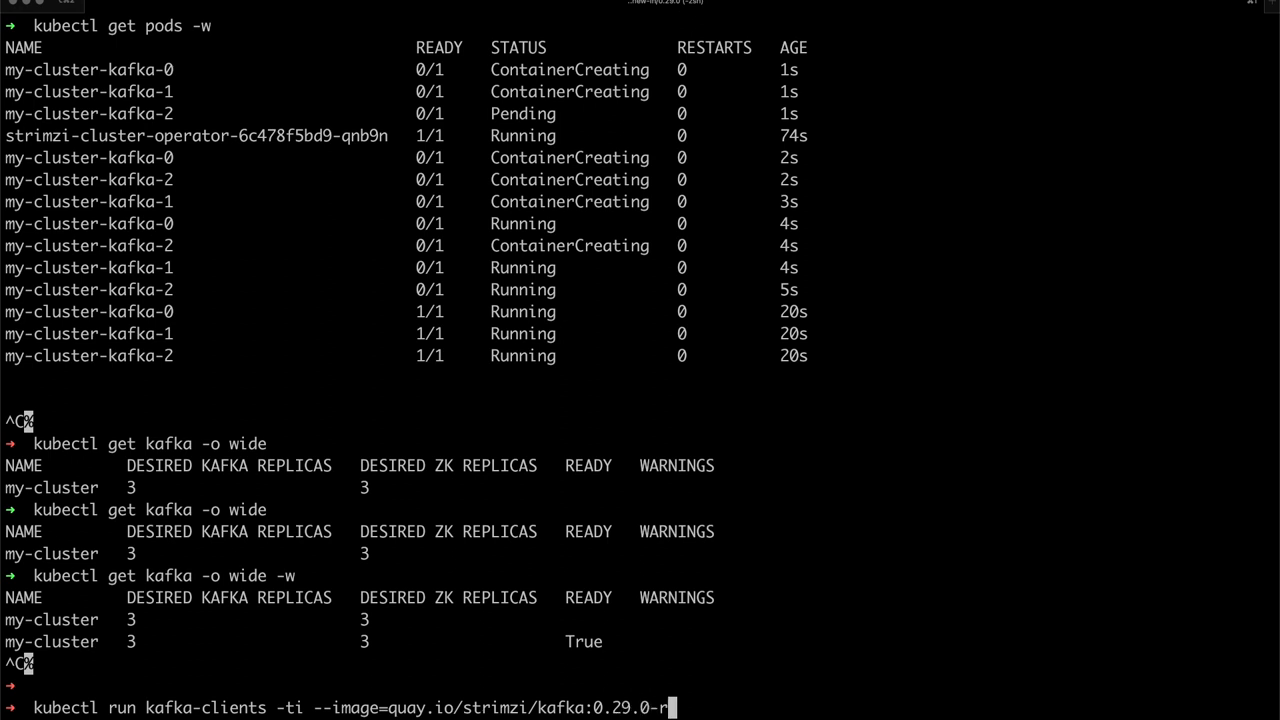
pyautogui.write('c1-ka')
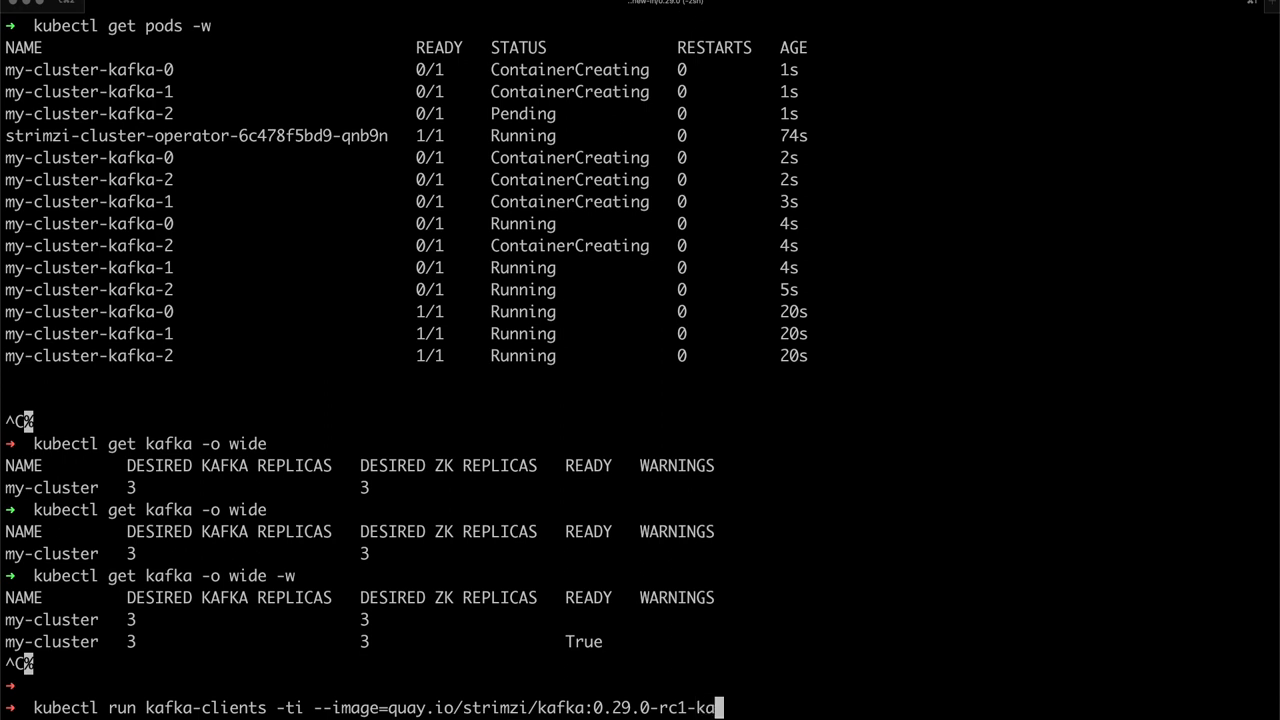
pyautogui.write('fka-')
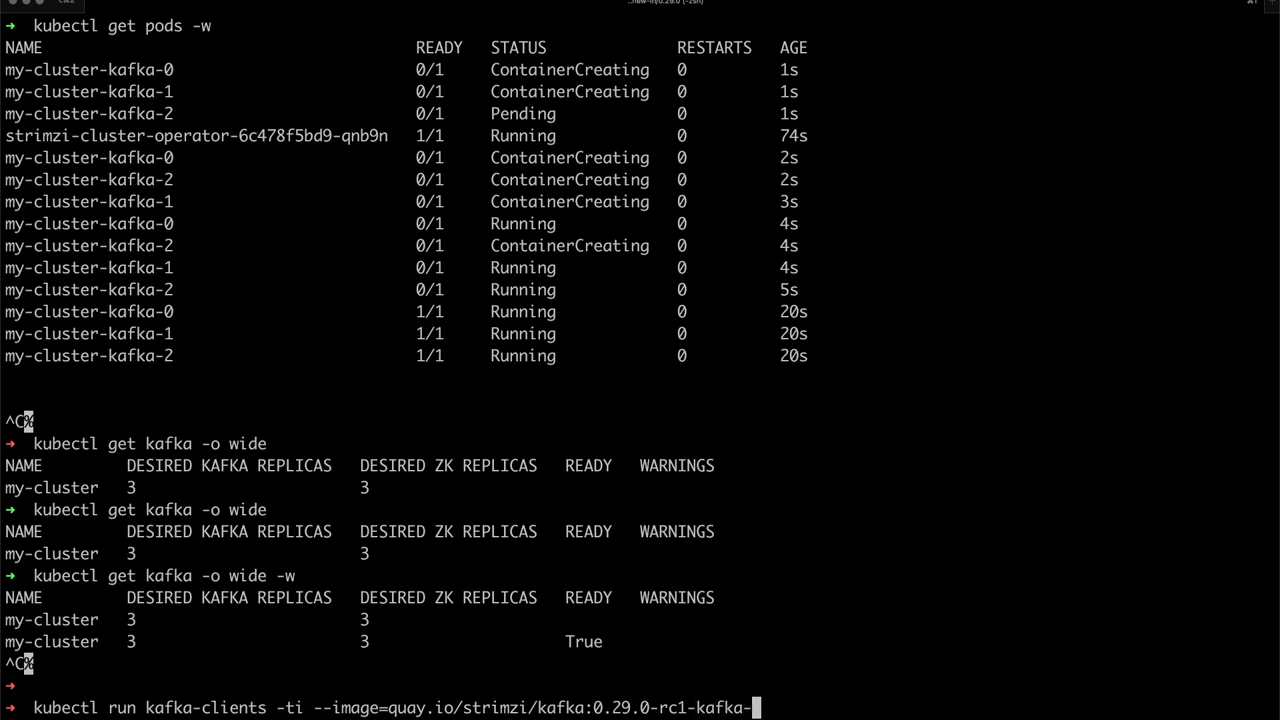
pyautogui.write('3.2.0')
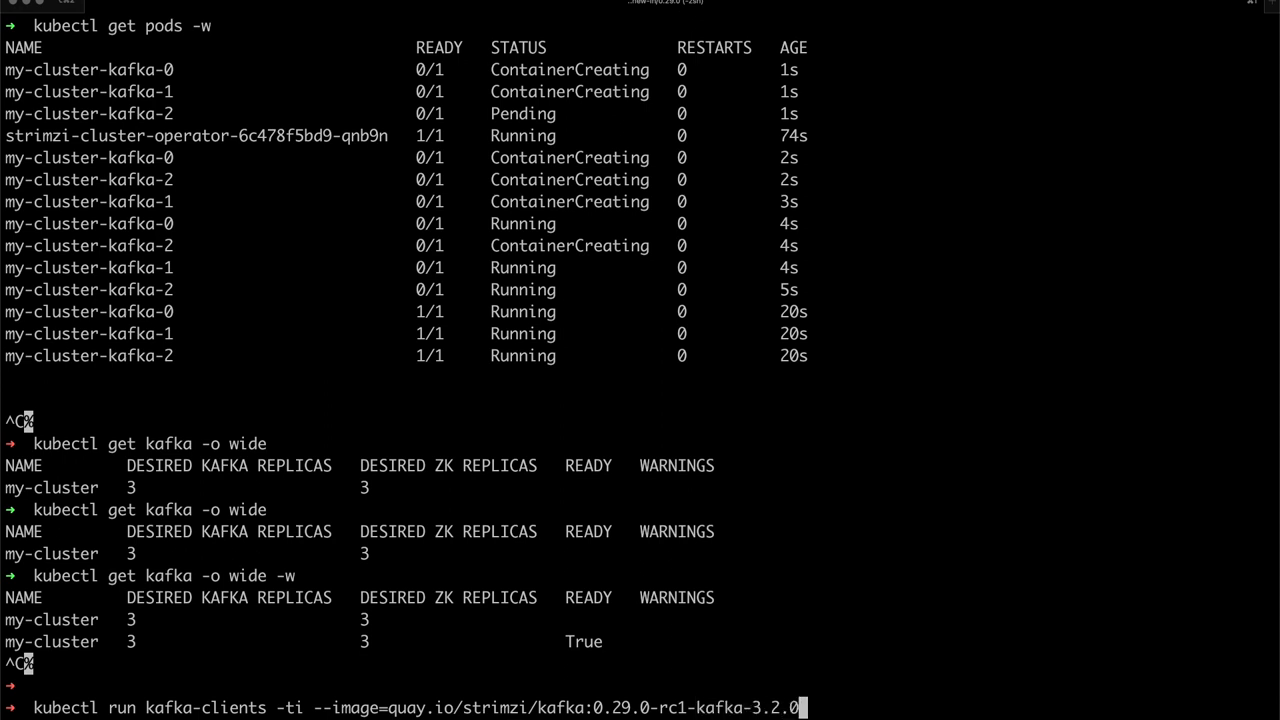
pyautogui.write('-- bash')
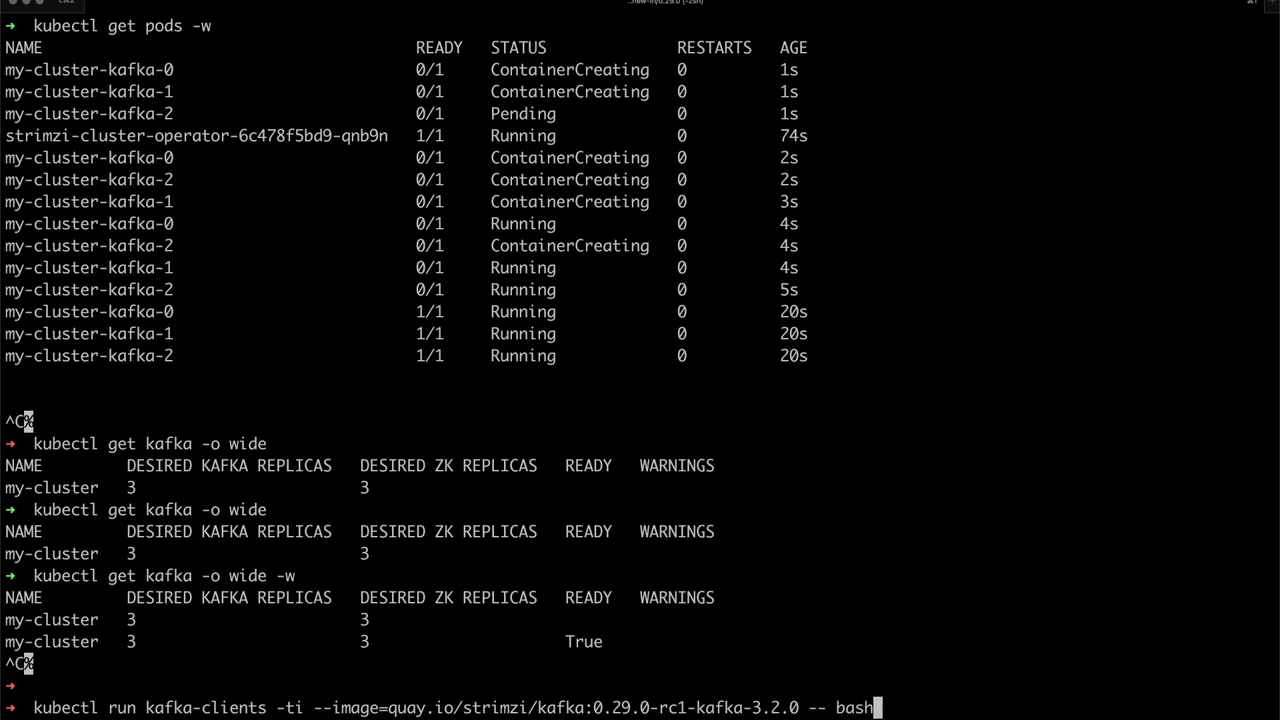
pyautogui.press('Return')
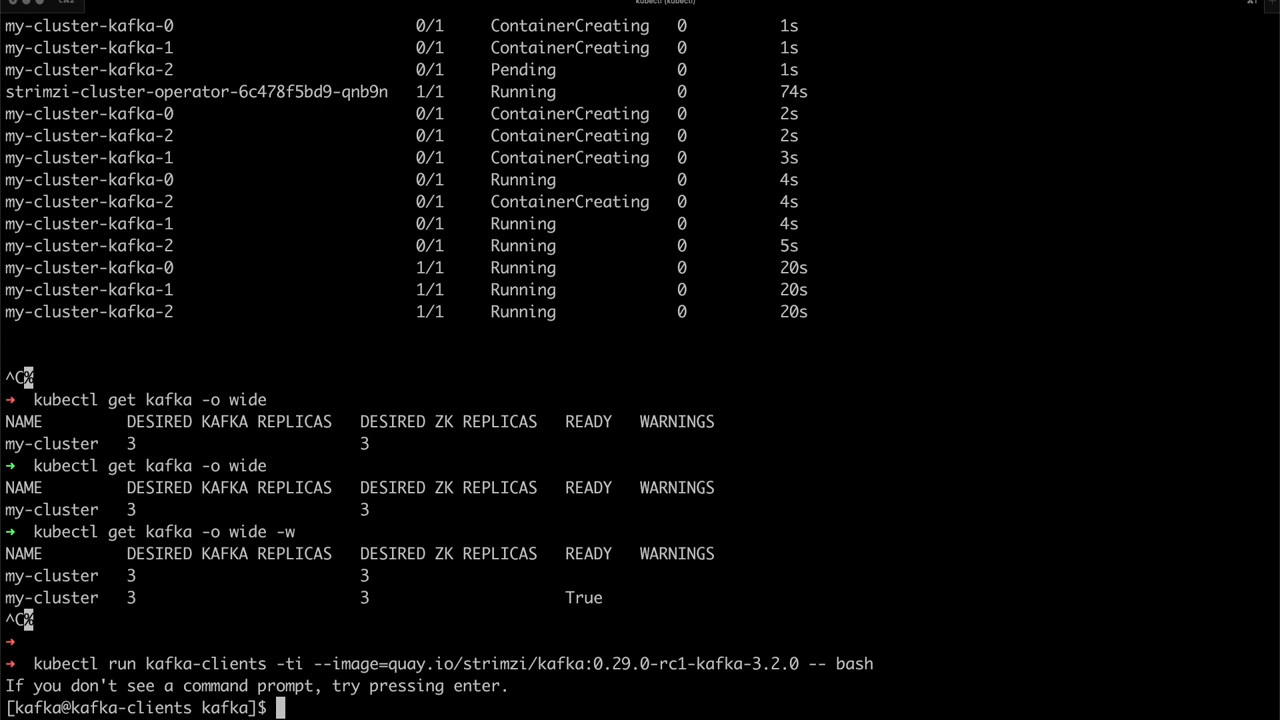
# Start kafka-console-producer.sh against my-cluster-kafka-bootstrap:9092 on topic my-topic
pyautogui.write('bin')
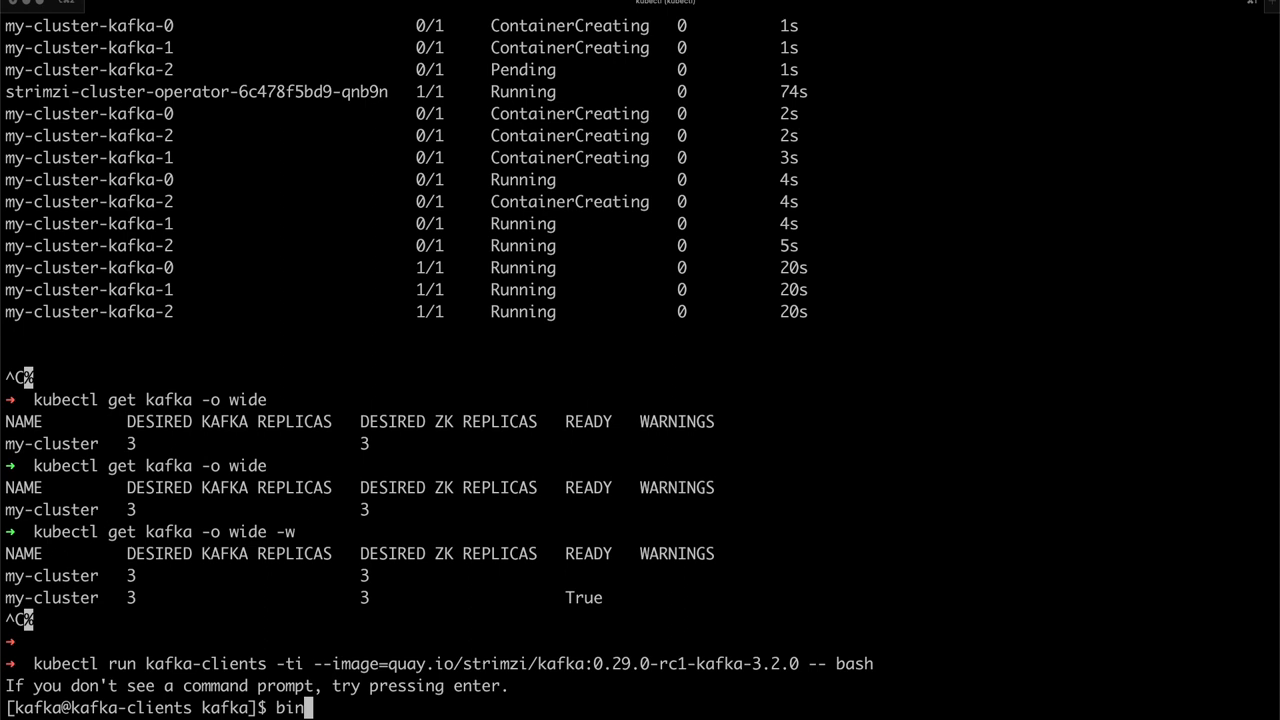
pyautogui.write('/kafka-con')
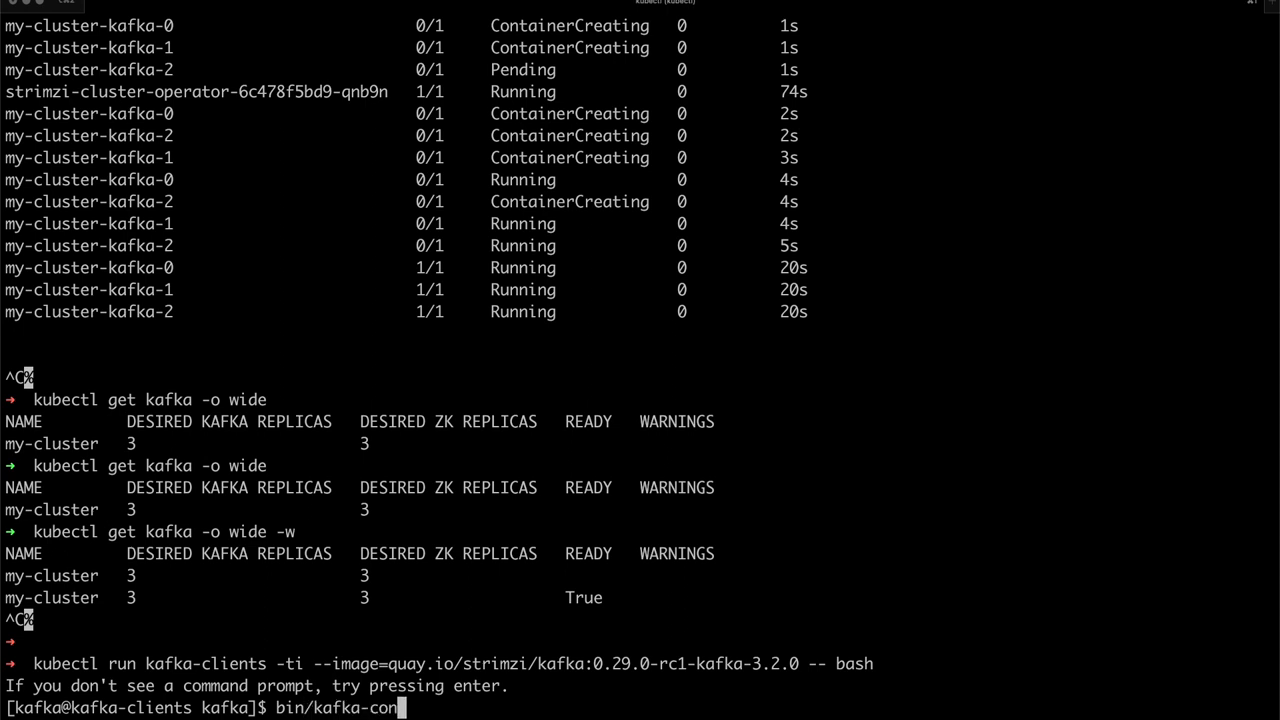
pyautogui.write('sole-producer.sh')
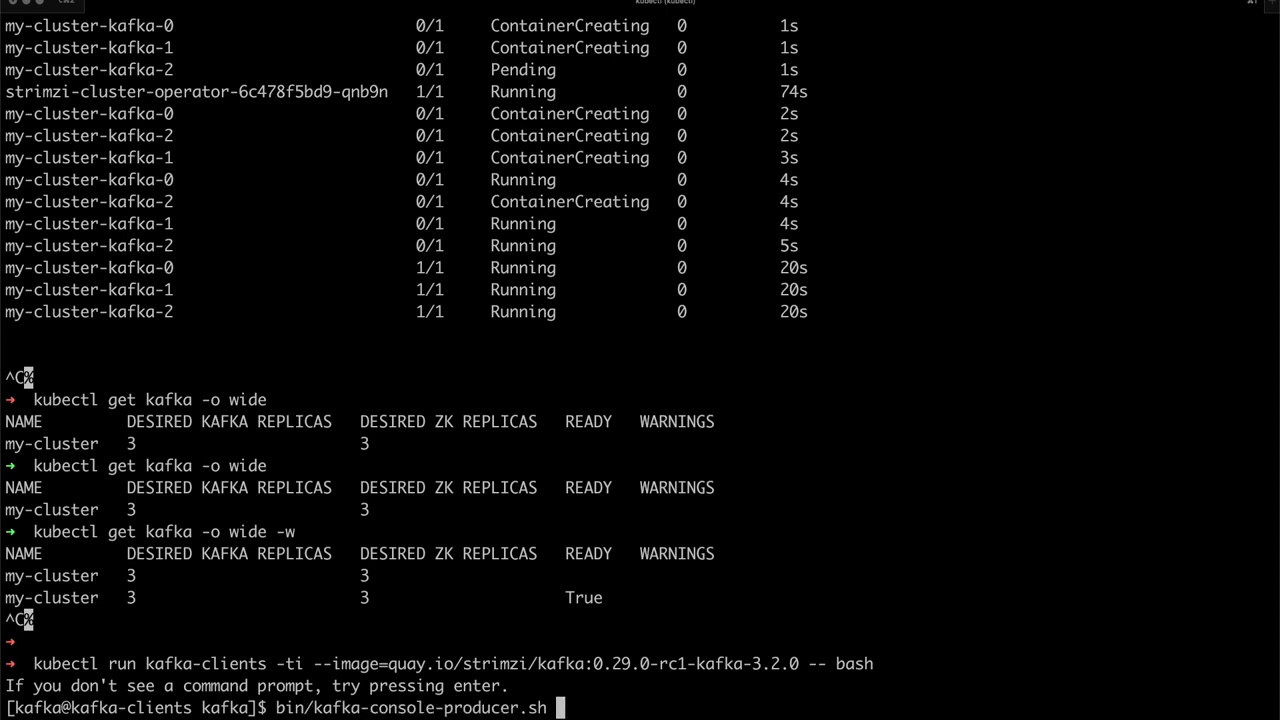
pyautogui.write('--bootstra')
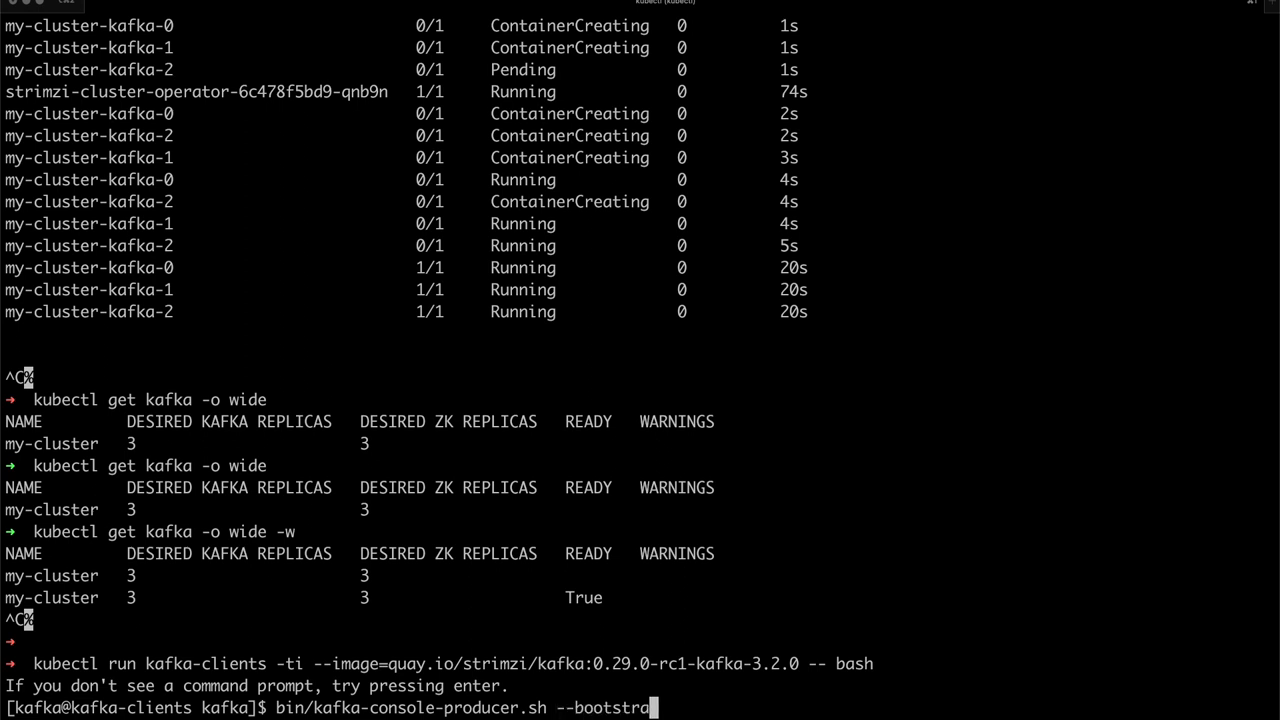
pyautogui.write('p-server')
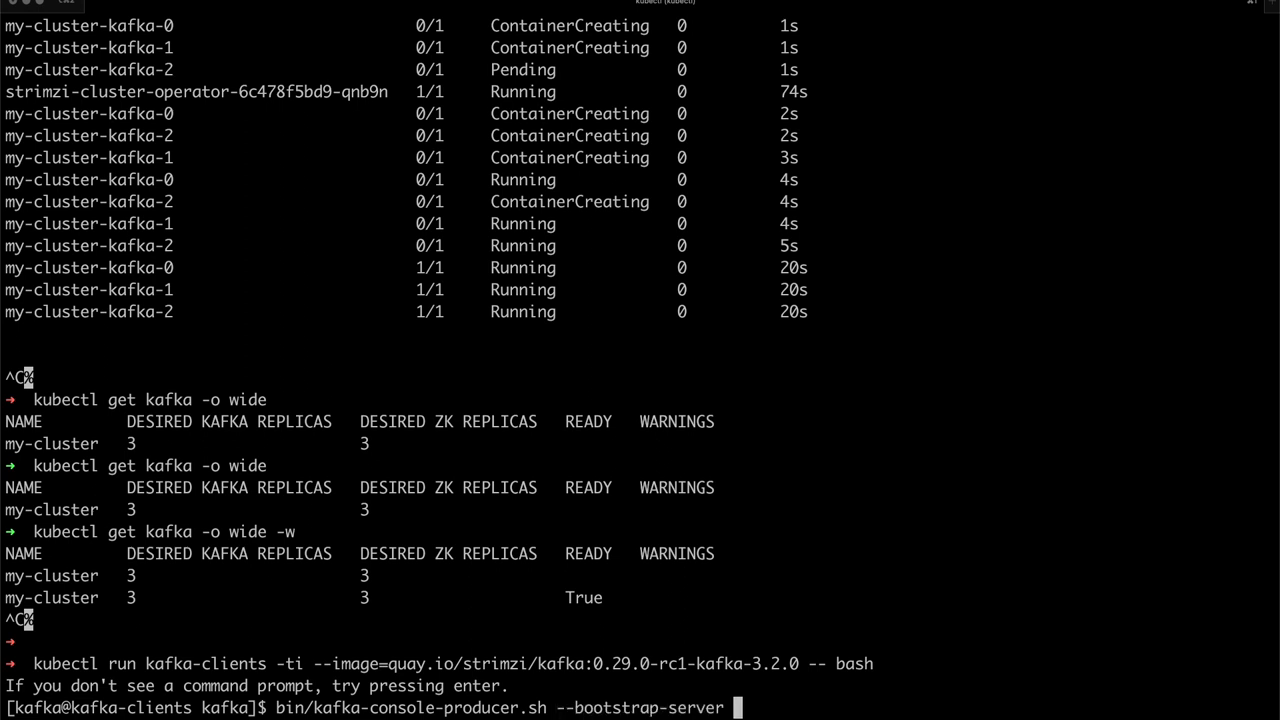
pyautogui.write('my-cluster-kafka-bootstrap')
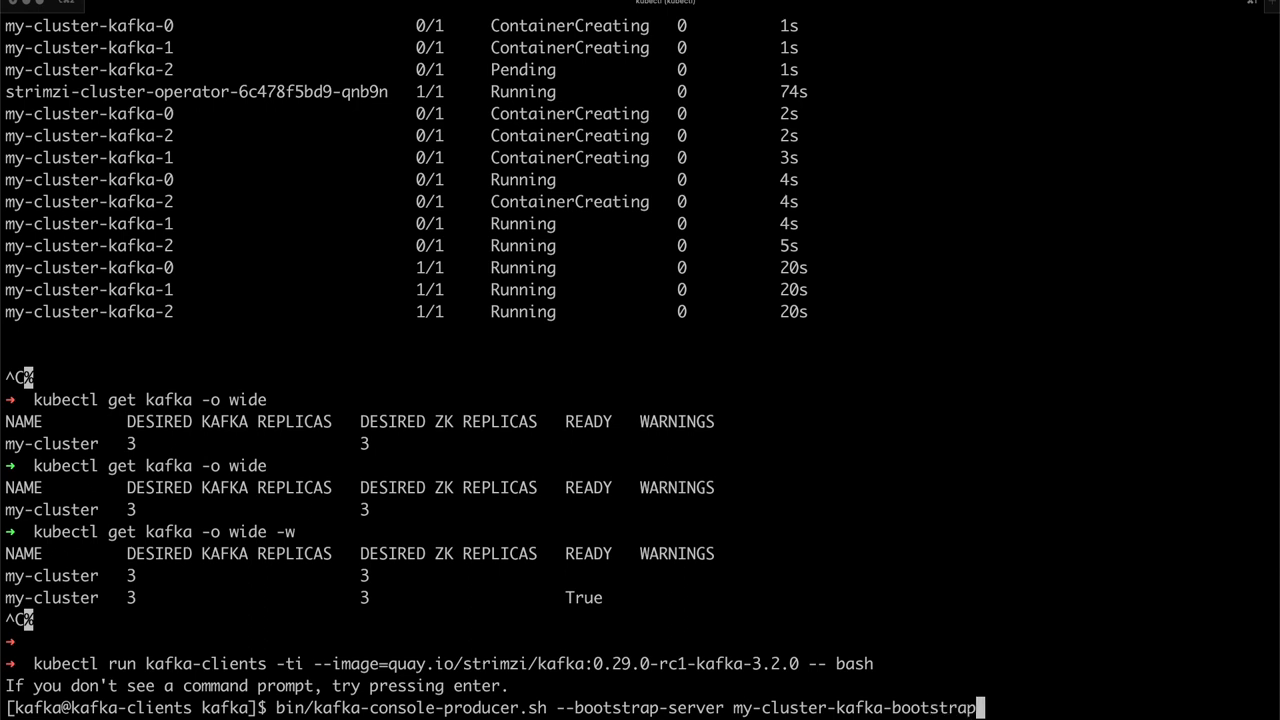
pyautogui.write(':90')
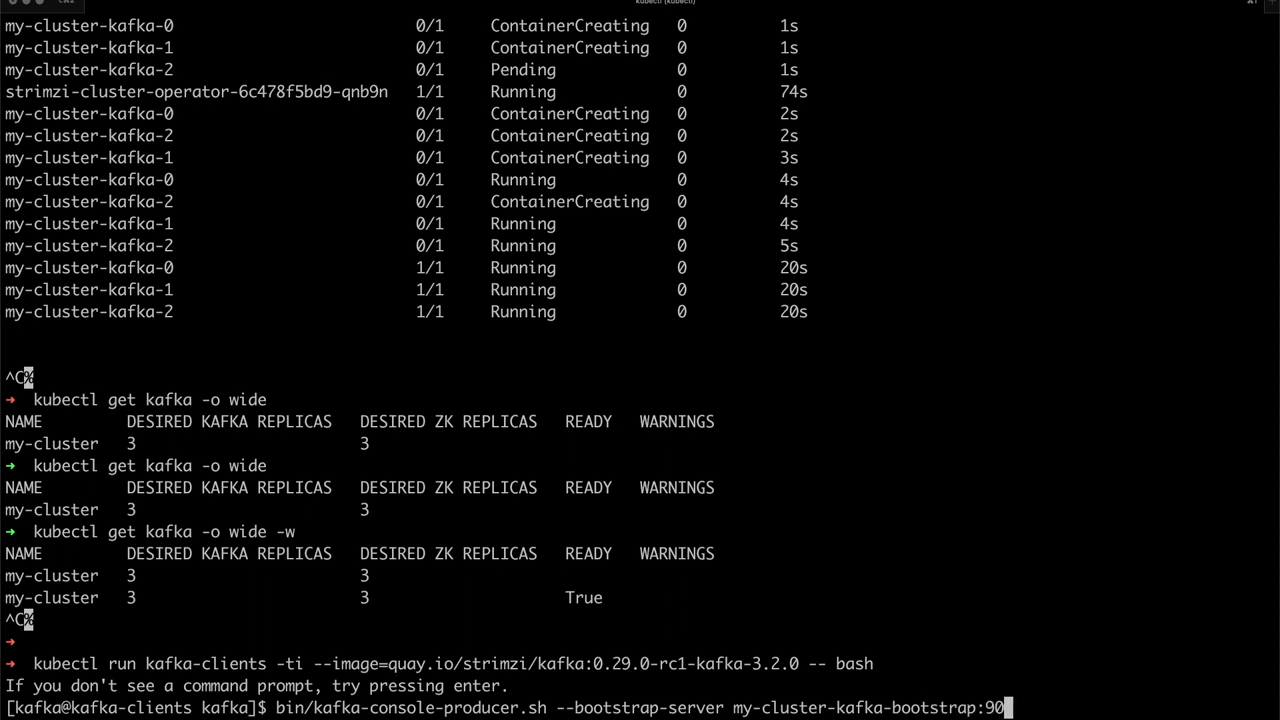
pyautogui.write('2')
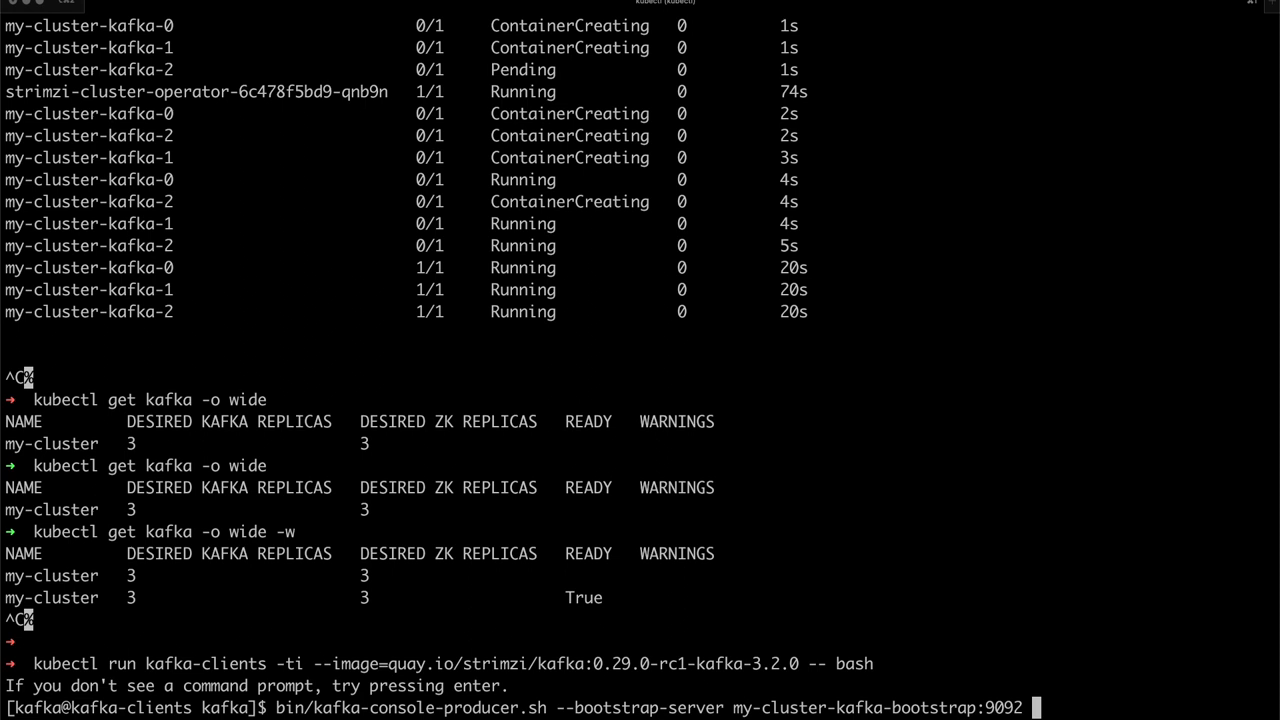
pyautogui.write('--to')
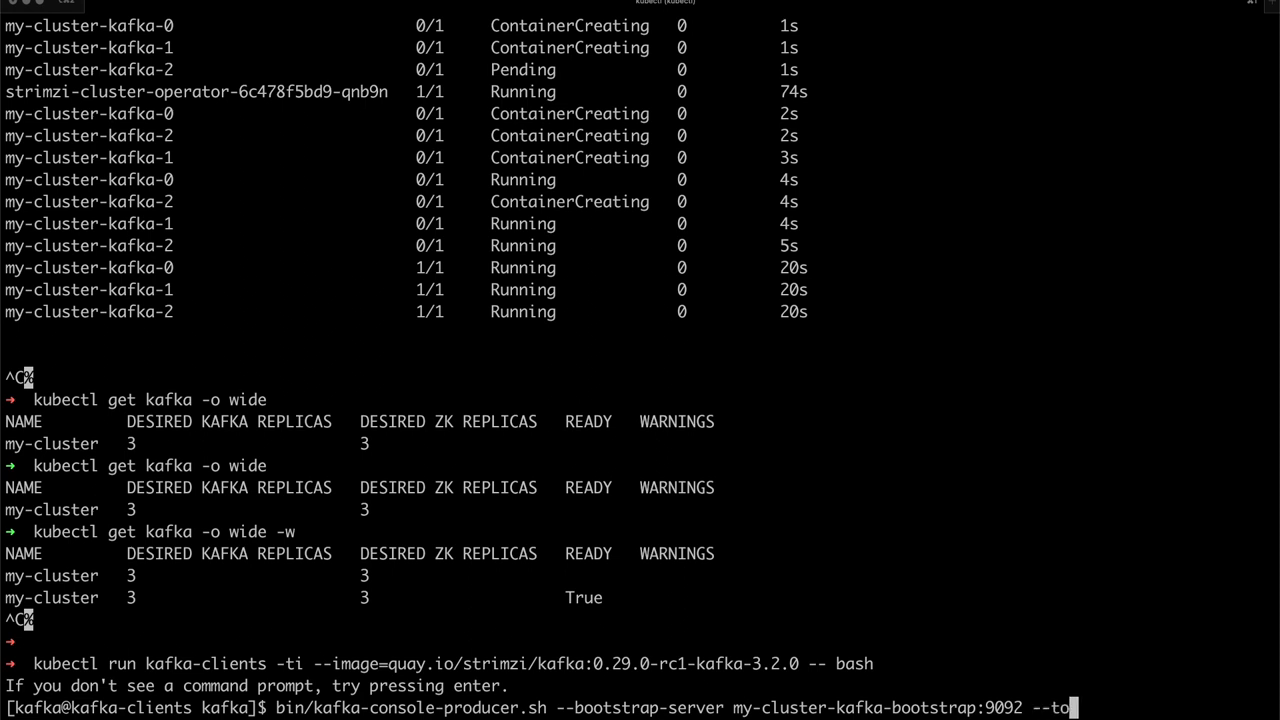
pyautogui.write('pic m')
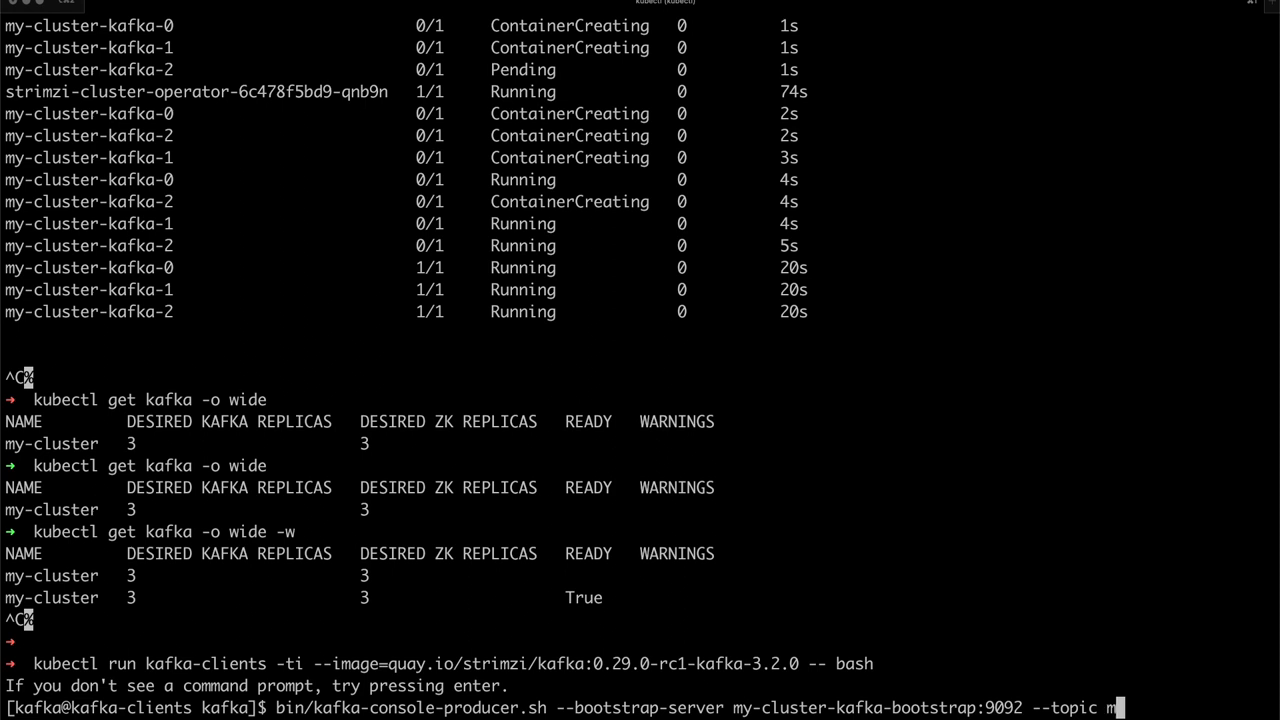
pyautogui.write('y-topic')
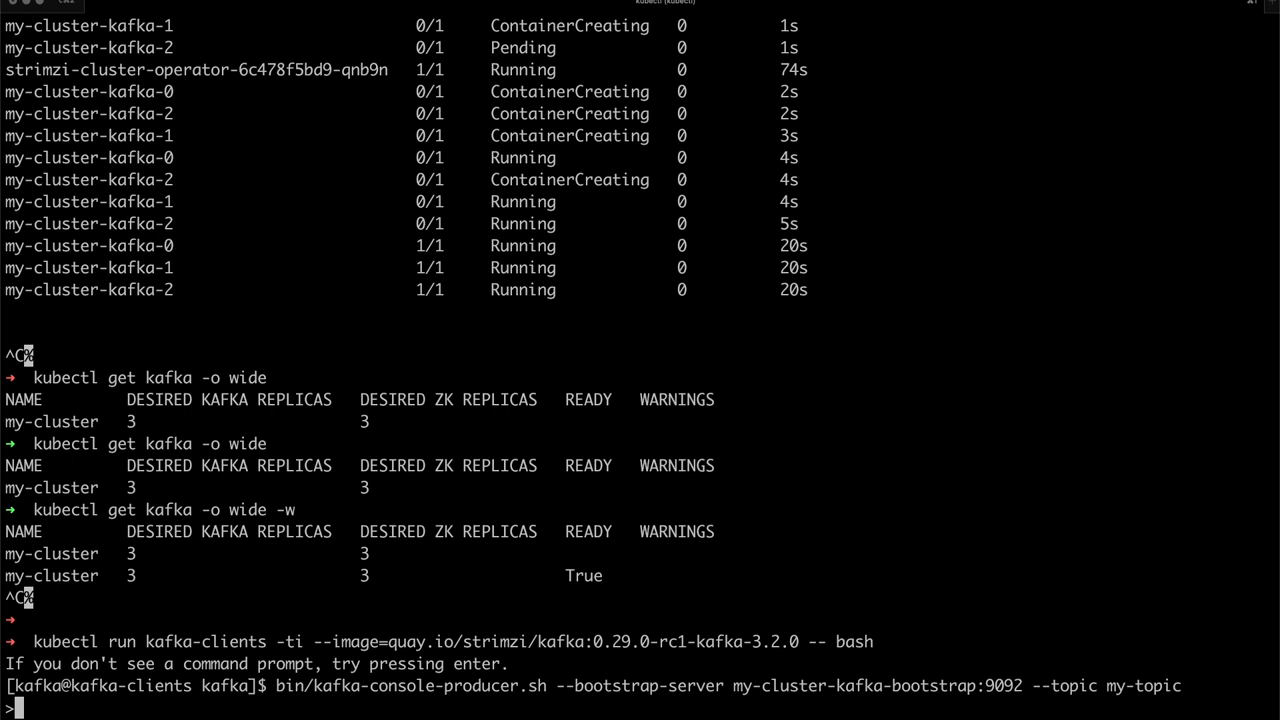
# Send Hello World and Ahoj Světe to my-topic, then stop the producer with Ctrl+C
pyautogui.write('Hell')
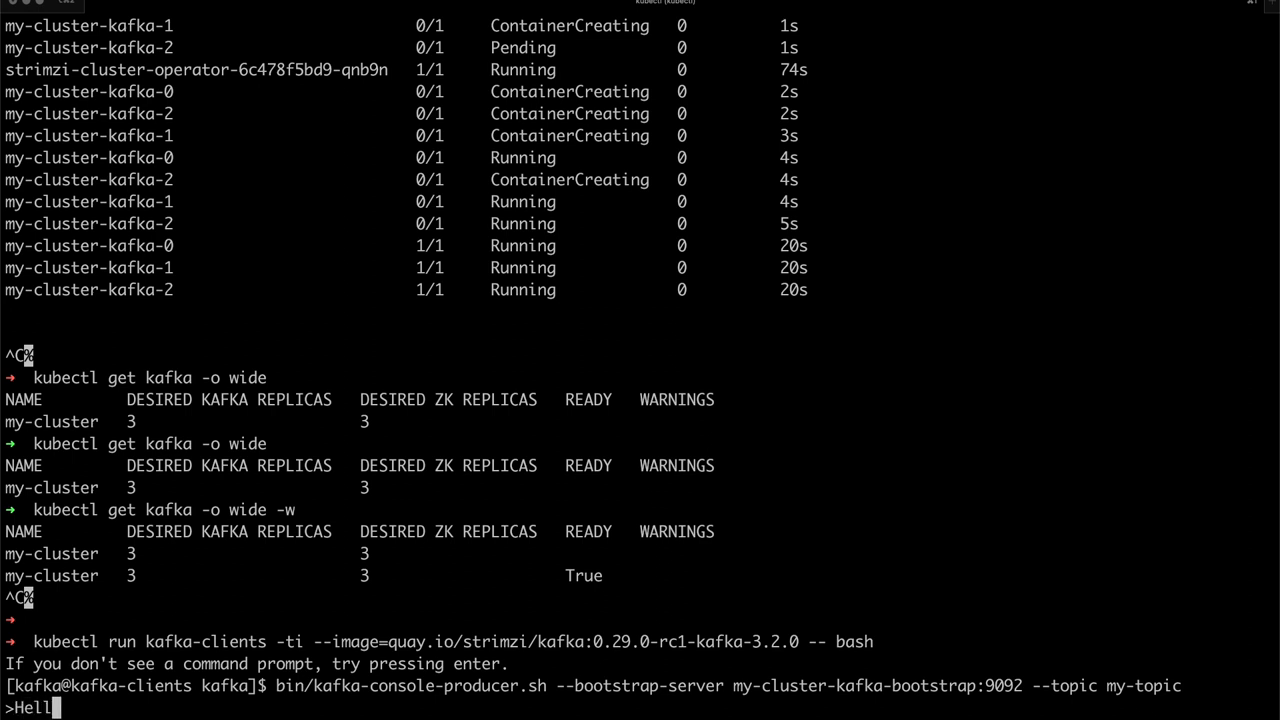
pyautogui.press('Return')
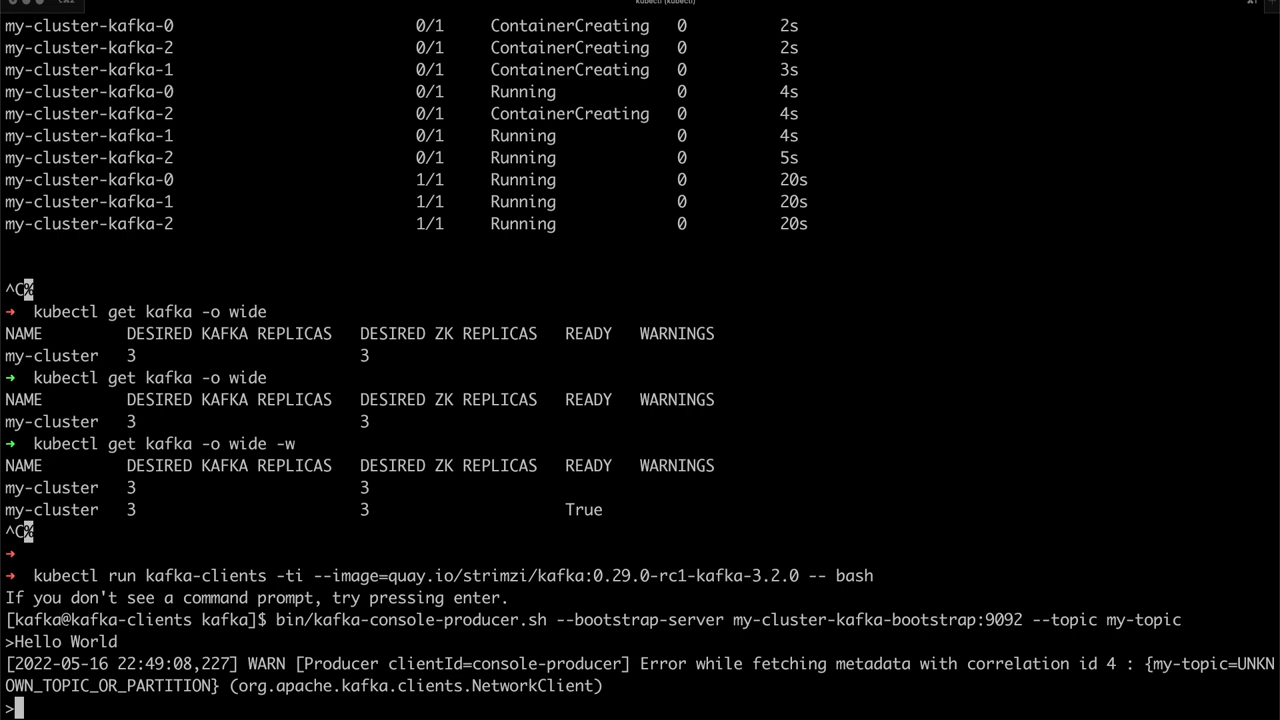
pyautogui.write('Ahoj Svět')
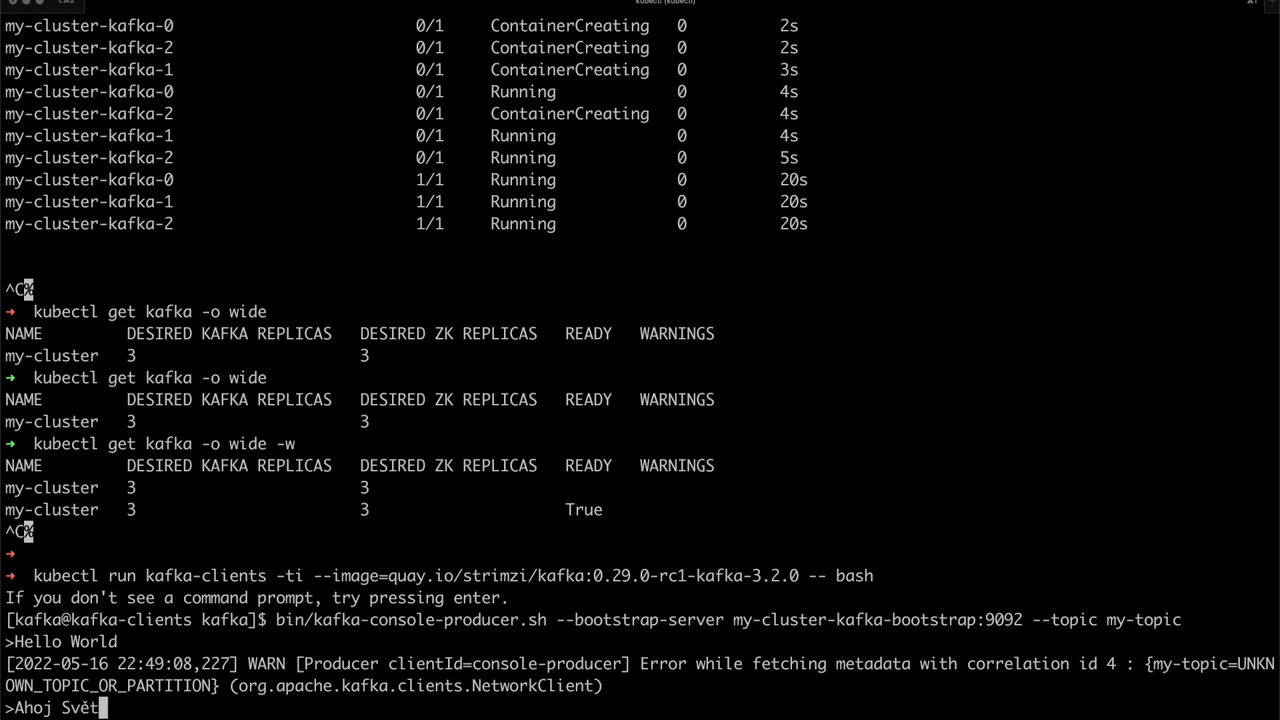
pyautogui.press('Return')
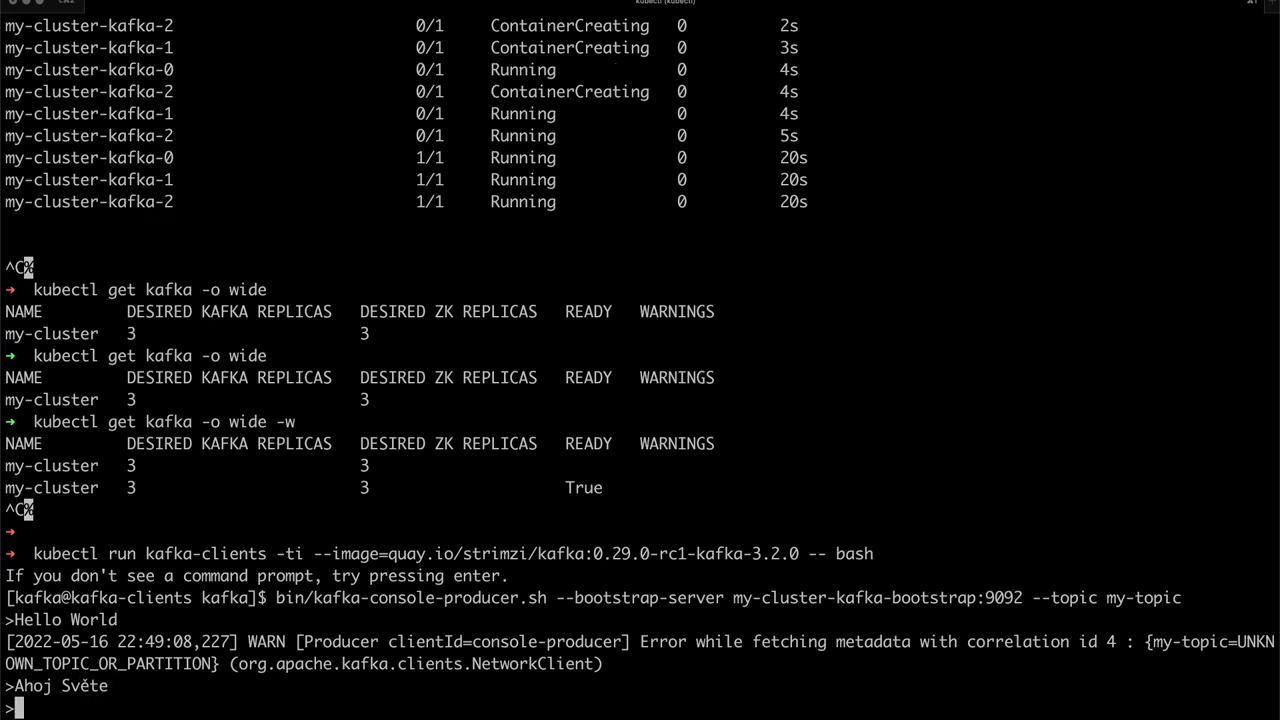
pyautogui.press('ctrl+c')
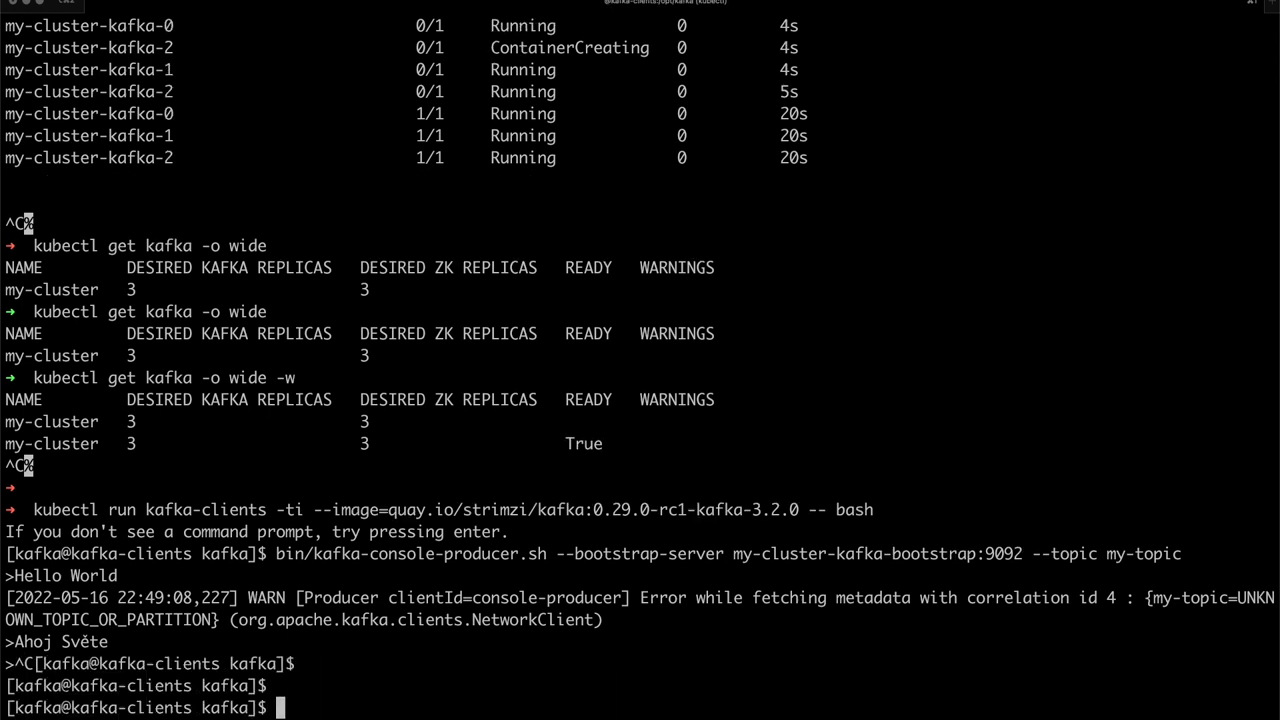
# Run kafka-console-consumer.sh on my-topic via my-cluster-kafka-bootstrap:9092 with --from-beginning
pyautogui.write('bin/')
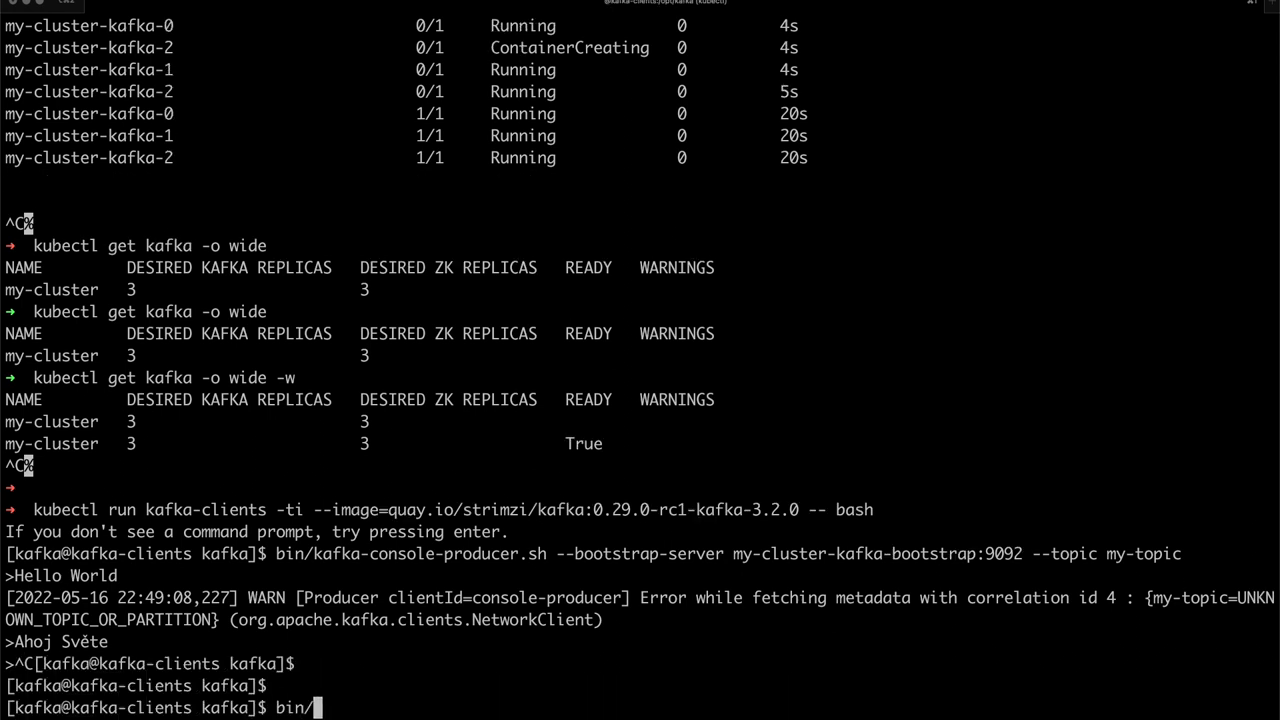
pyautogui.write('kafka-')
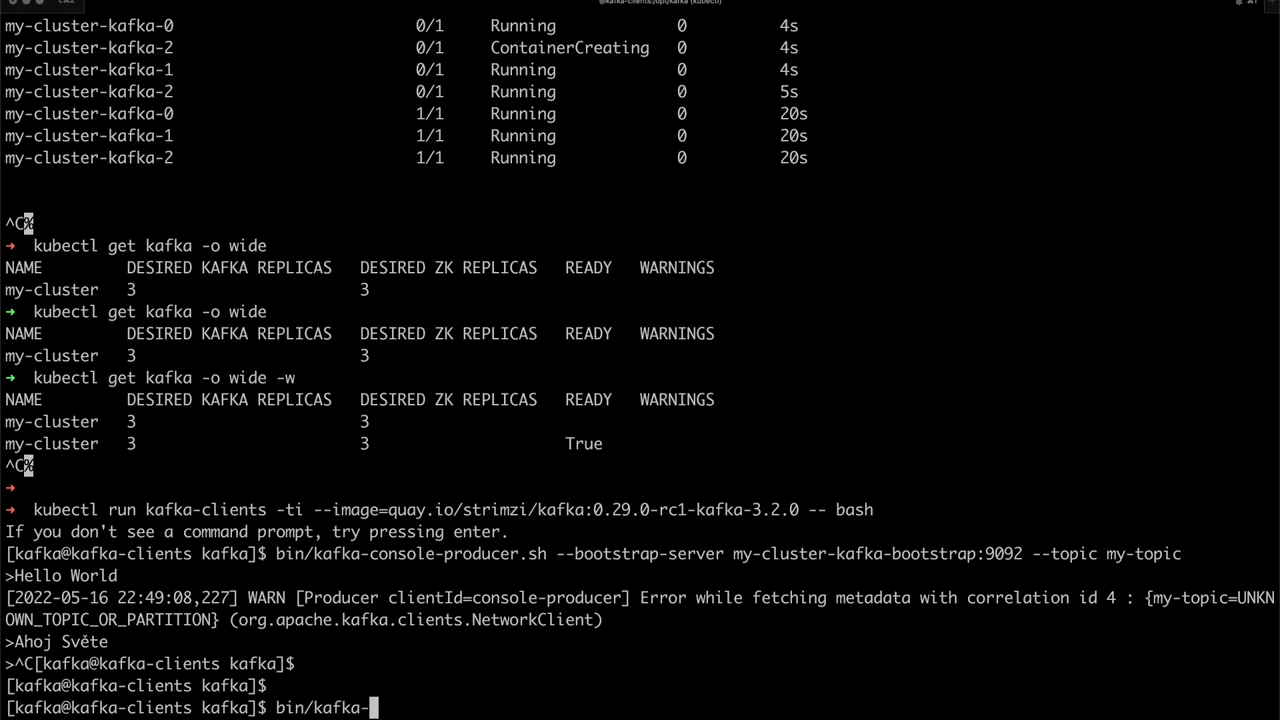
pyautogui.write('cons')
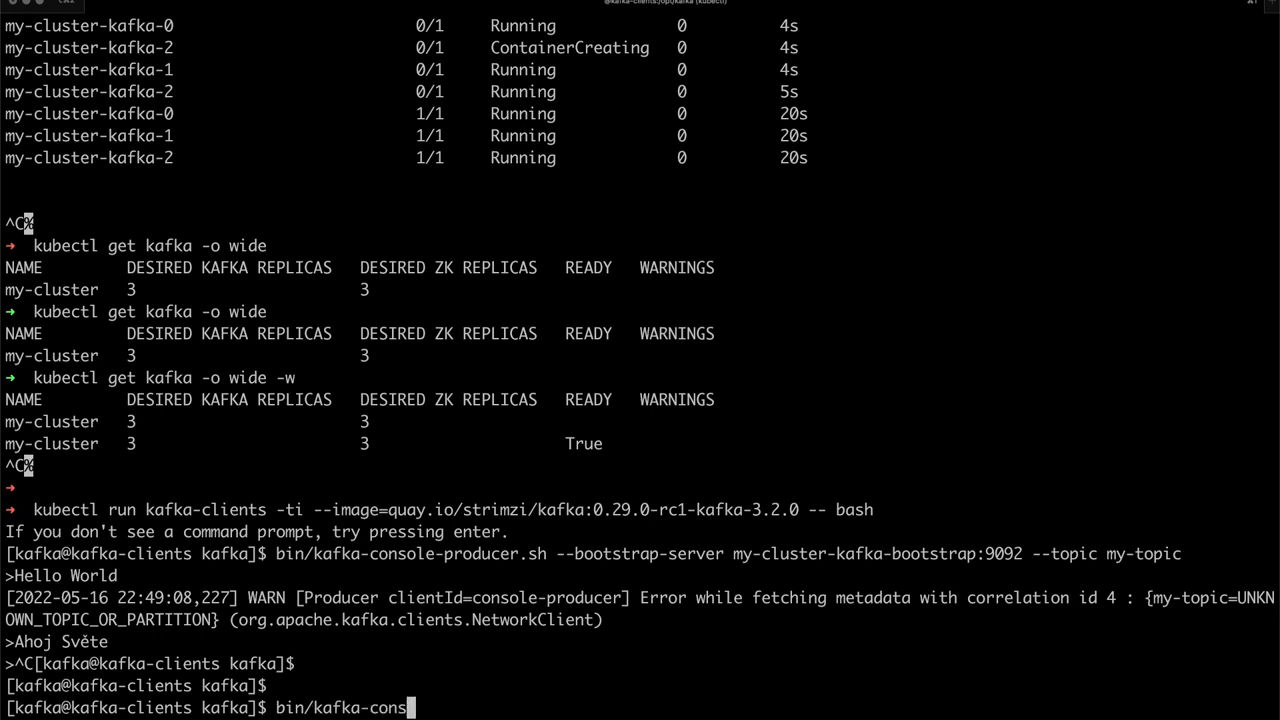
pyautogui.write('ole-consumer.sh')
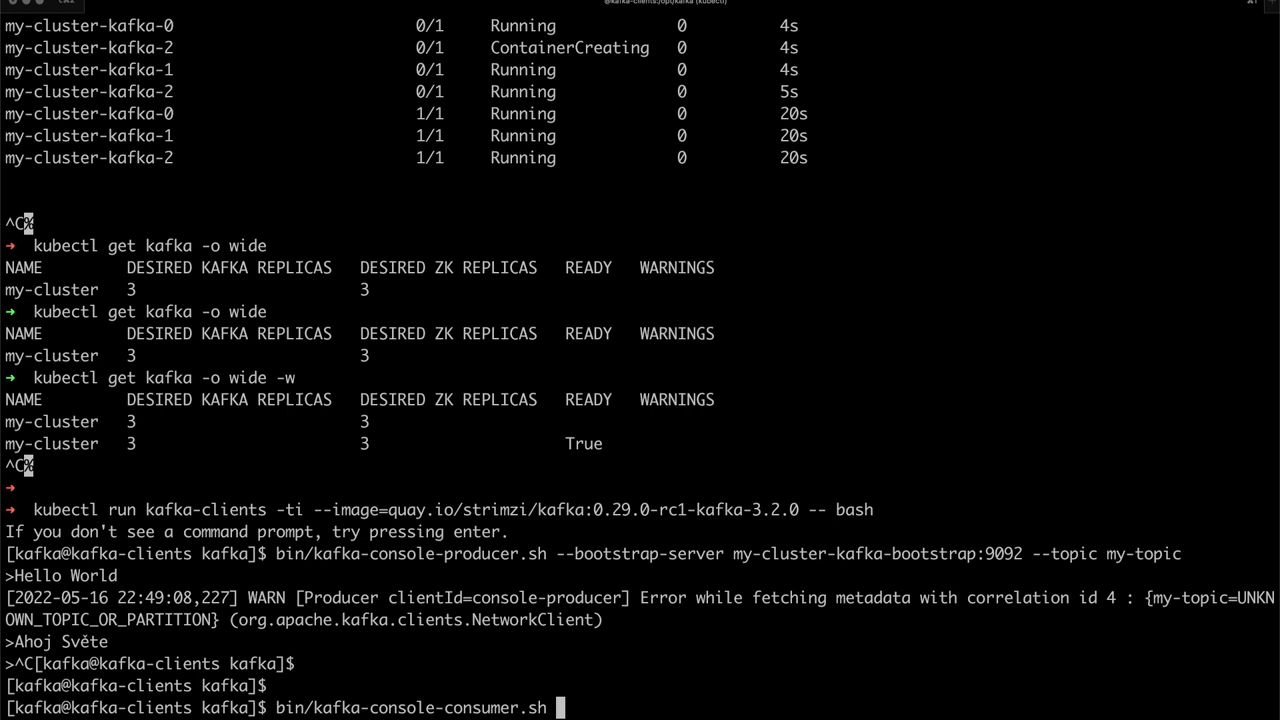
pyautogui.write('--bootstrap-server')
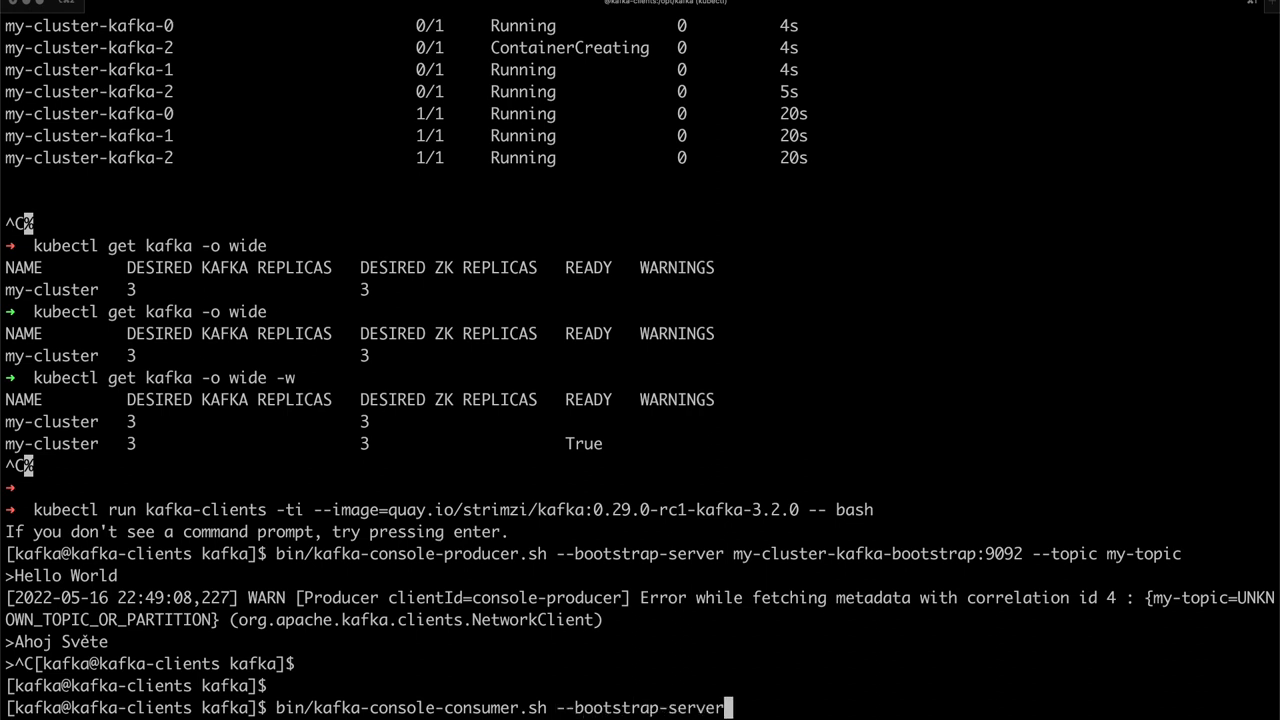
pyautogui.write('mycl')
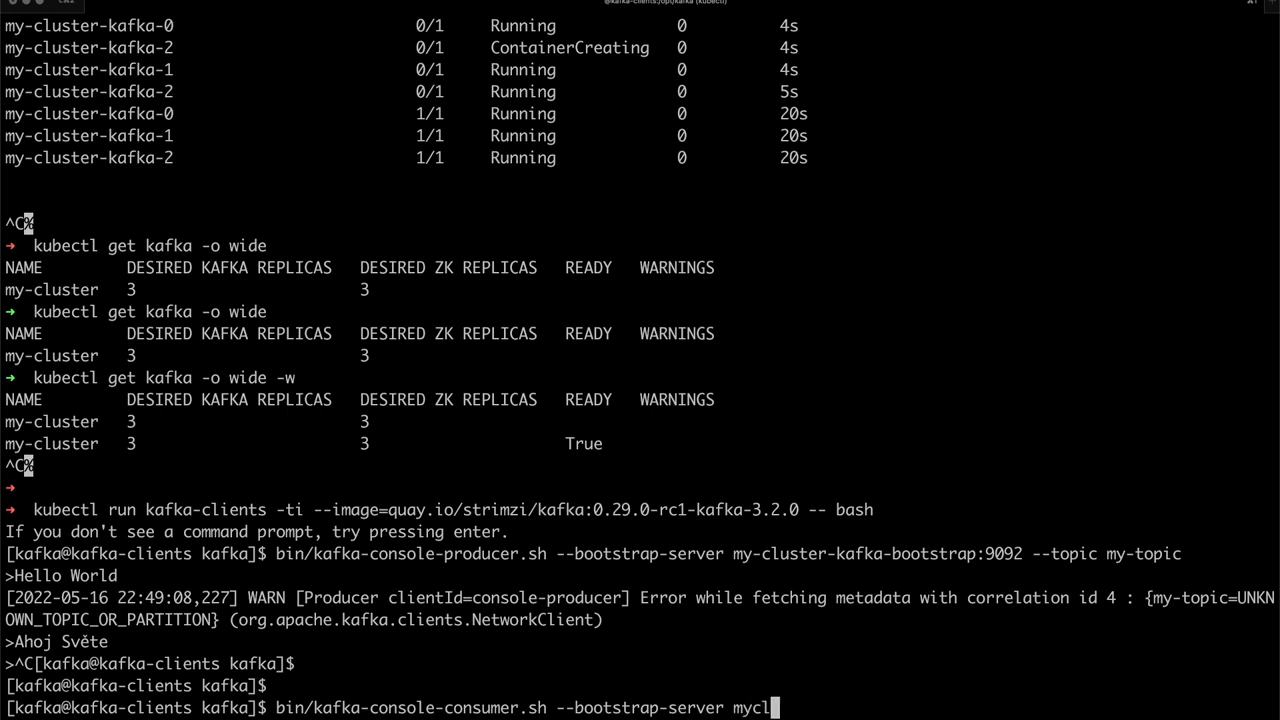
pyautogui.write('uster-')
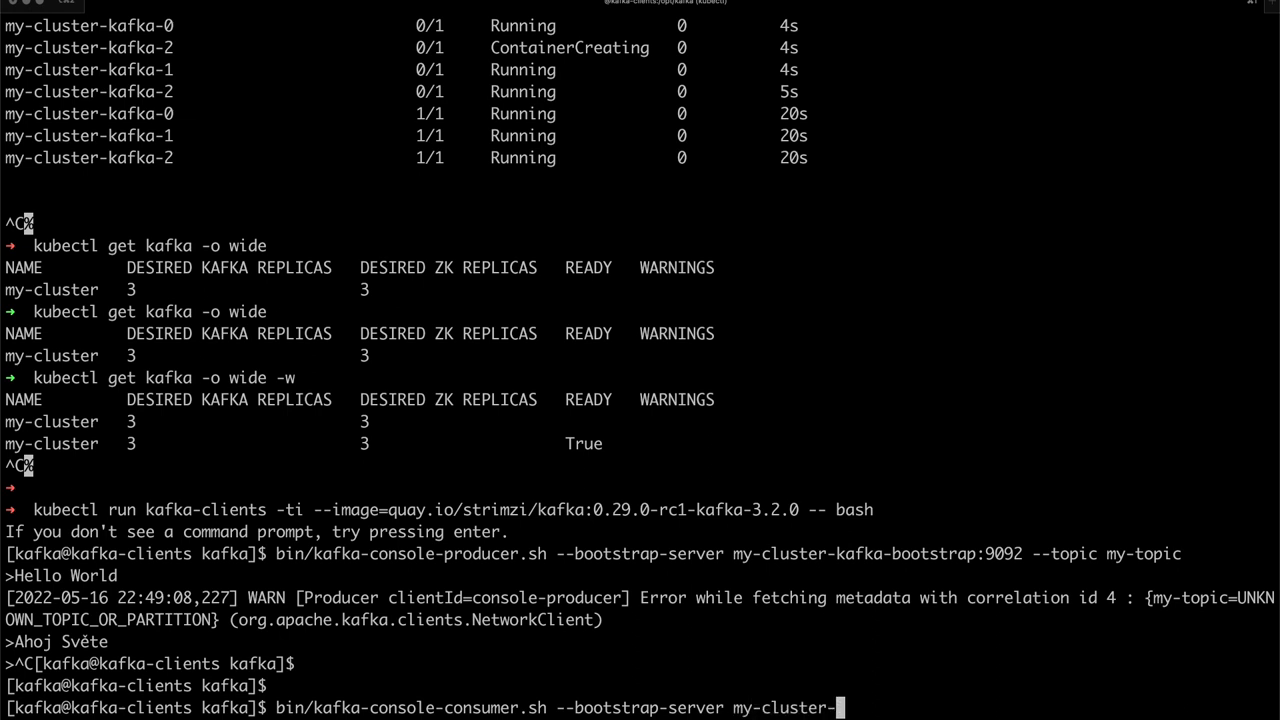
pyautogui.write('kafka-bootstra')
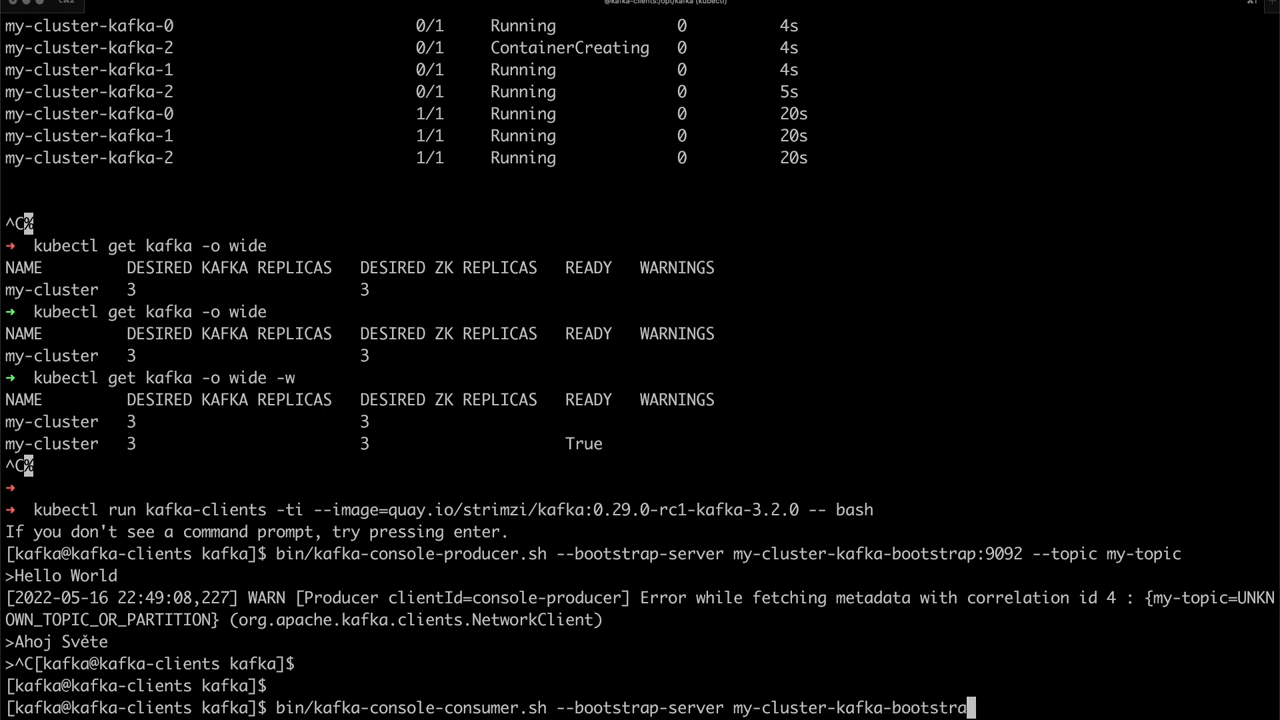
pyautogui.write(':')
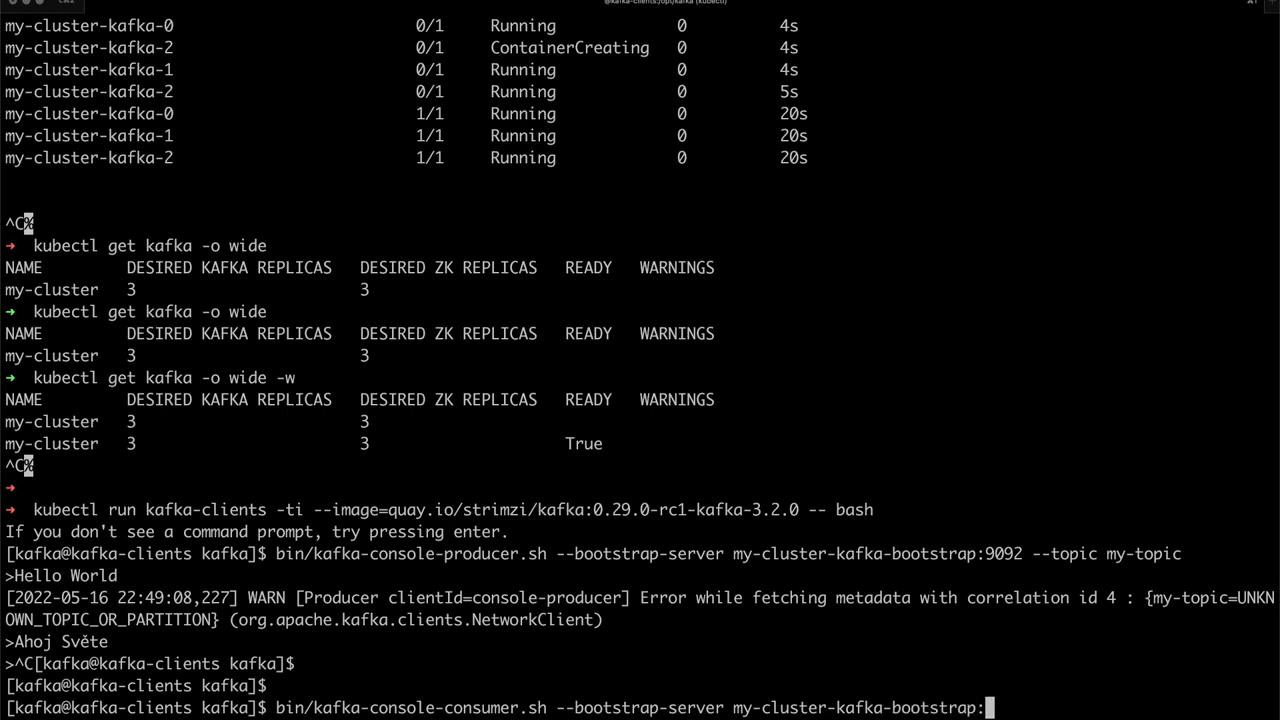
pyautogui.write('9092 --')
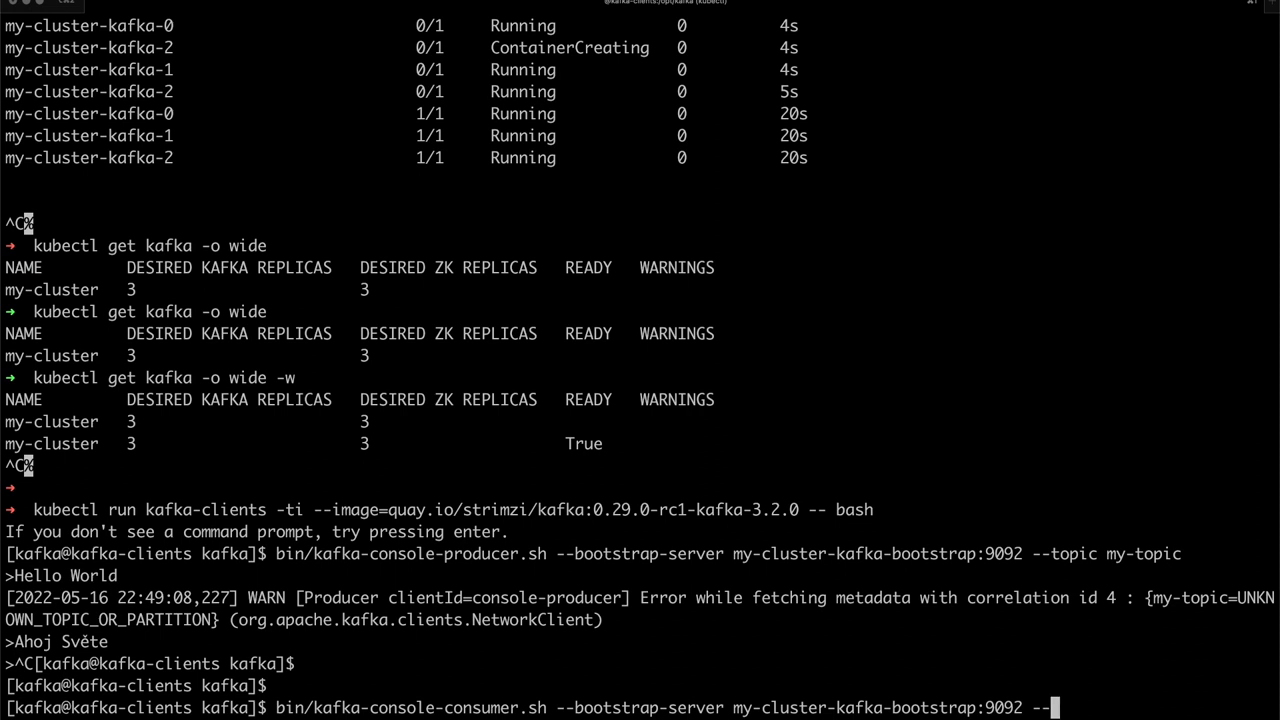
pyautogui.write('opic my-t')
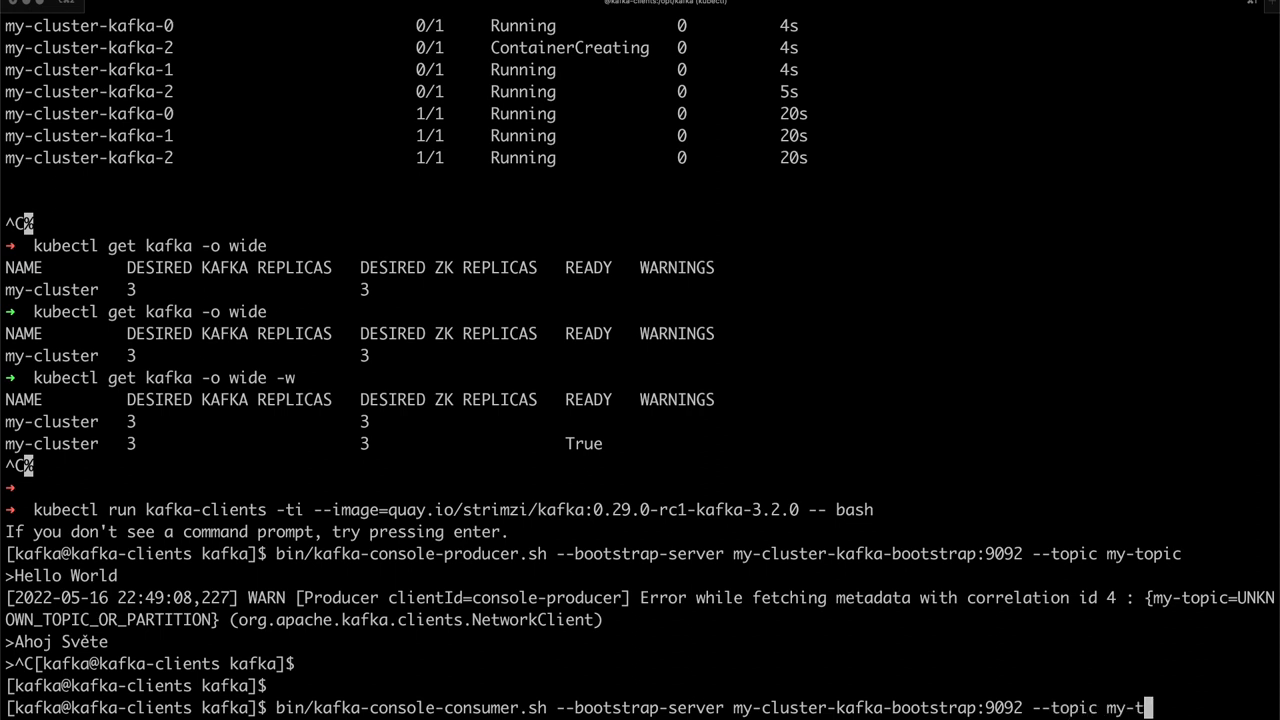
pyautogui.write('opic')
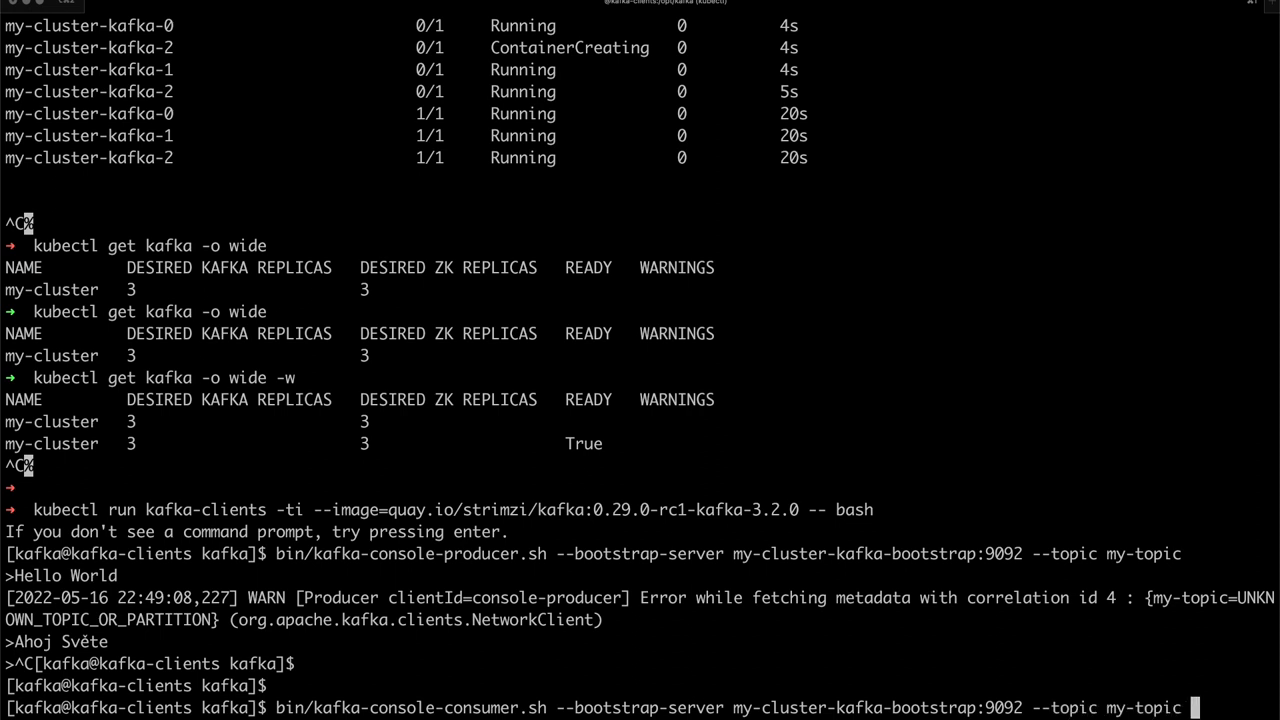
pyautogui.write('--from-beginning')
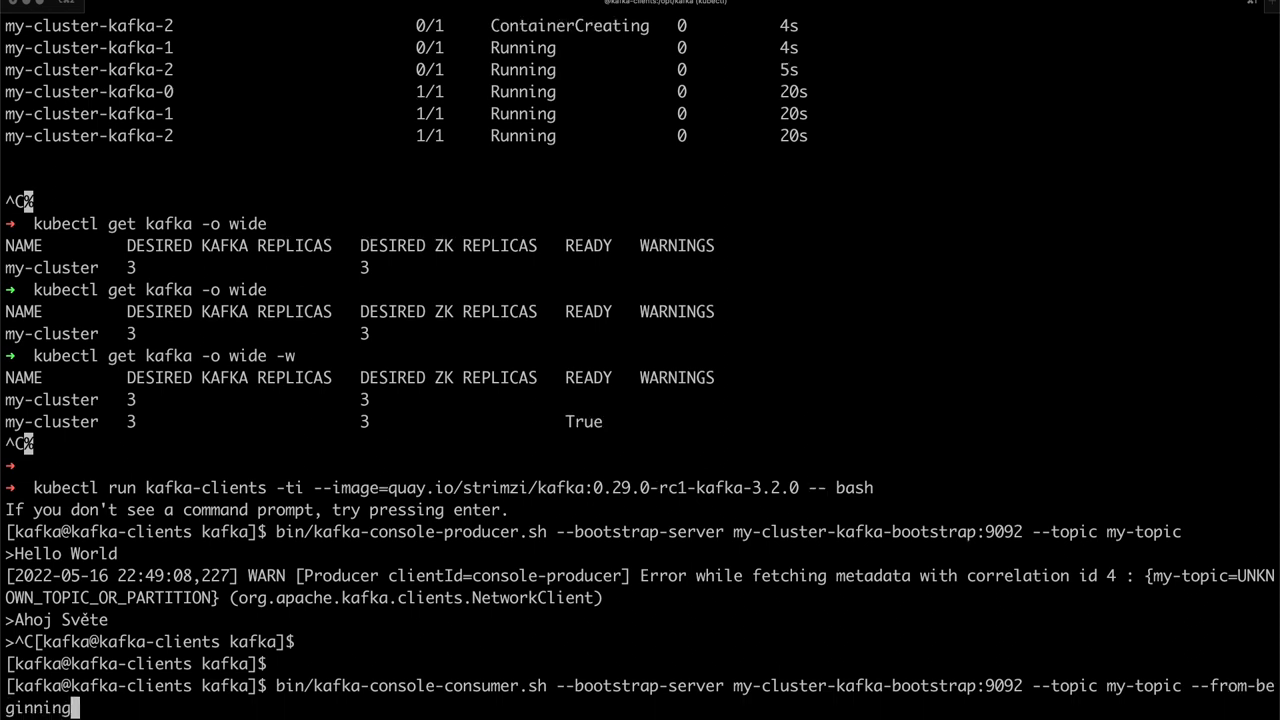
pyautogui.press('Return')
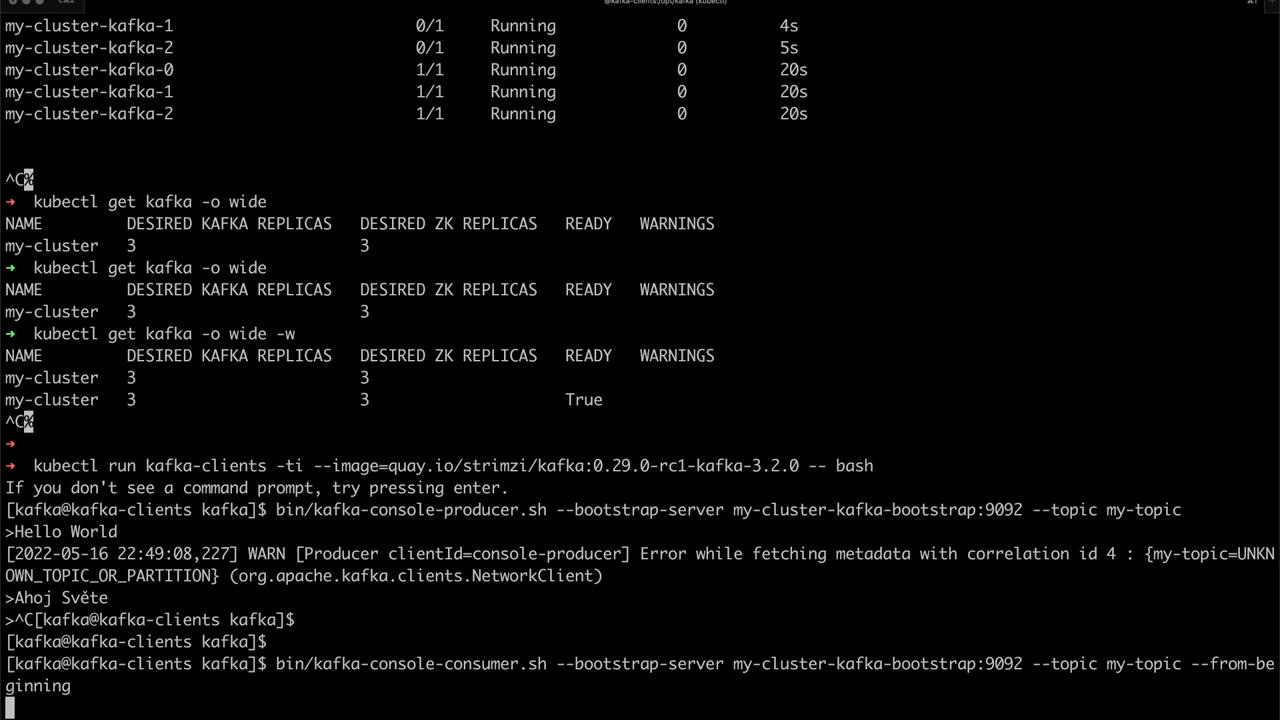
# See the consumer print Hello World and Ahoj Světe read back from my-topic
pyautogui.scroll(-3)
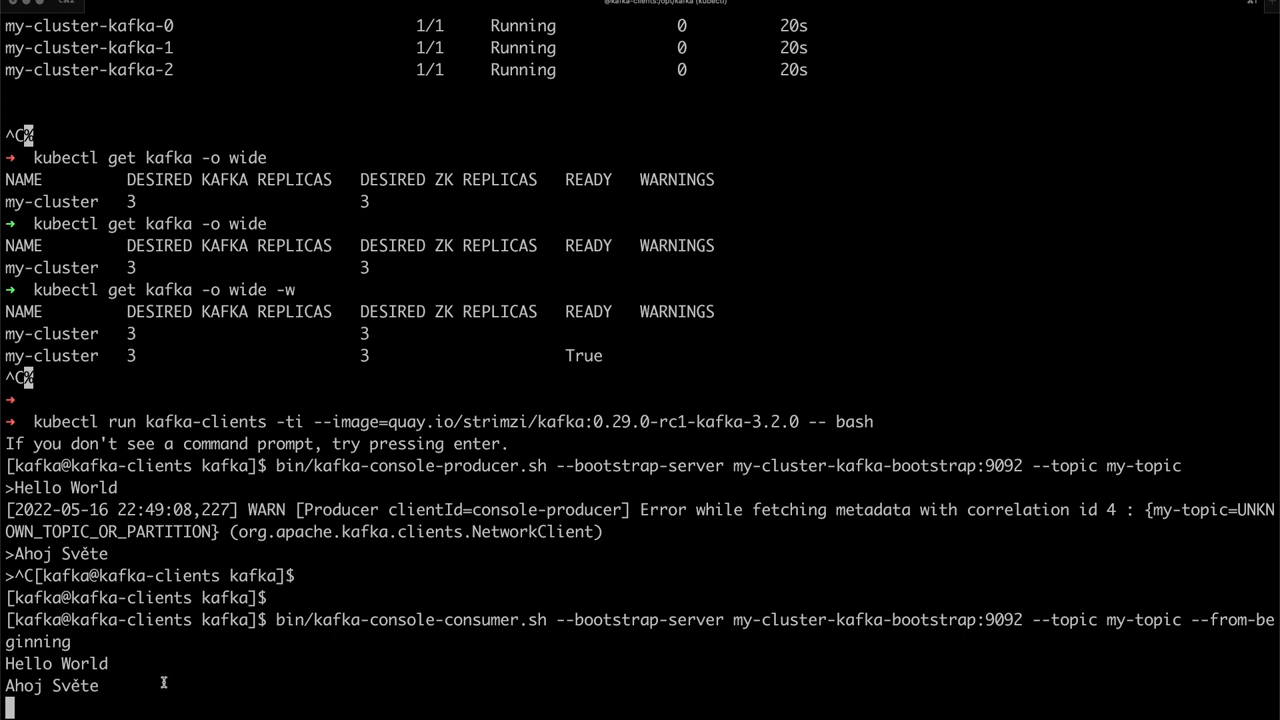
pyautogui.moveTo(96, 686)
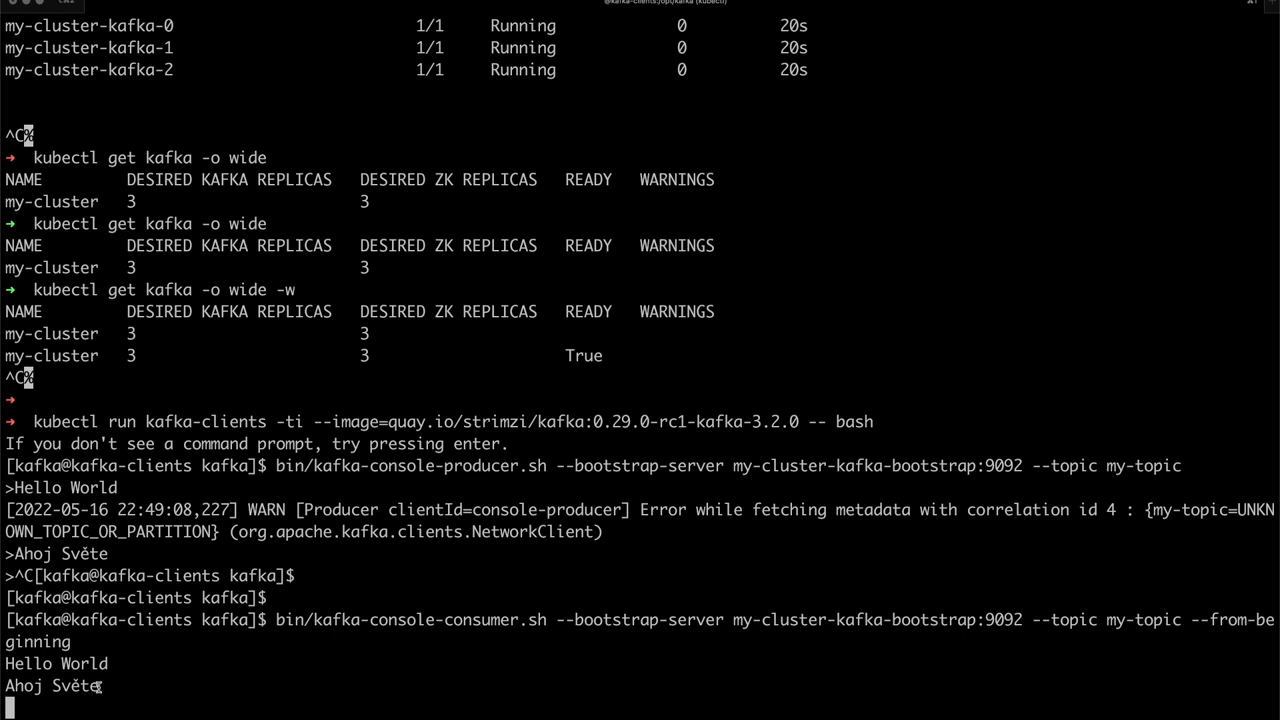